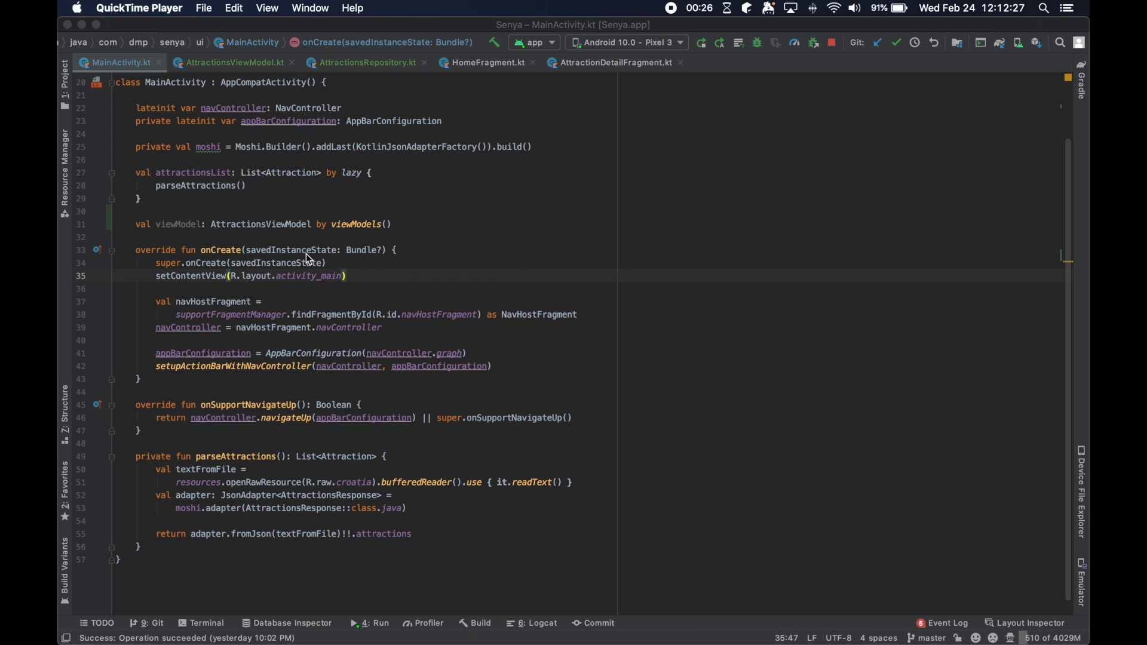
pyautogui.moveTo(392, 256)
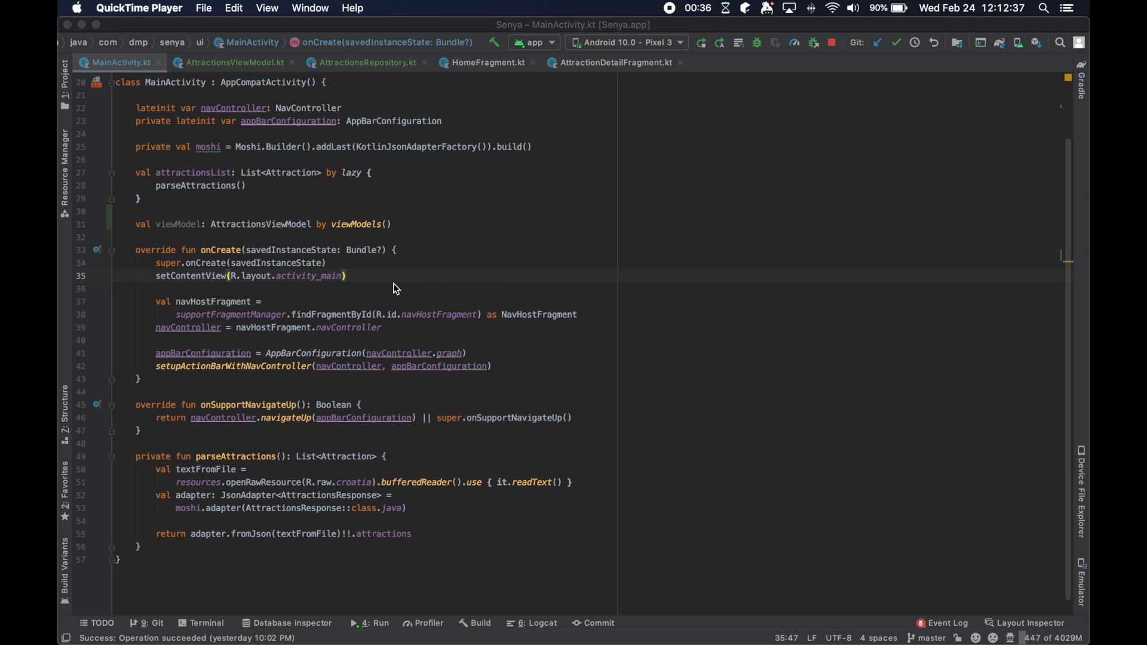
pyautogui.moveTo(379, 253)
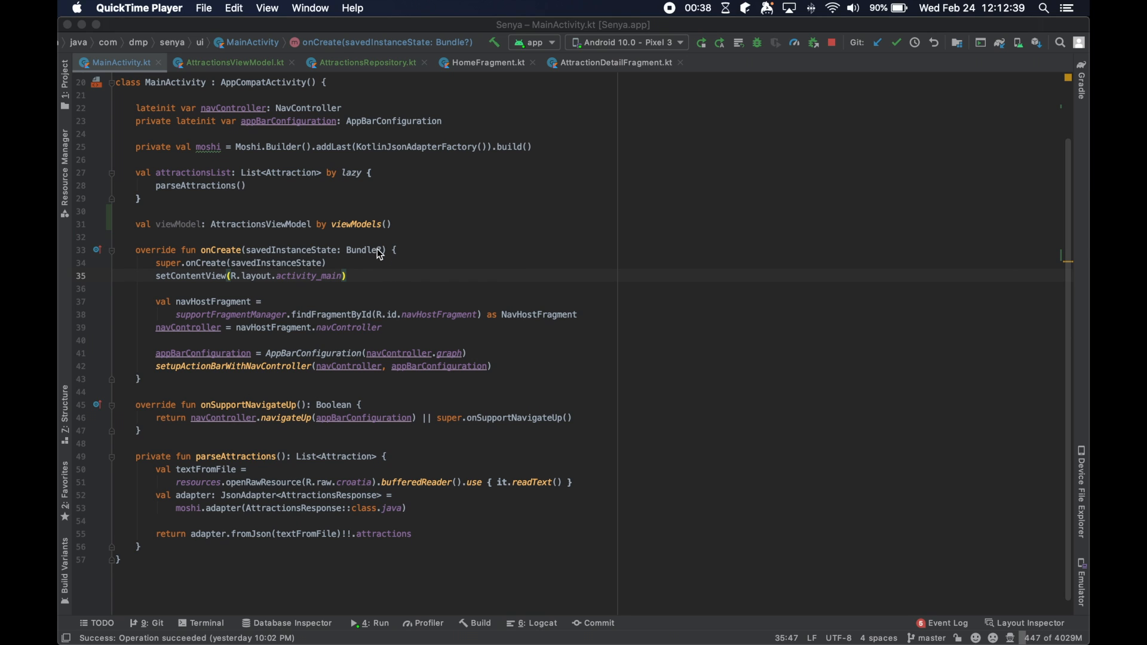
pyautogui.moveTo(141, 228)
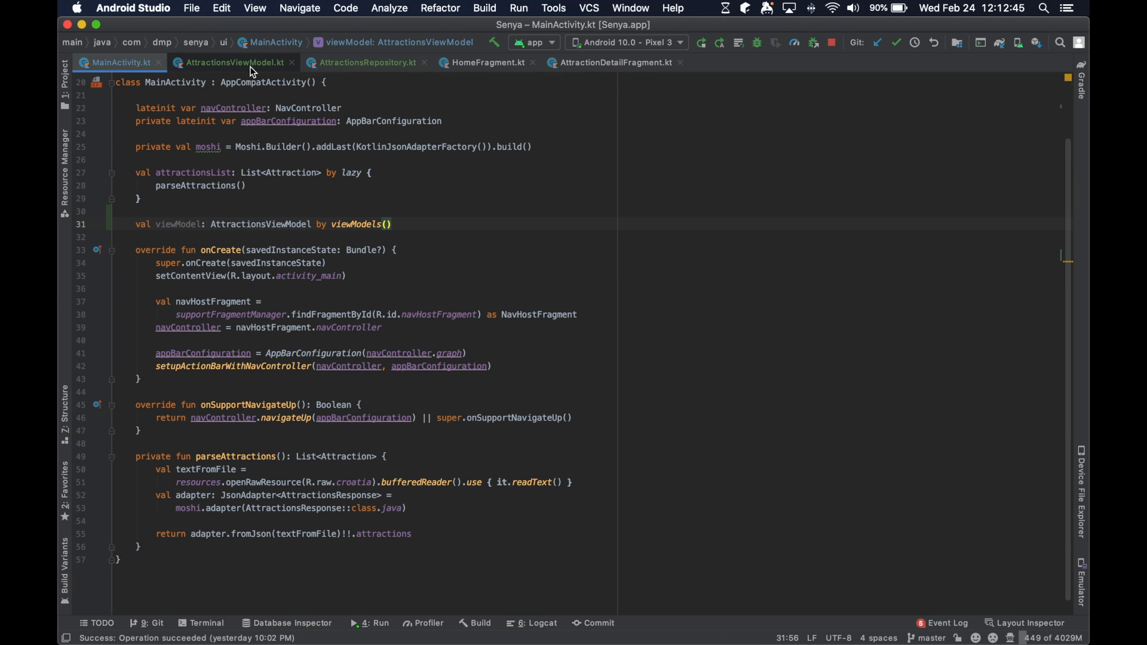
# Review MainActivity, AttractionsViewModel and AttractionsRepository before relocating the parsing code.
pyautogui.click(234, 62)
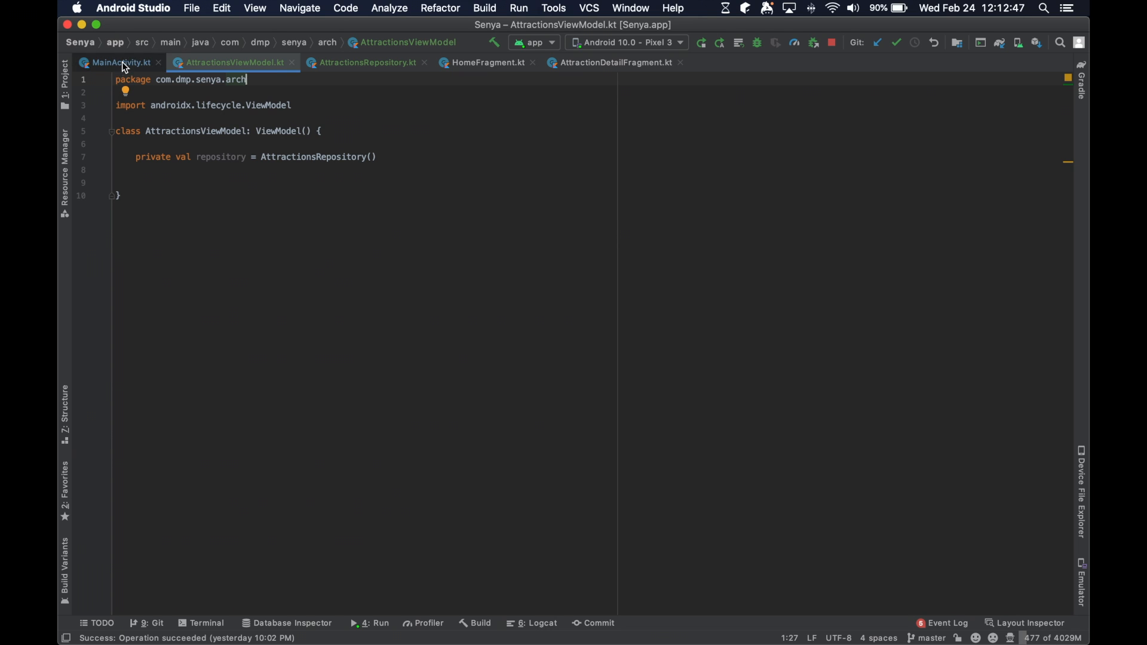
pyautogui.click(119, 62)
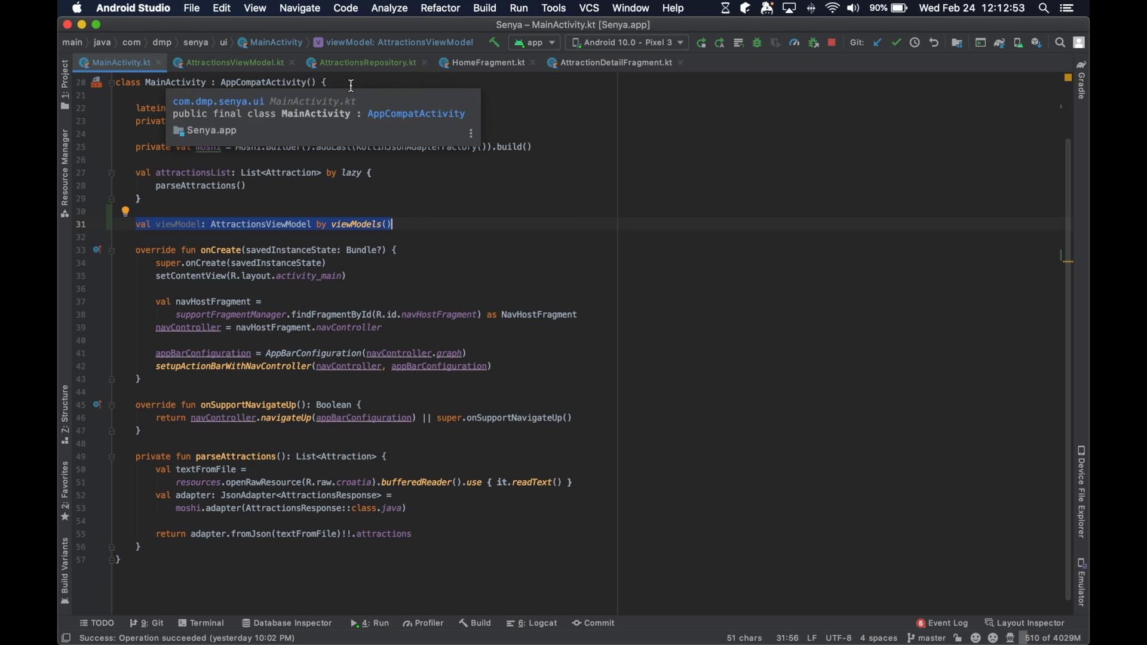
pyautogui.click(232, 62)
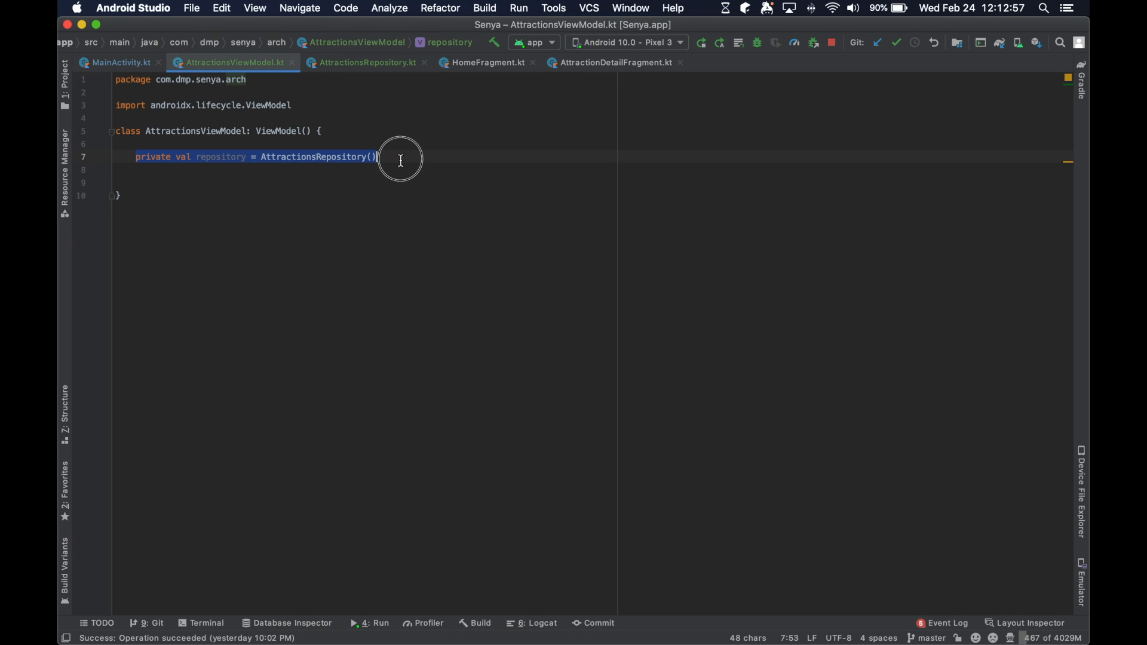
pyautogui.click(365, 62)
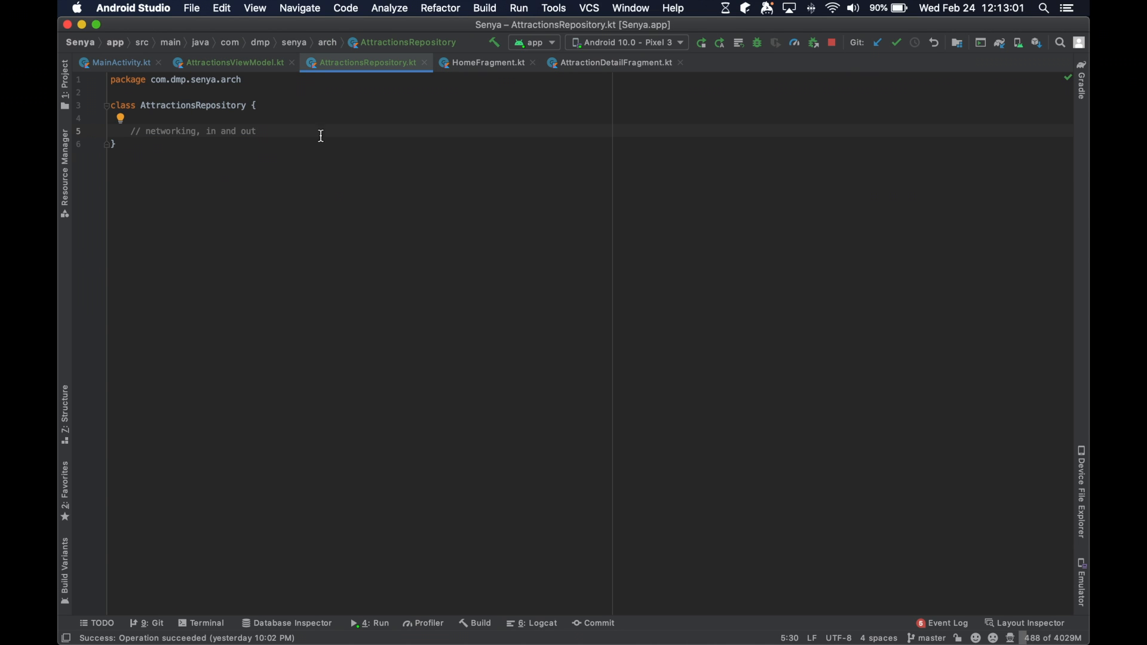
pyautogui.click(232, 62)
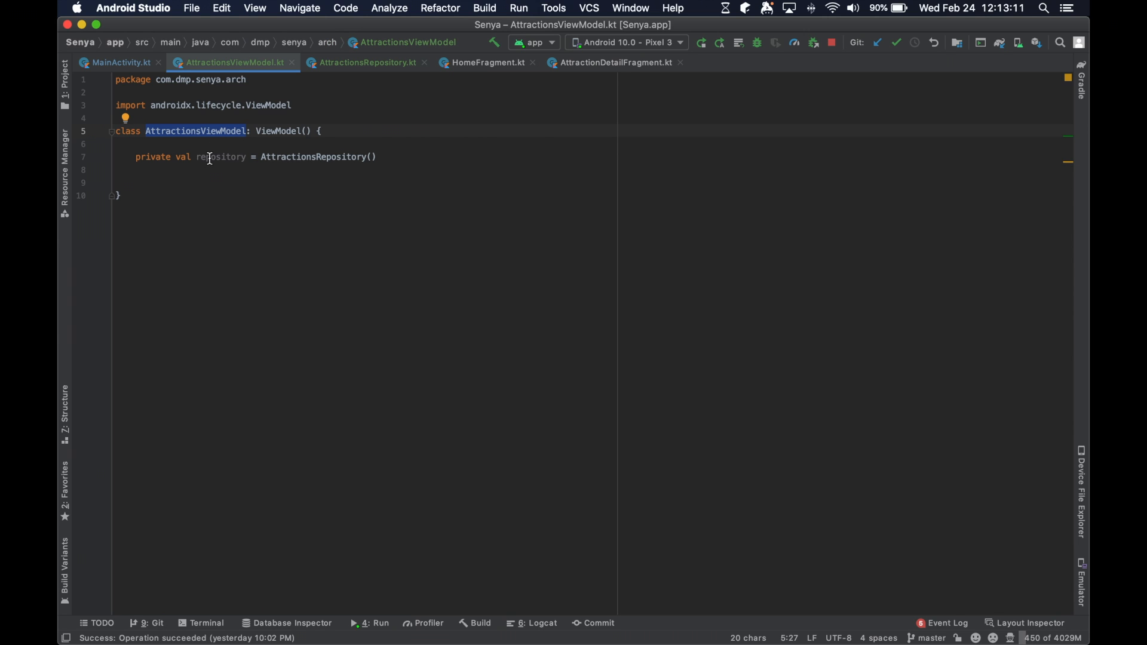
pyautogui.moveTo(214, 157)
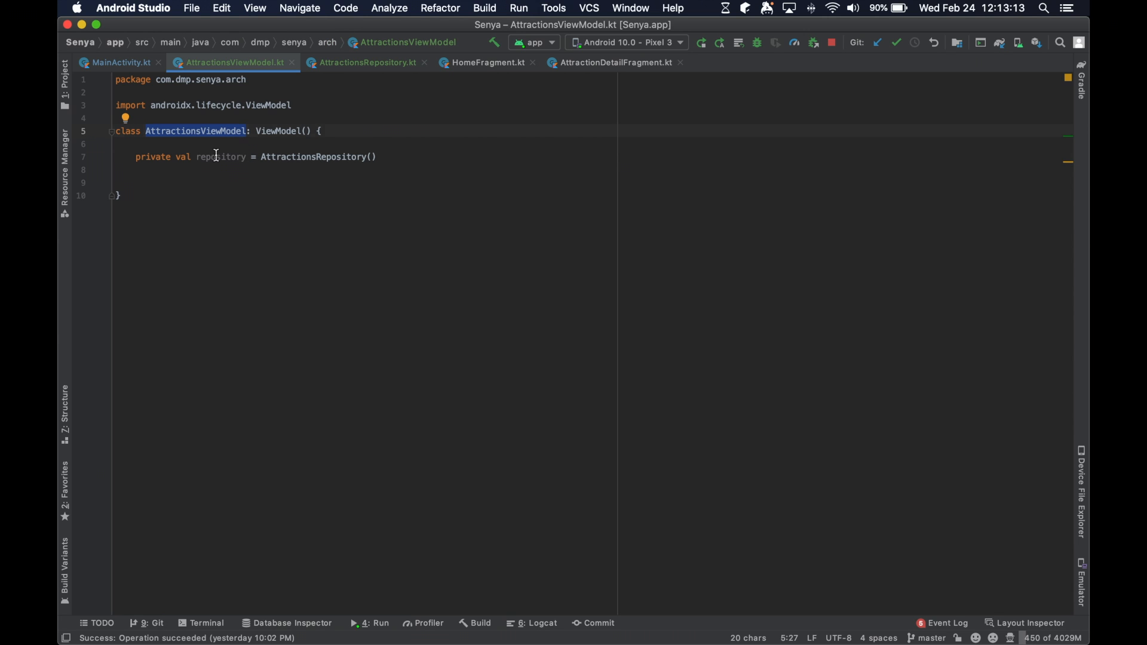
pyautogui.click(121, 62)
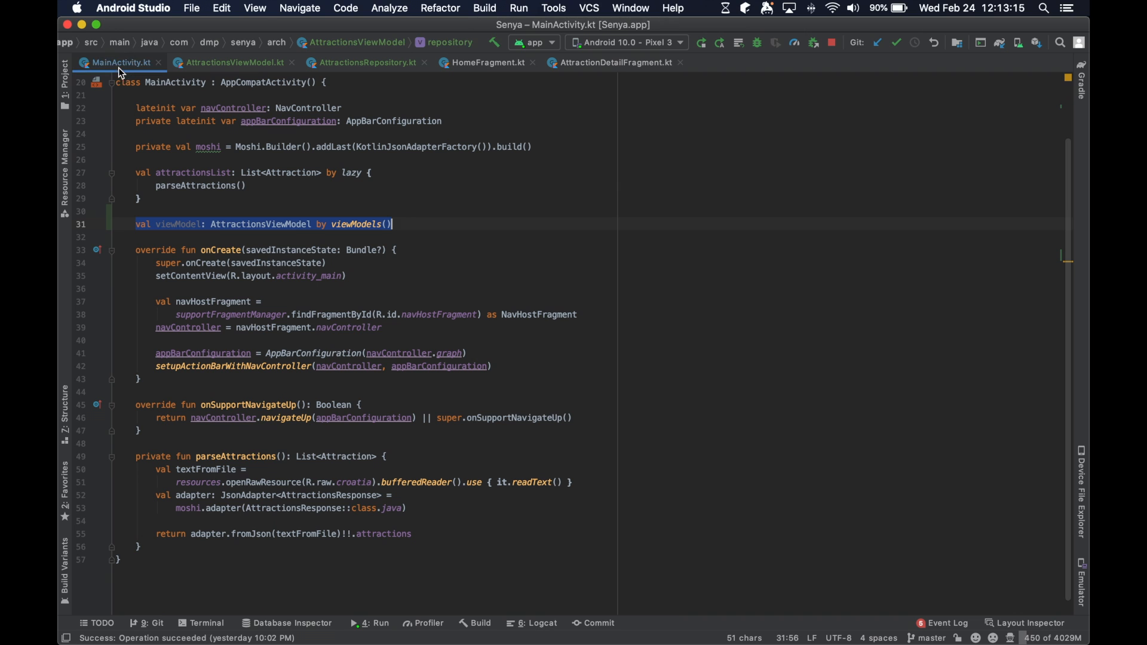
pyautogui.click(191, 224)
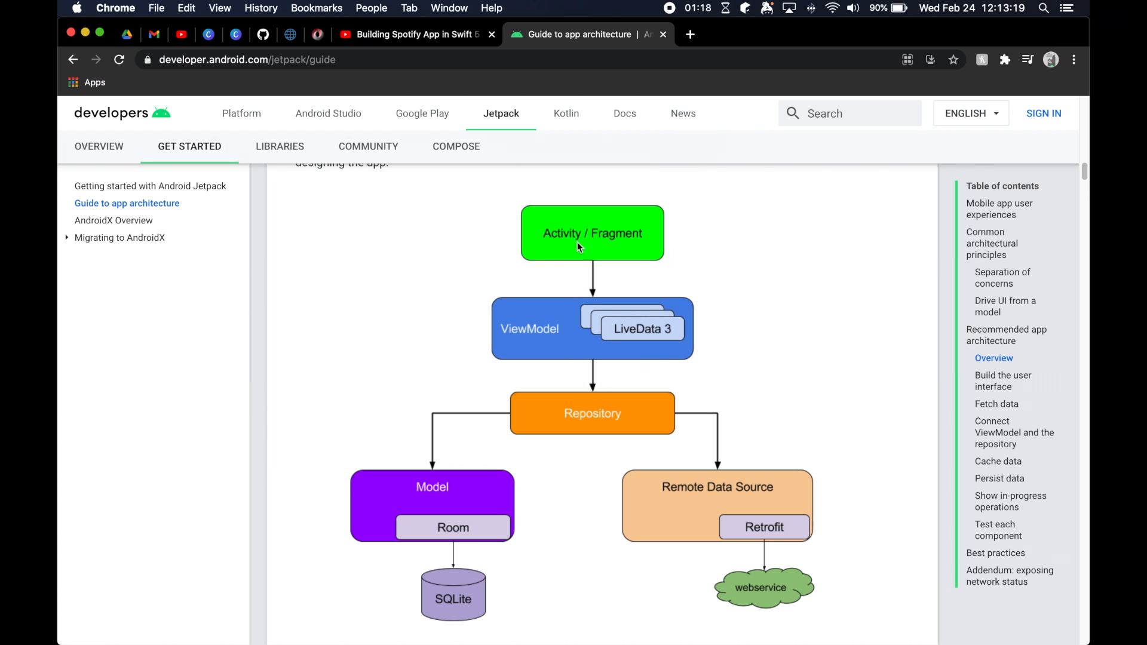
pyautogui.moveTo(435, 258)
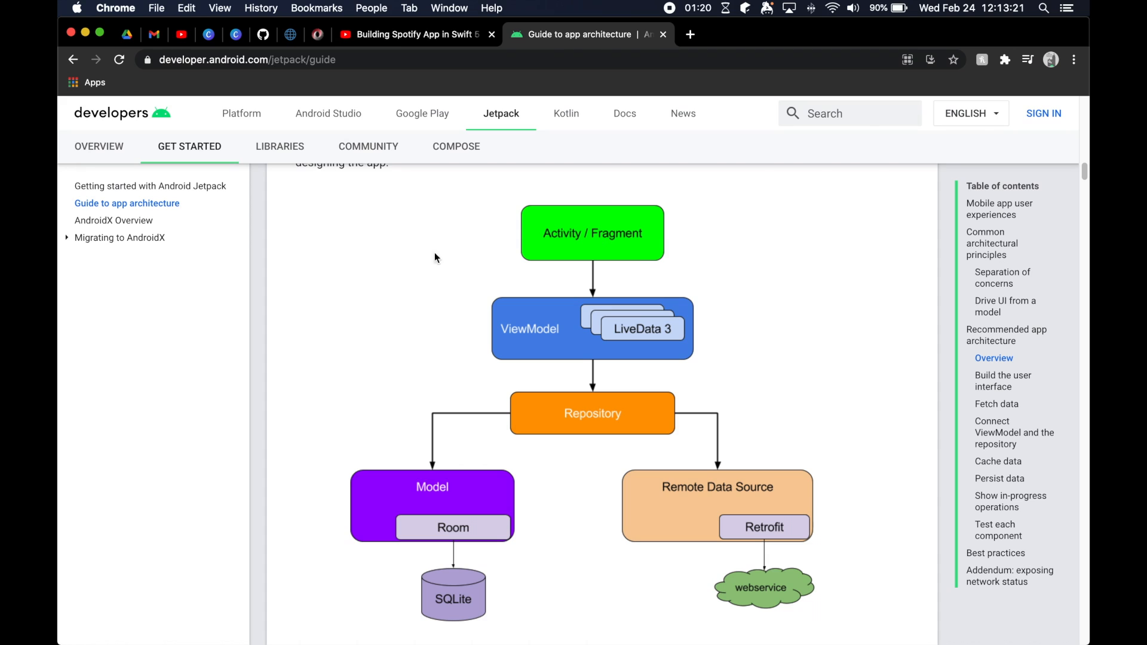
pyautogui.moveTo(611, 426)
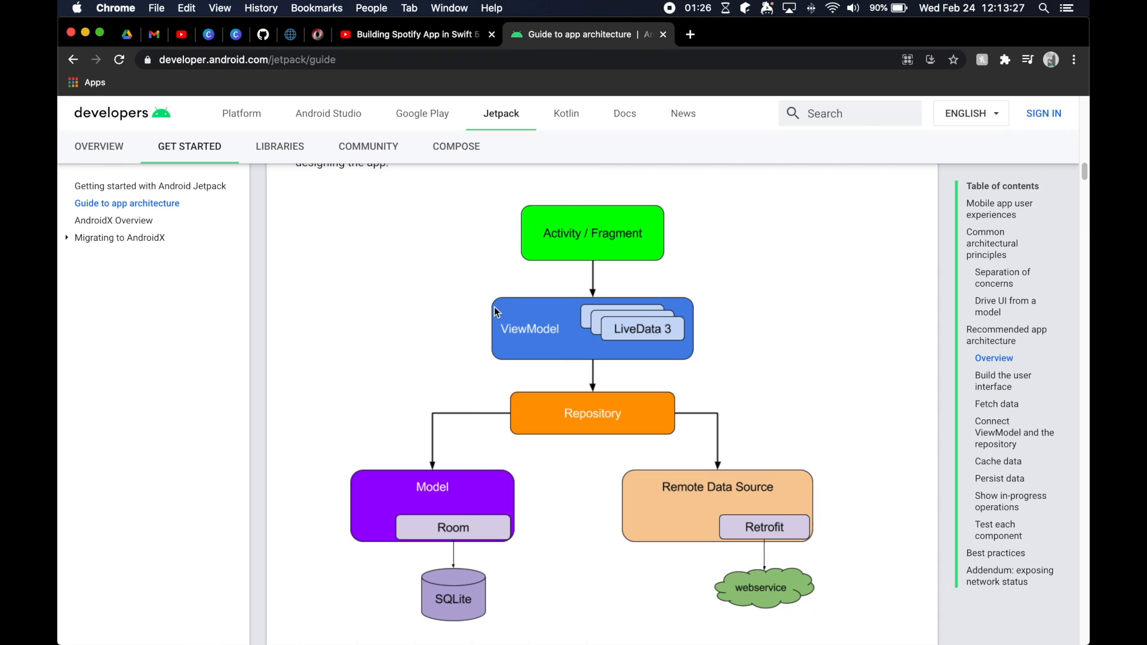
pyautogui.moveTo(595, 369)
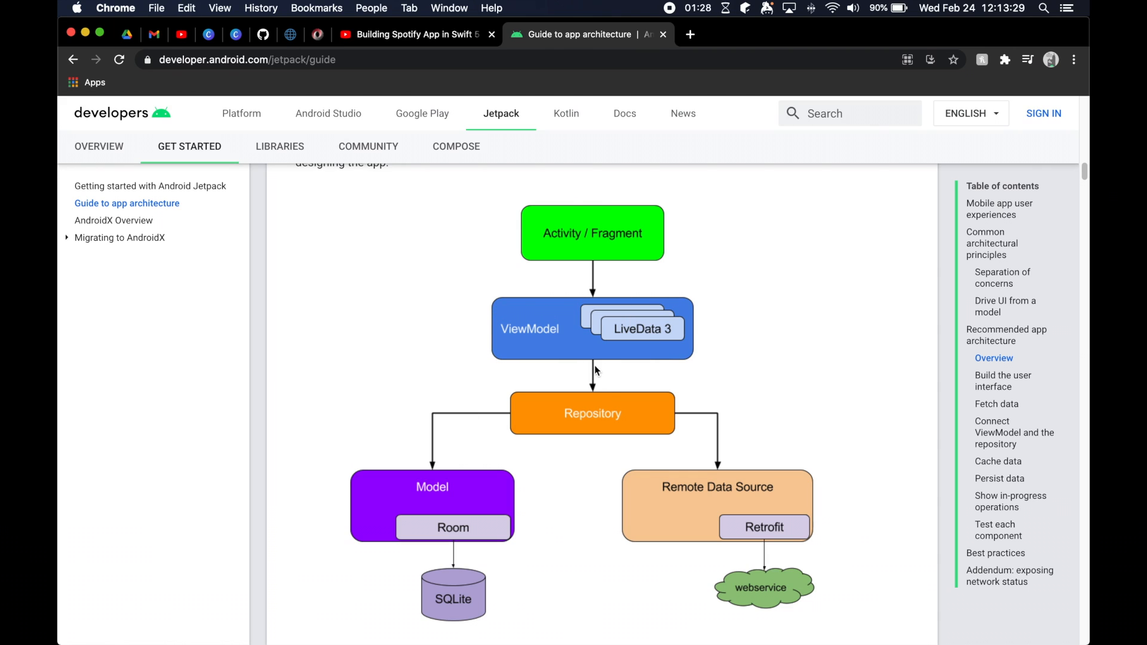
pyautogui.moveTo(537, 332)
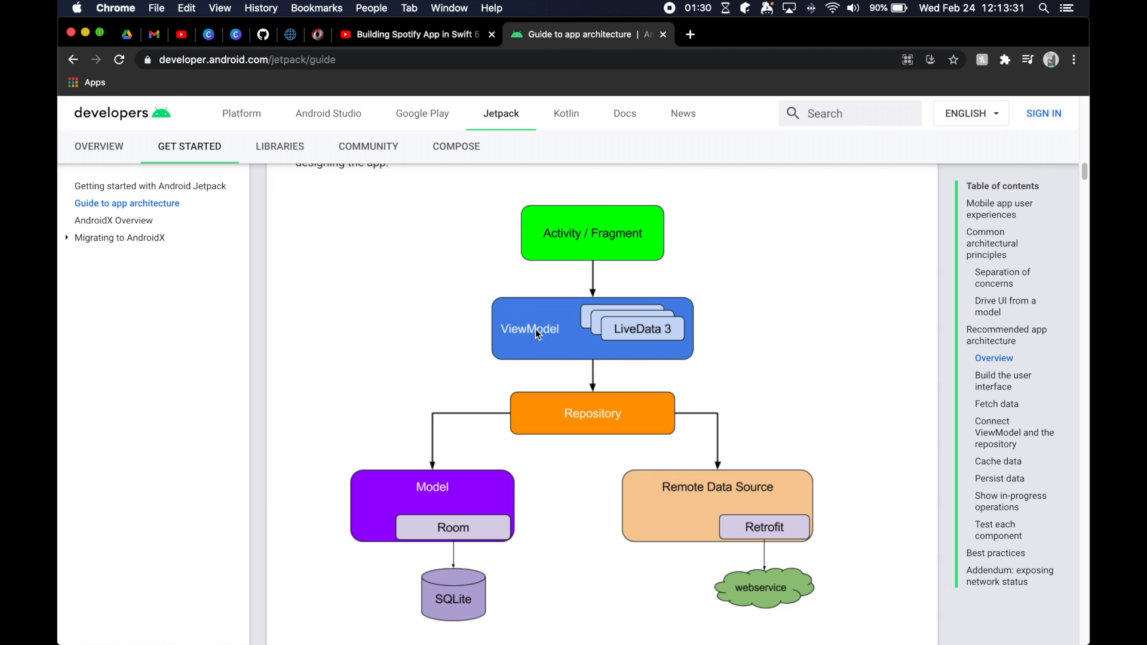
pyautogui.moveTo(592, 424)
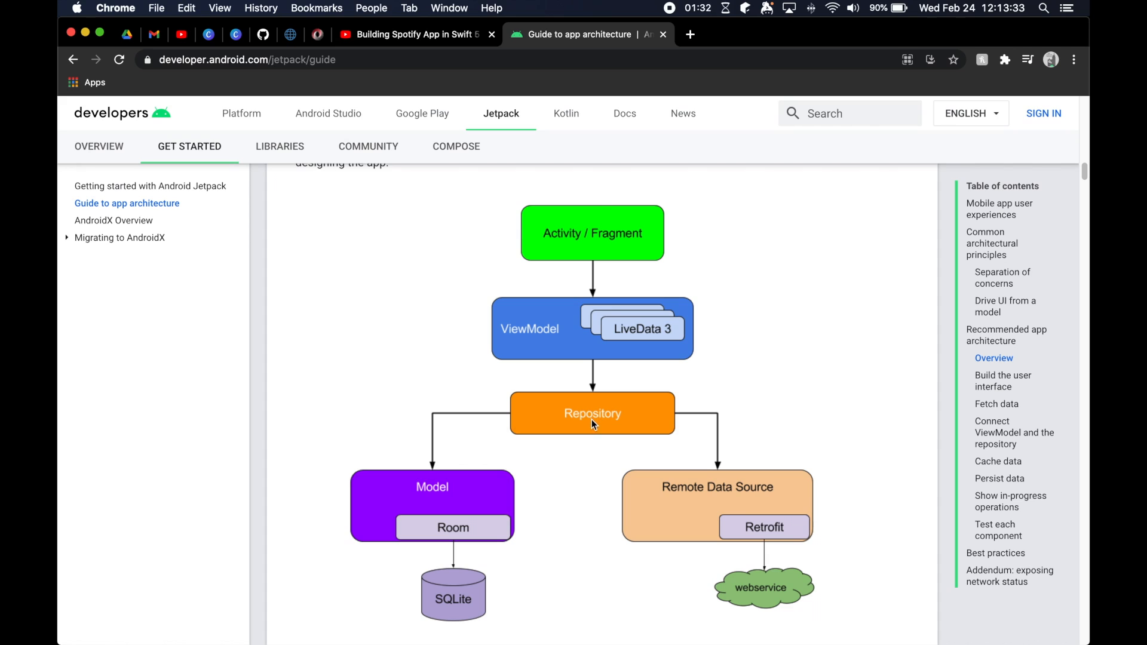
pyautogui.moveTo(491, 311)
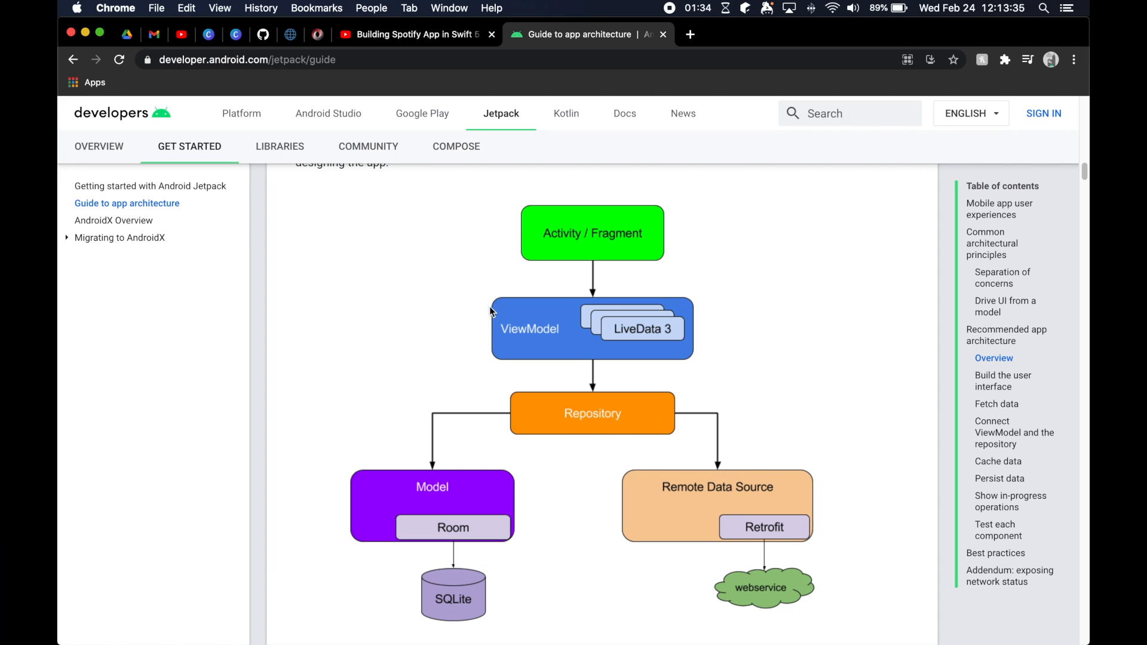
pyautogui.moveTo(518, 327)
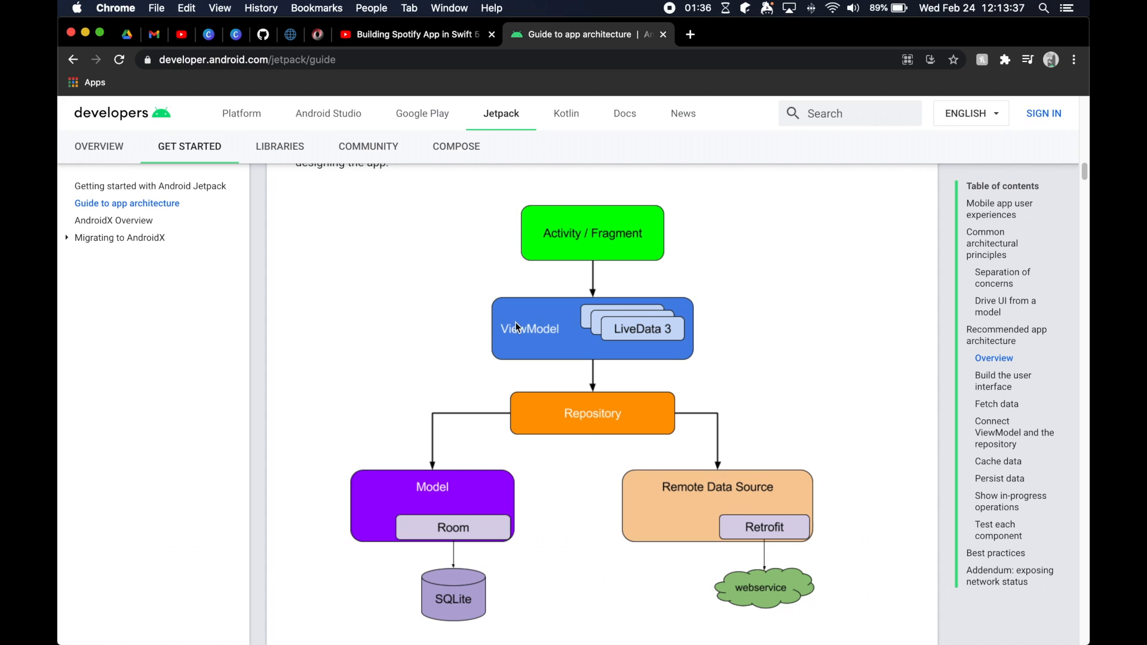
pyautogui.moveTo(577, 419)
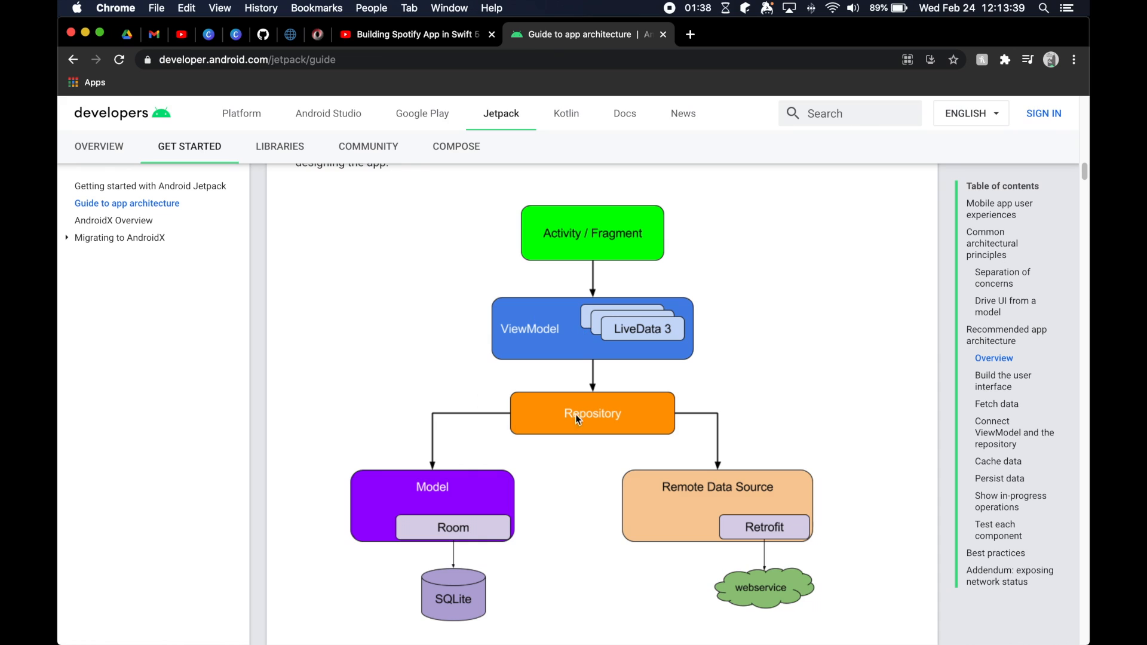
pyautogui.moveTo(656, 595)
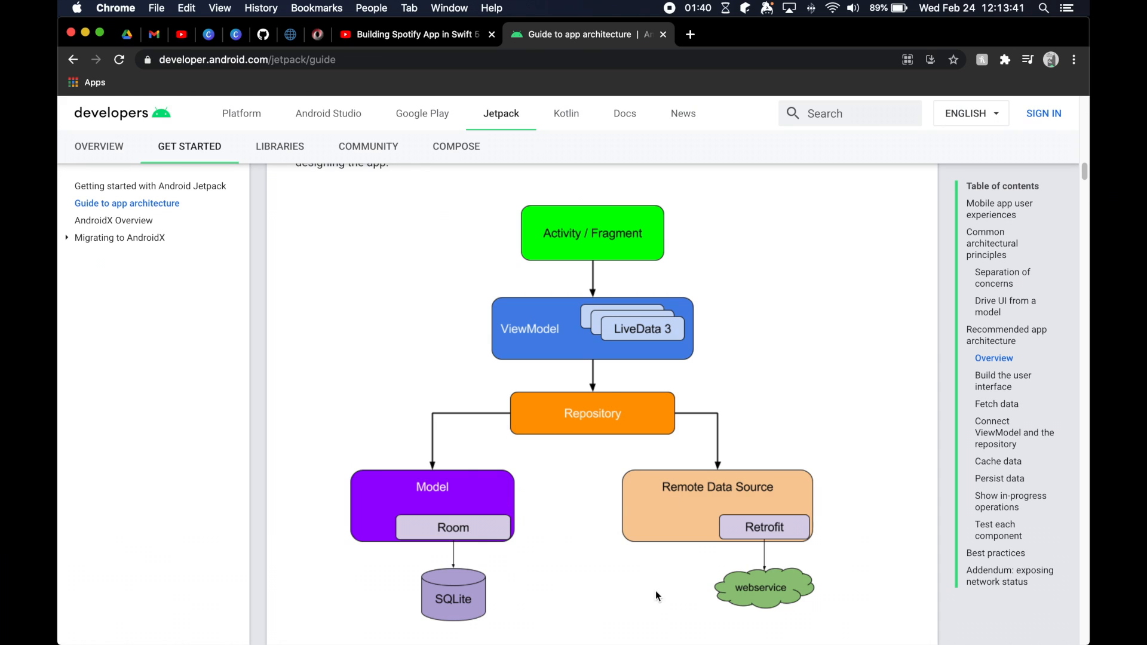
pyautogui.moveTo(566, 478)
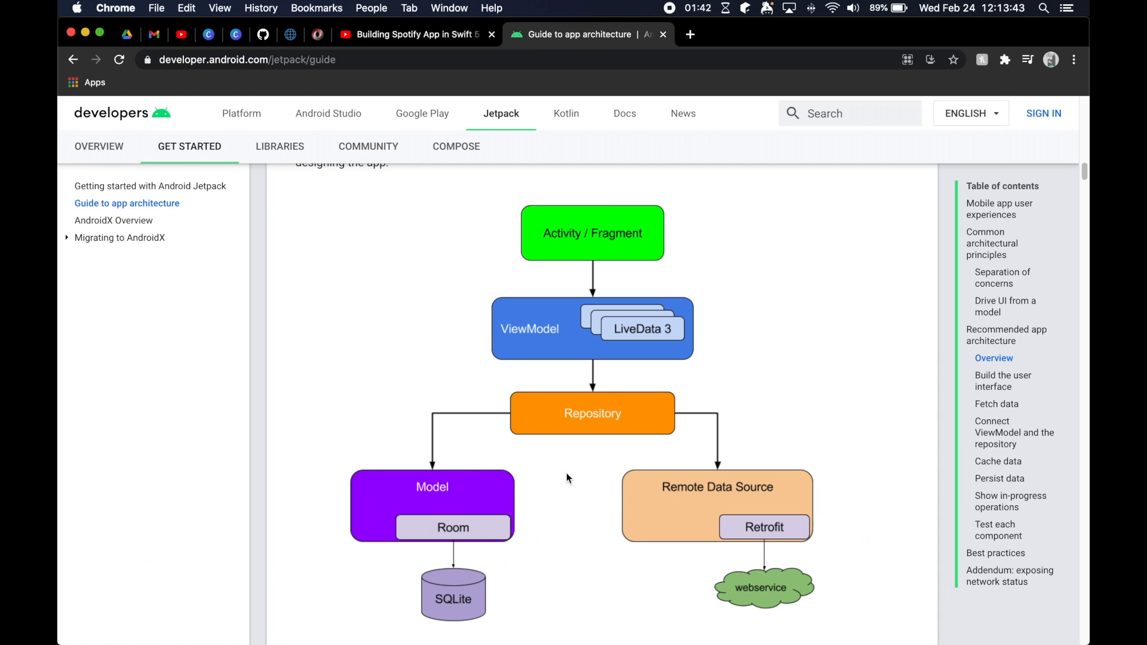
pyautogui.moveTo(592, 422)
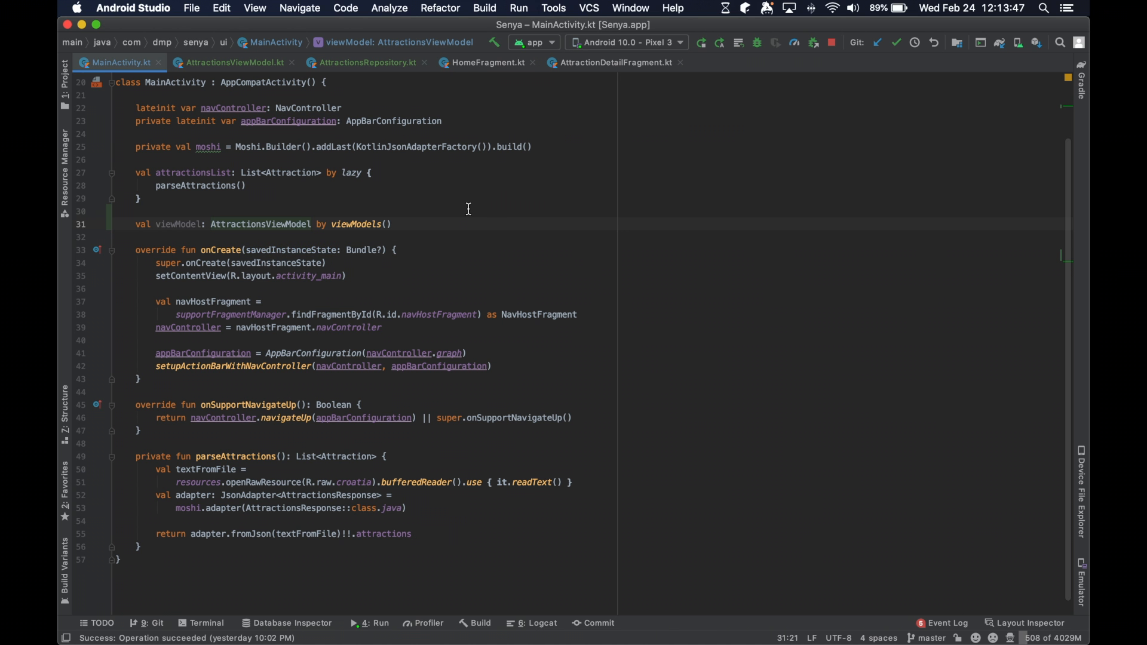
pyautogui.moveTo(475, 208)
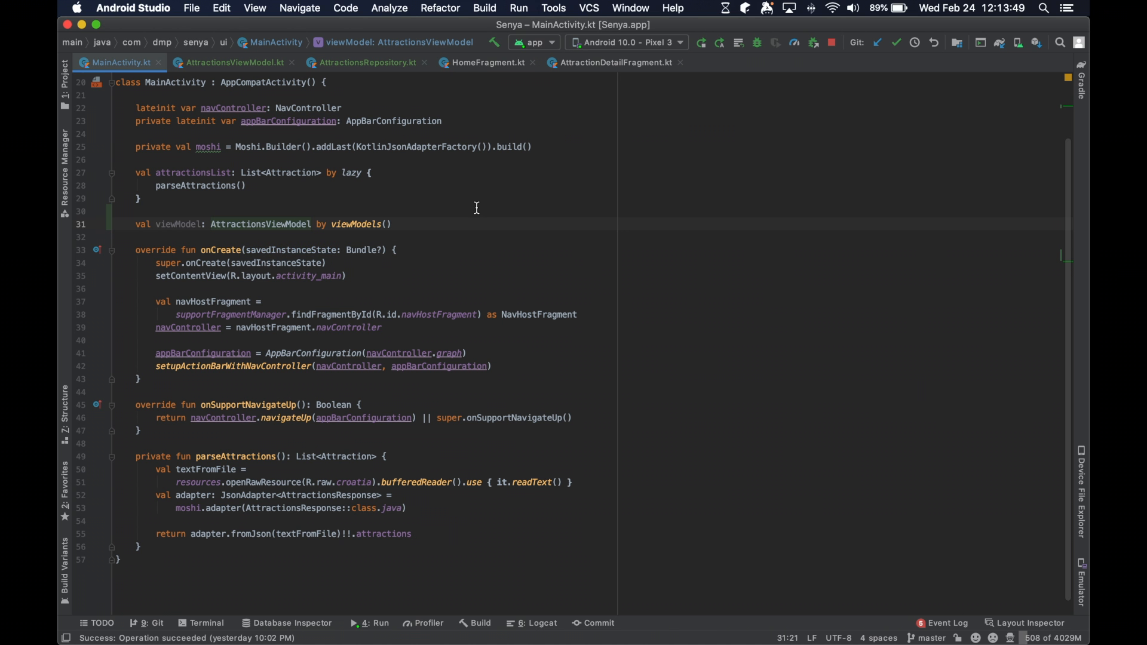
pyautogui.moveTo(497, 195)
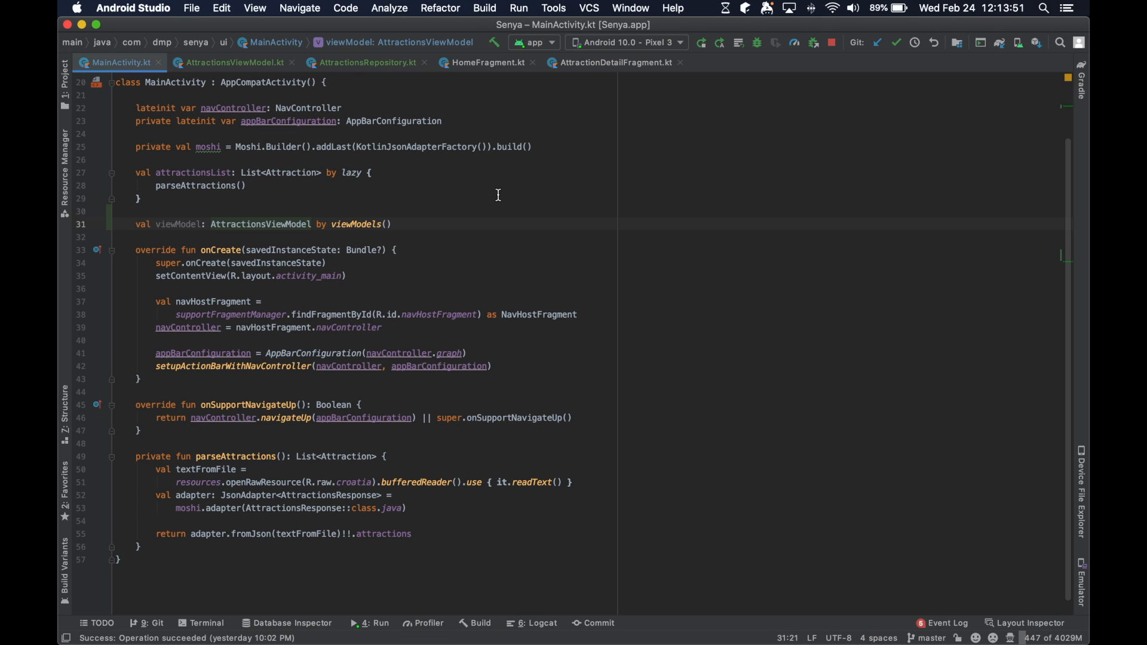
pyautogui.moveTo(127, 478)
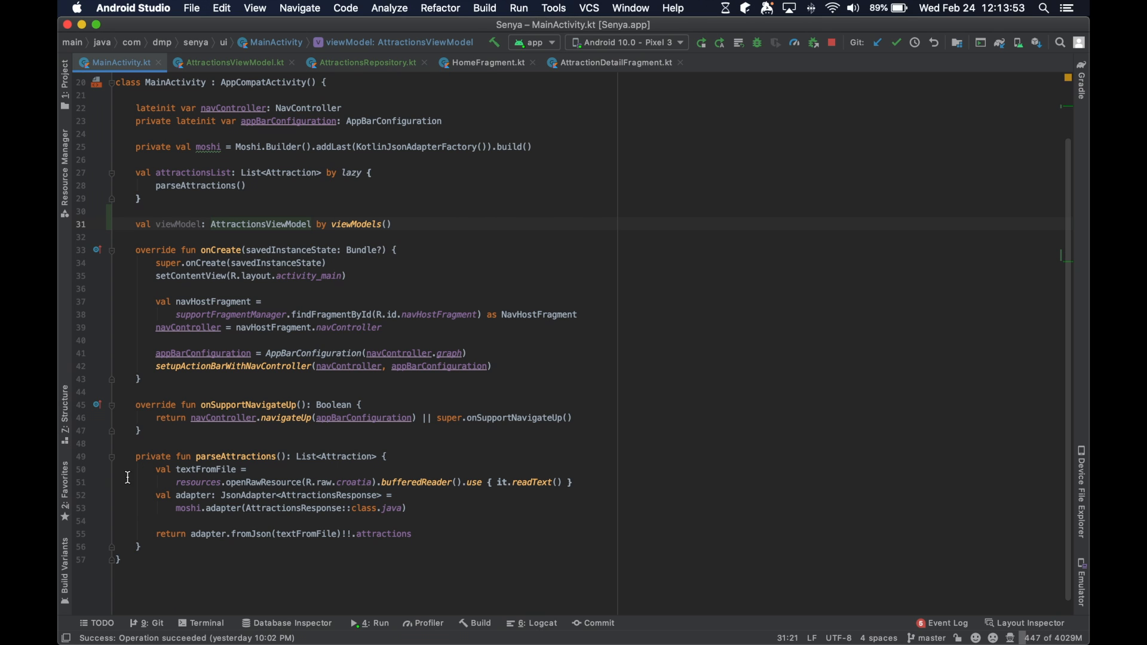
# Select attractionsList and the whole parseAttractions function in MainActivity for copying.
pyautogui.doubleClick(192, 172)
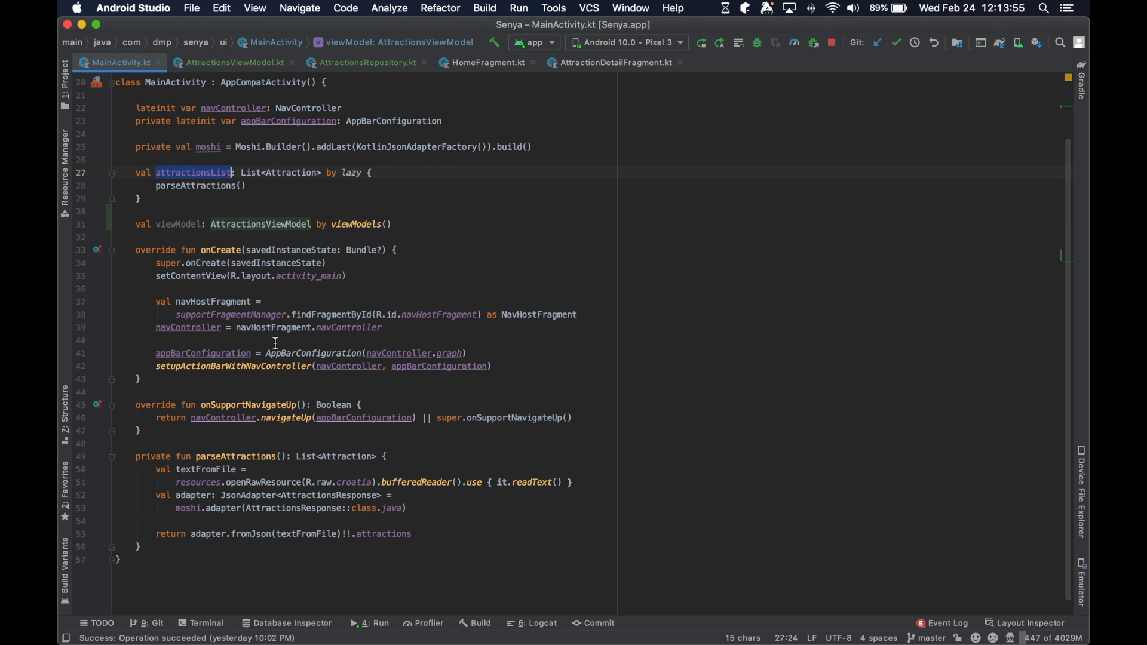
pyautogui.click(192, 172)
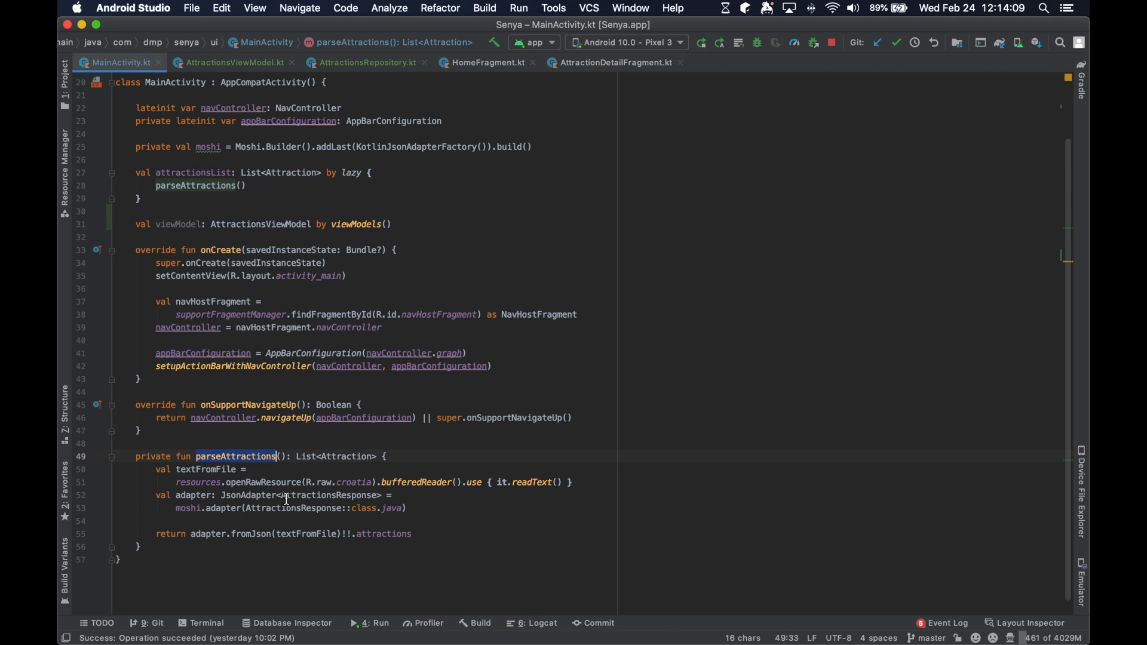
pyautogui.click(237, 455)
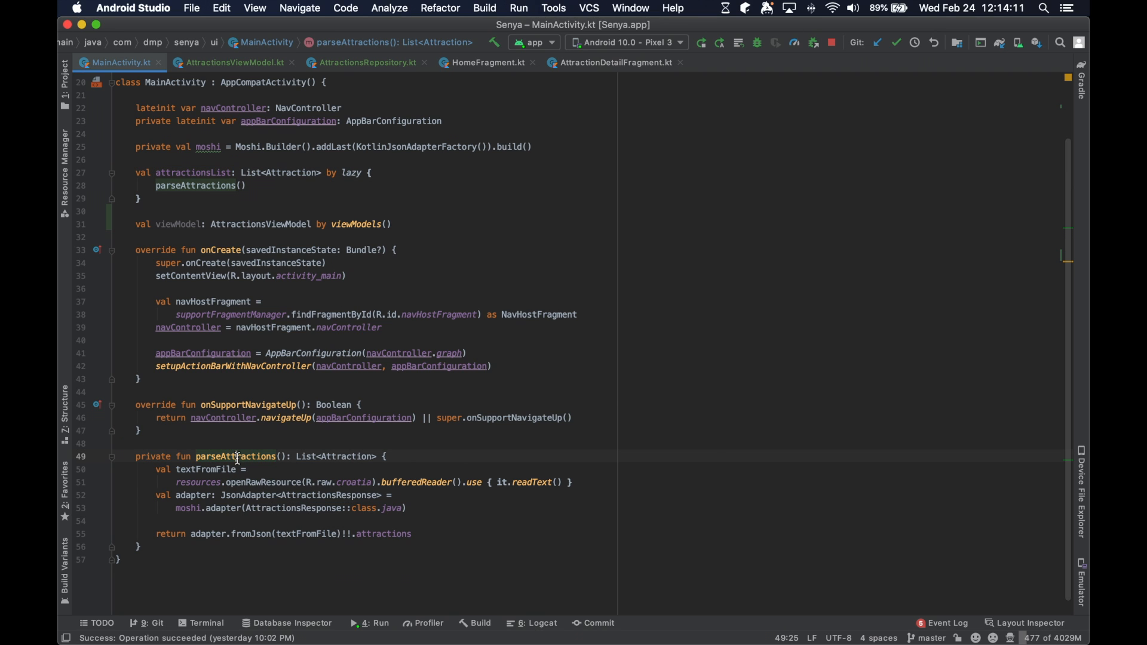
pyautogui.doubleClick(195, 185)
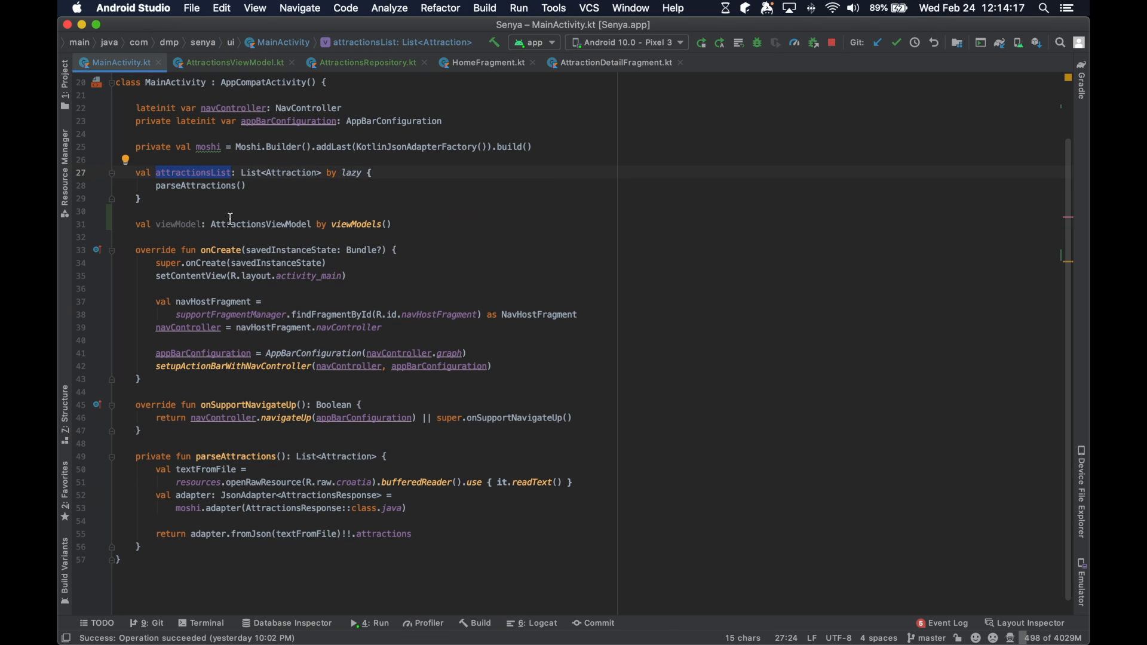
pyautogui.moveTo(486, 62)
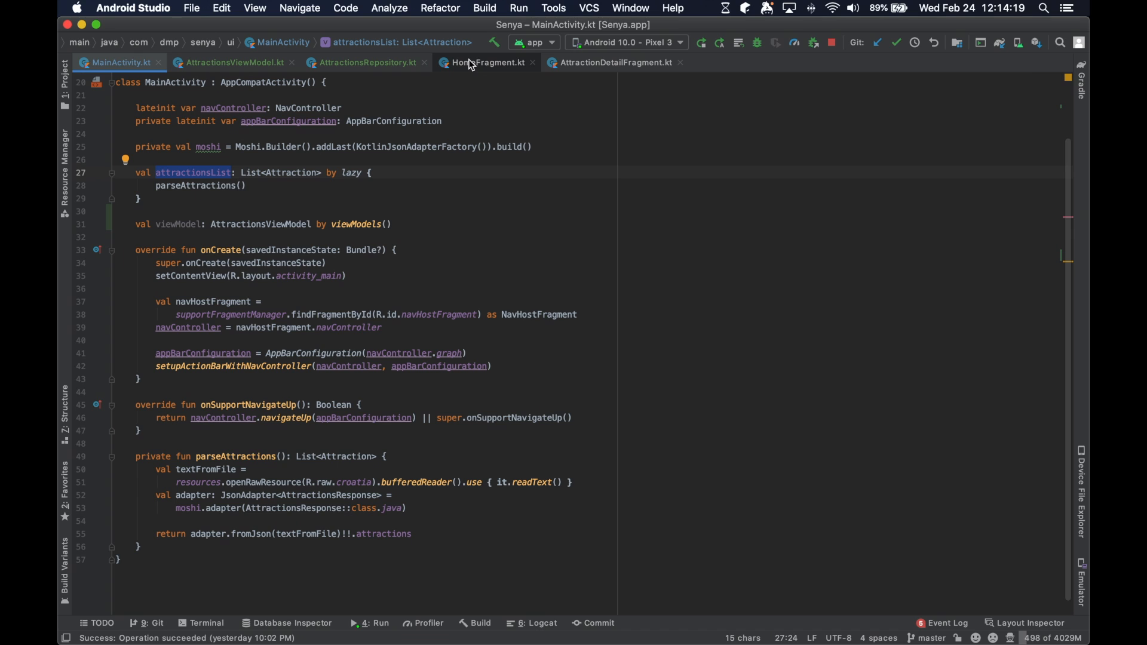
pyautogui.moveTo(487, 62)
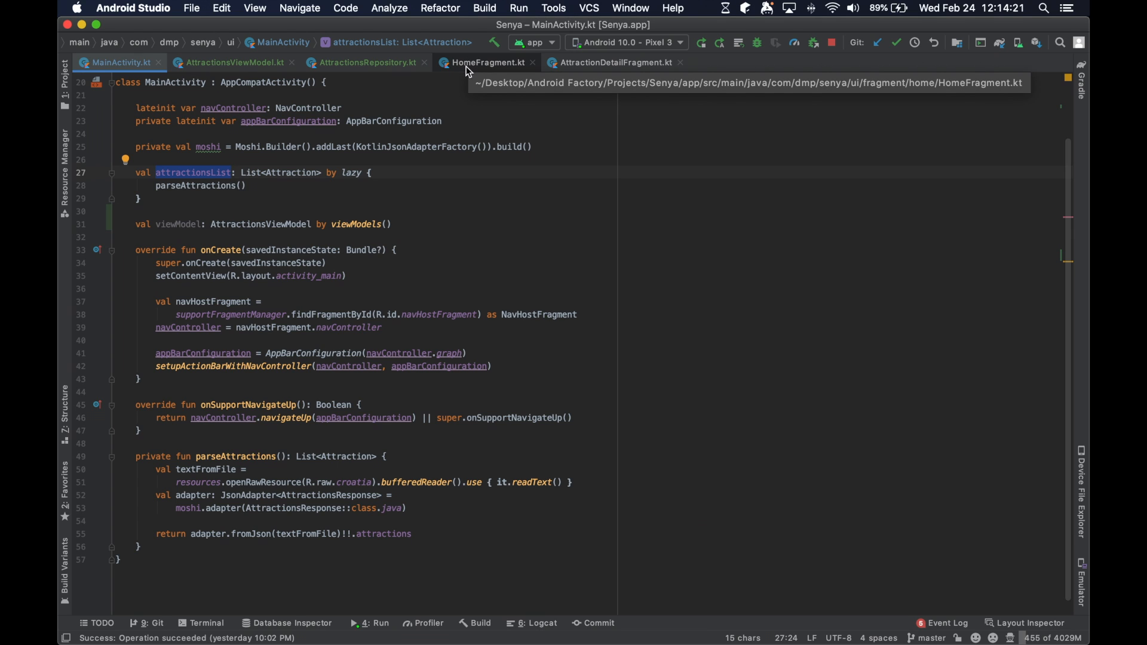
pyautogui.moveTo(139, 541)
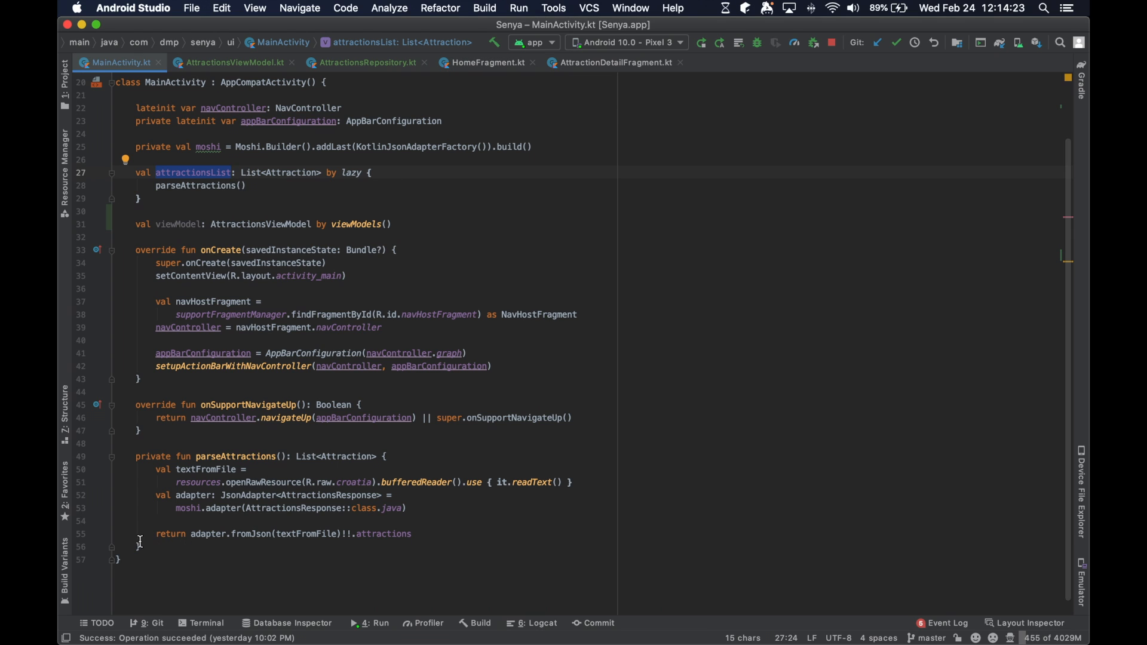
pyautogui.click(138, 546)
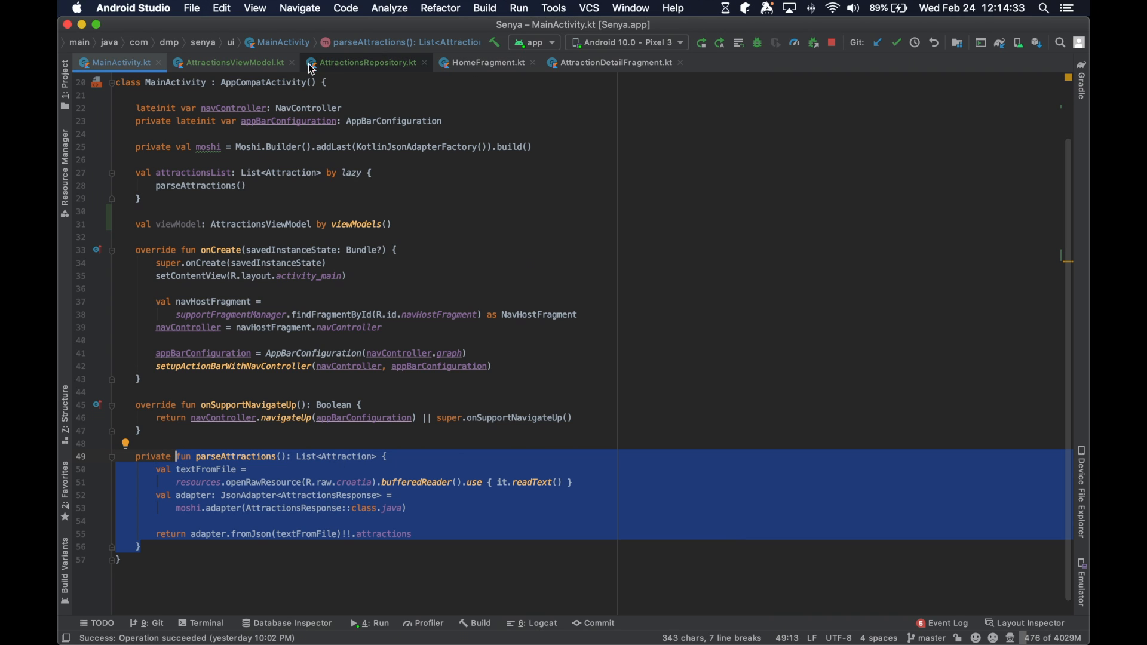
pyautogui.moveTo(234, 63)
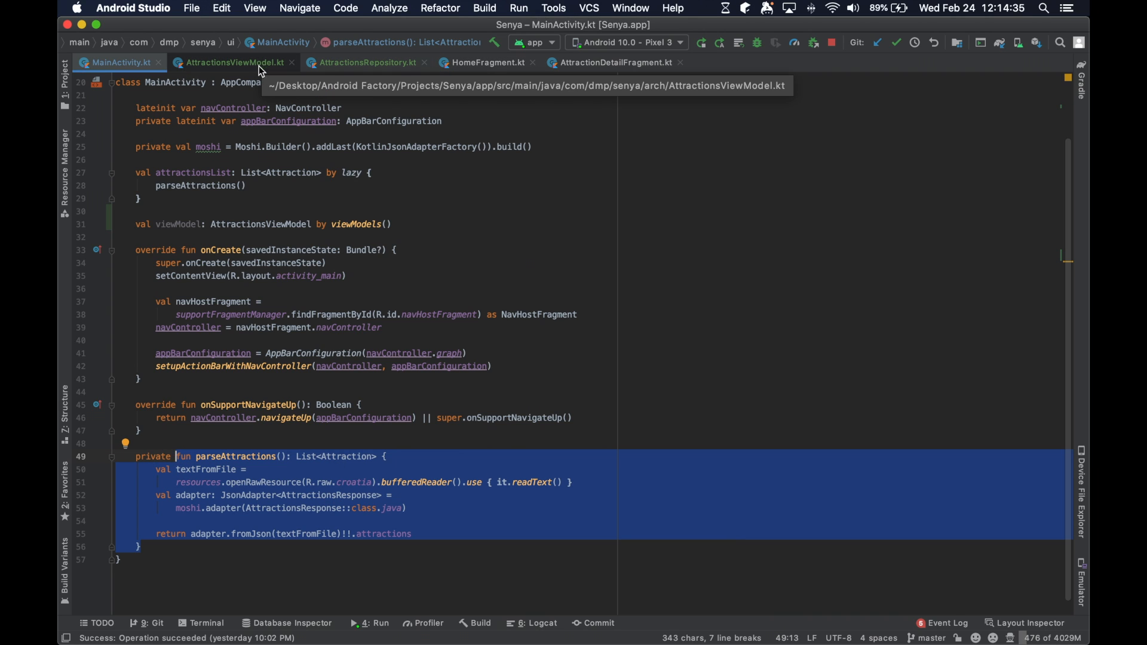
# Paste parseAttractions into the AttractionsRepository class, accepting its four auto-imports.
pyautogui.click(234, 62)
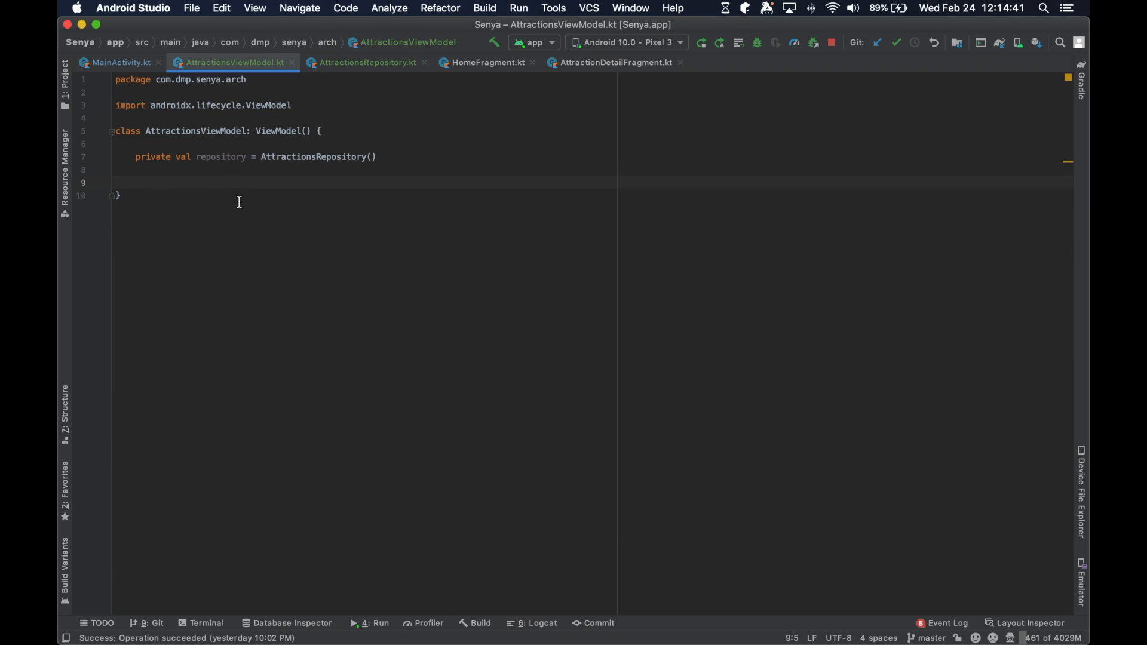
pyautogui.moveTo(365, 62)
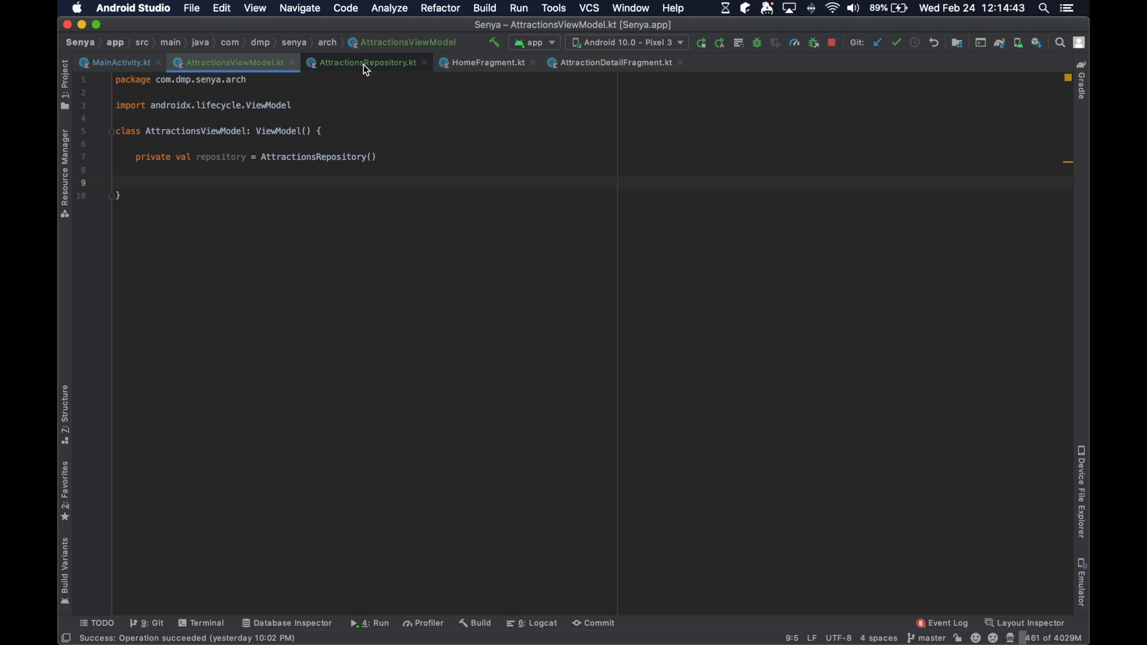
pyautogui.click(365, 62)
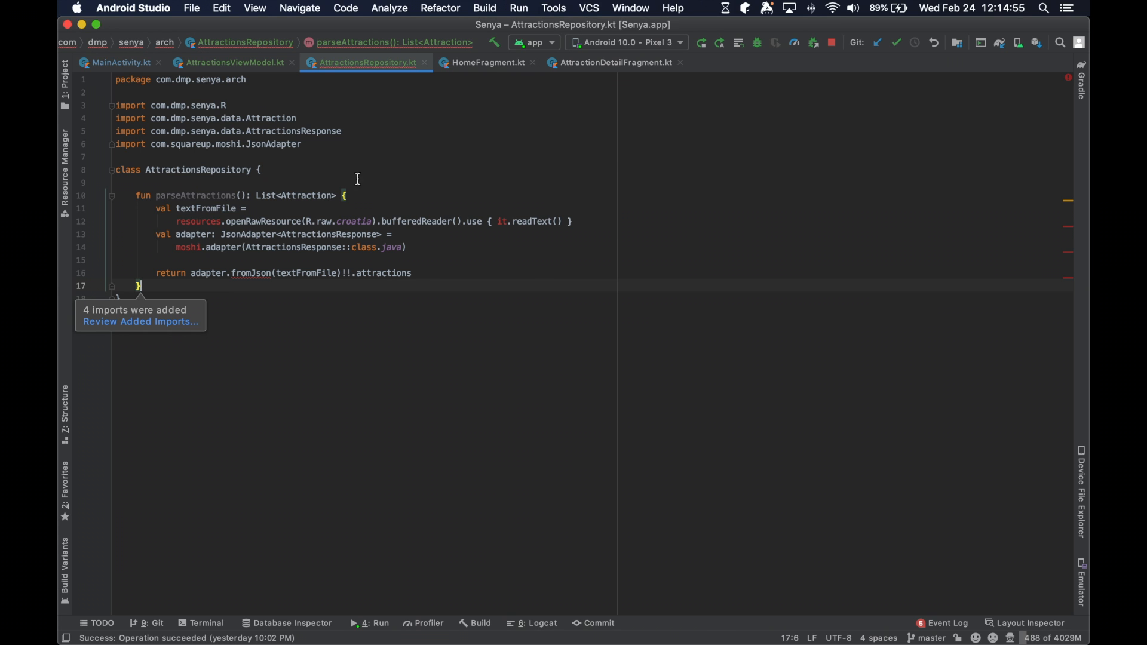
pyautogui.click(231, 62)
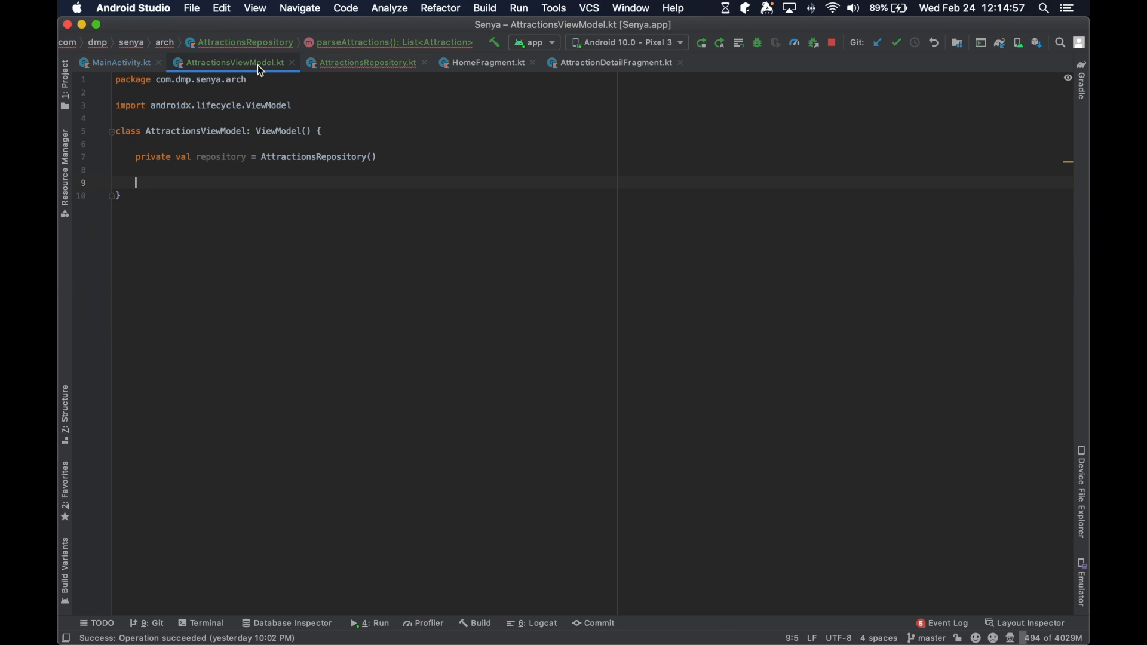
pyautogui.click(122, 62)
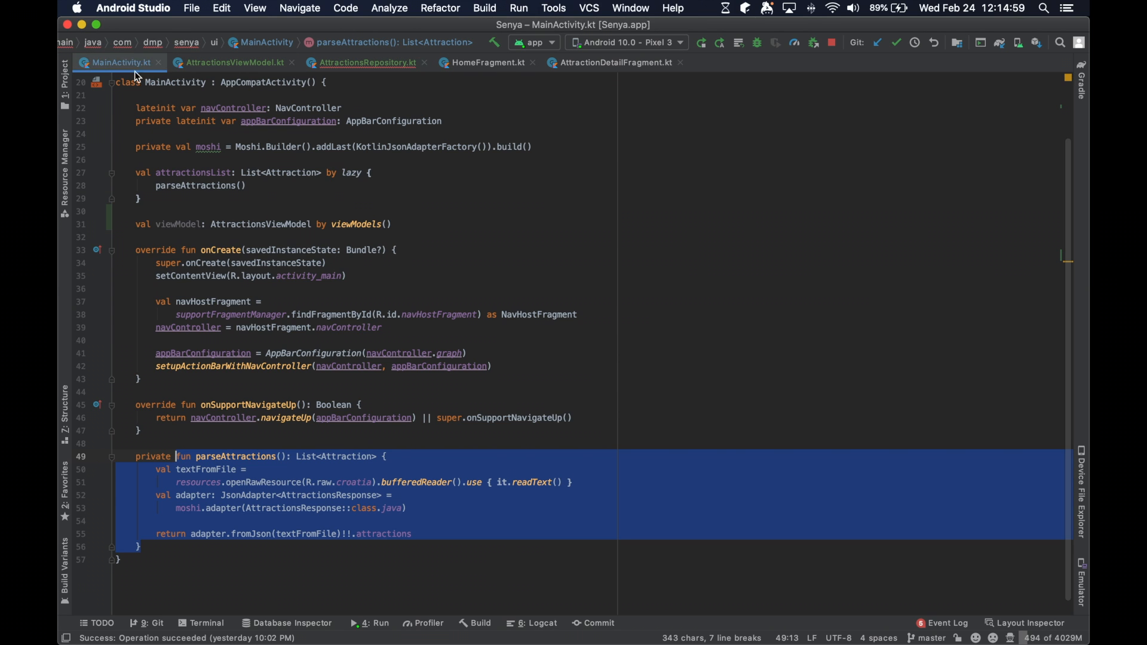
pyautogui.moveTo(231, 63)
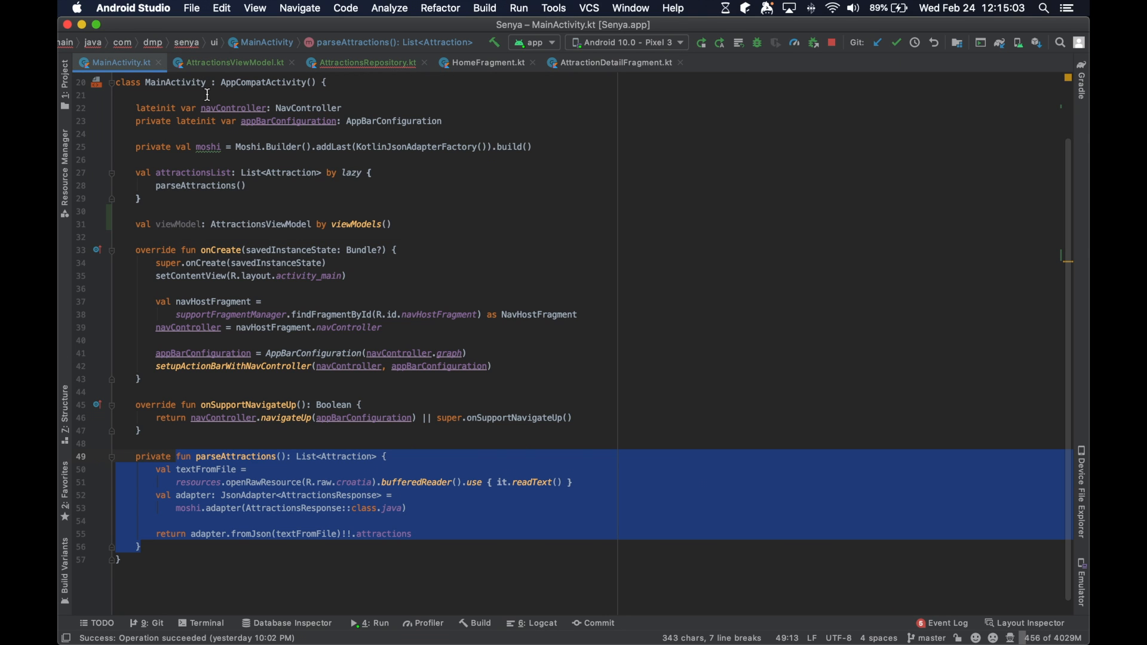
pyautogui.click(233, 63)
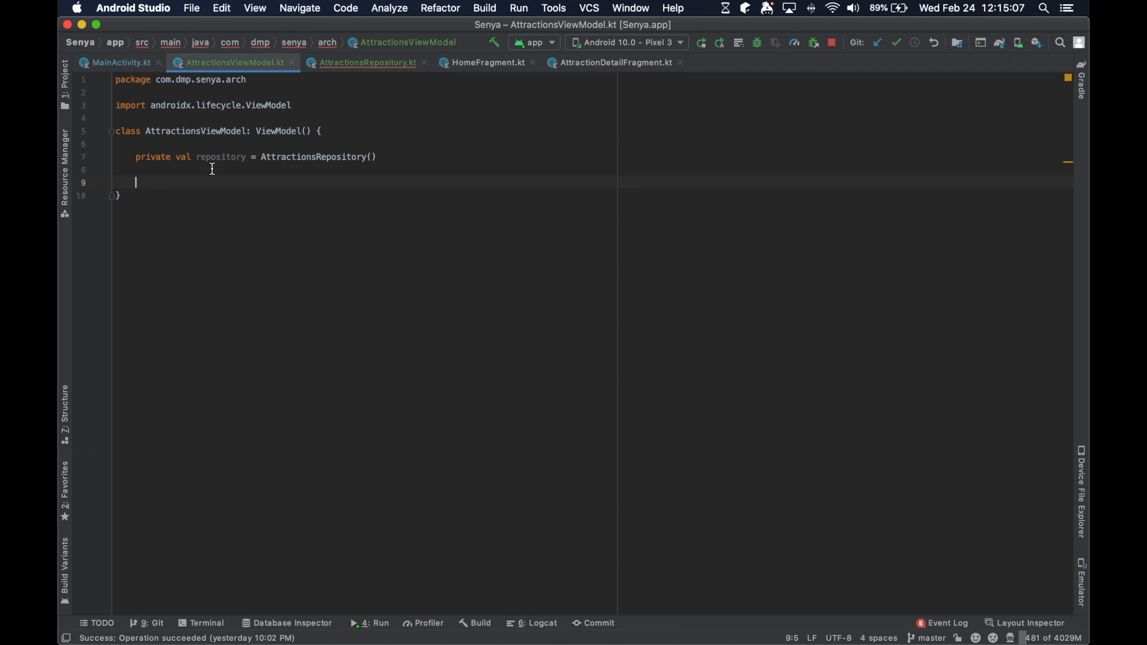
pyautogui.moveTo(203, 191)
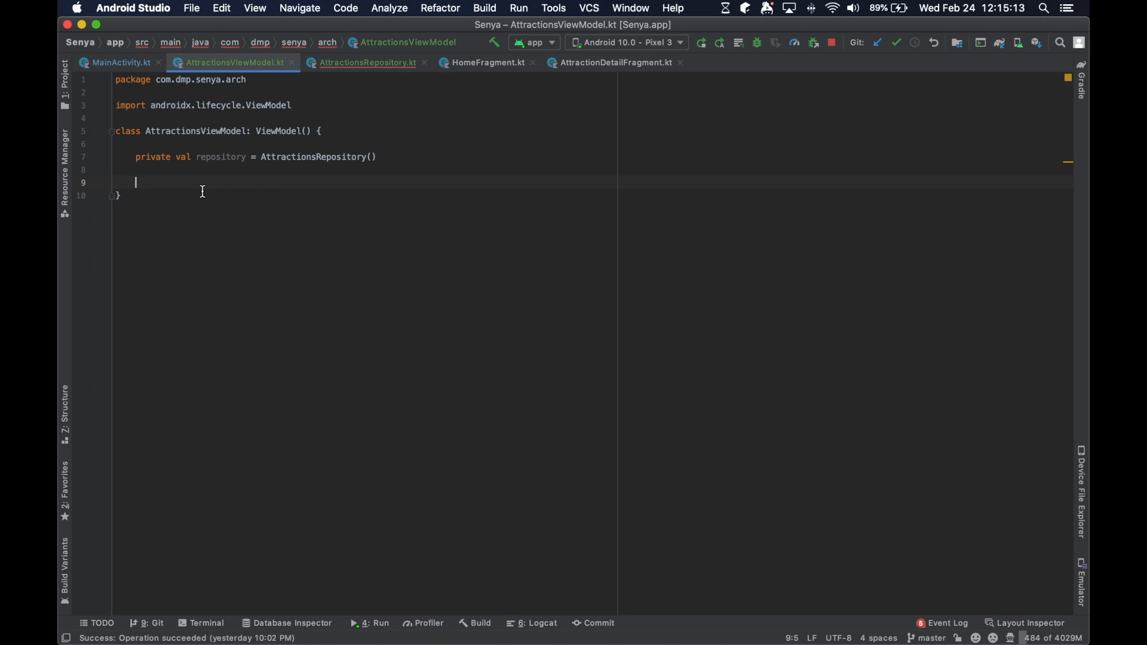
pyautogui.click(367, 62)
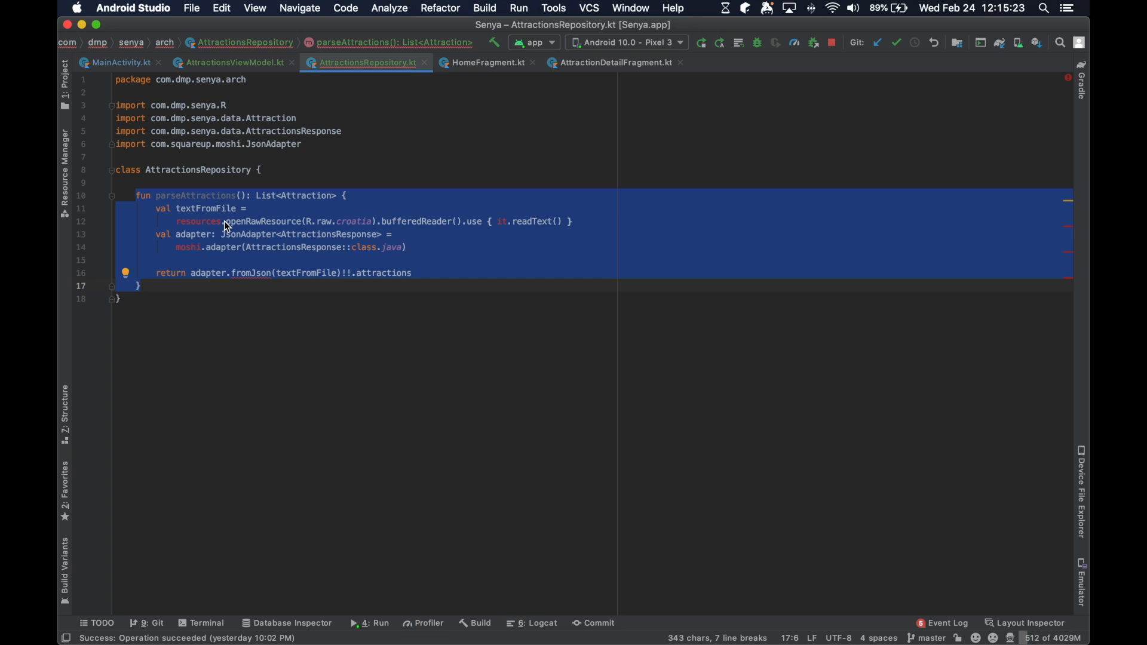
# Fix the class.java reference in the Moshi adapter line and review the List<Attraction> return type.
pyautogui.click(393, 246)
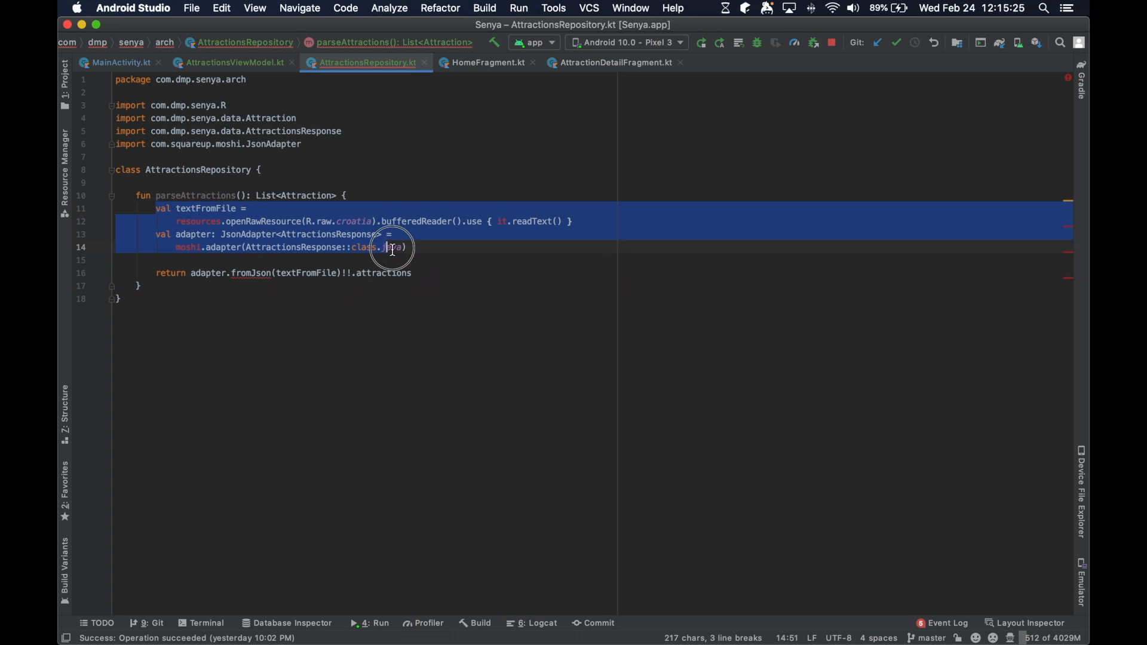
pyautogui.write('java')
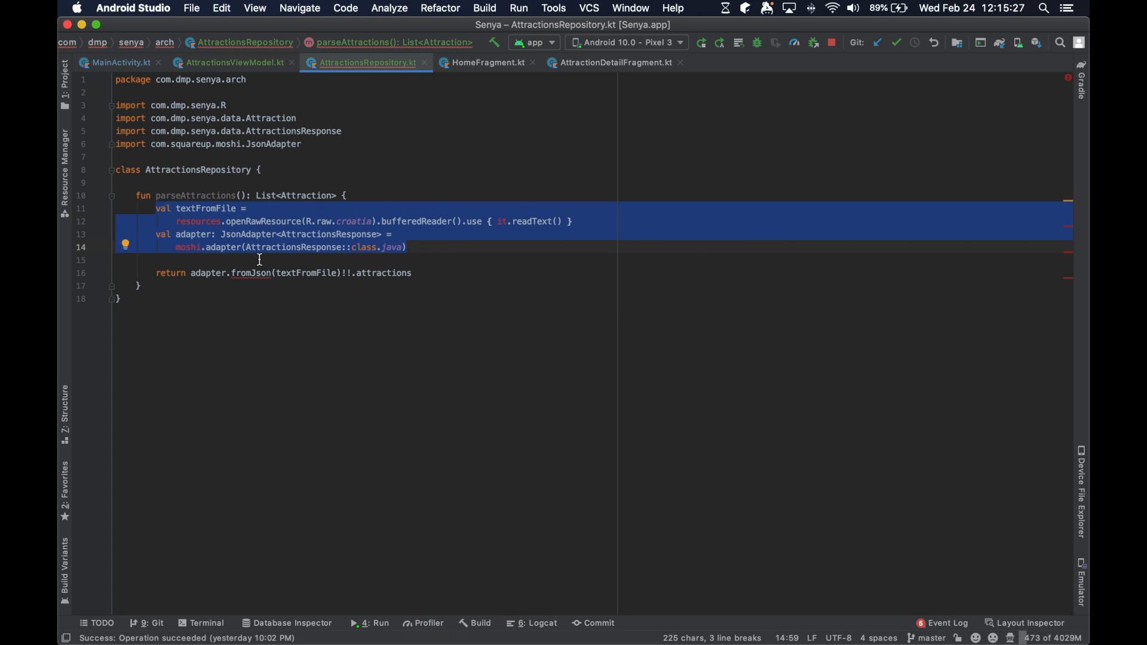
pyautogui.click(259, 259)
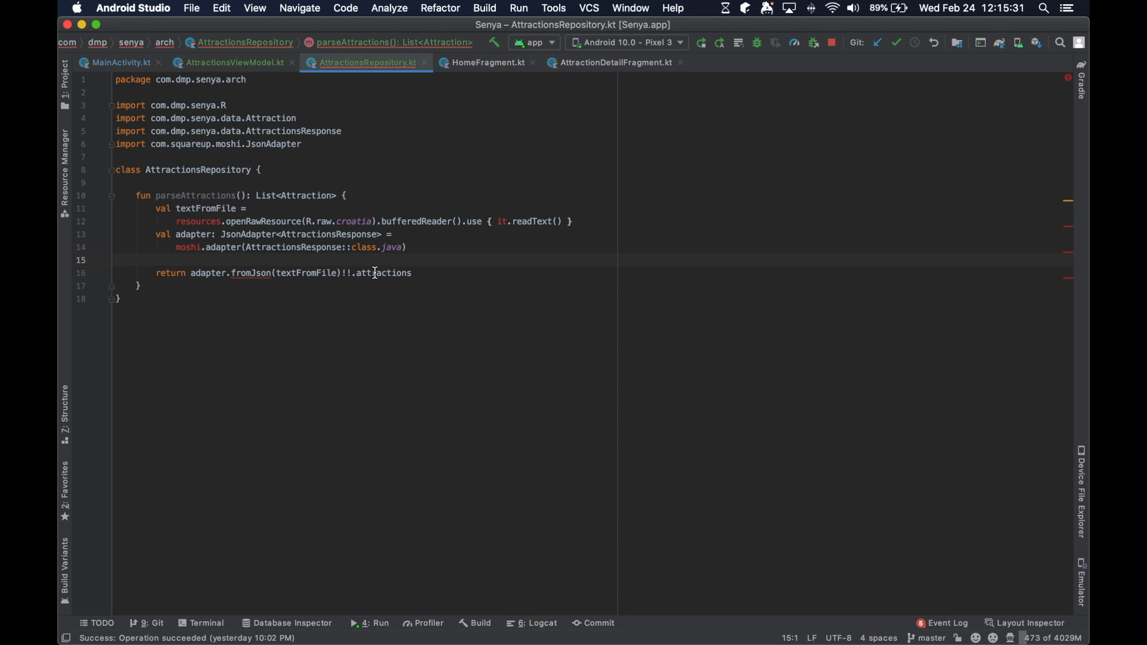
pyautogui.moveTo(292, 138)
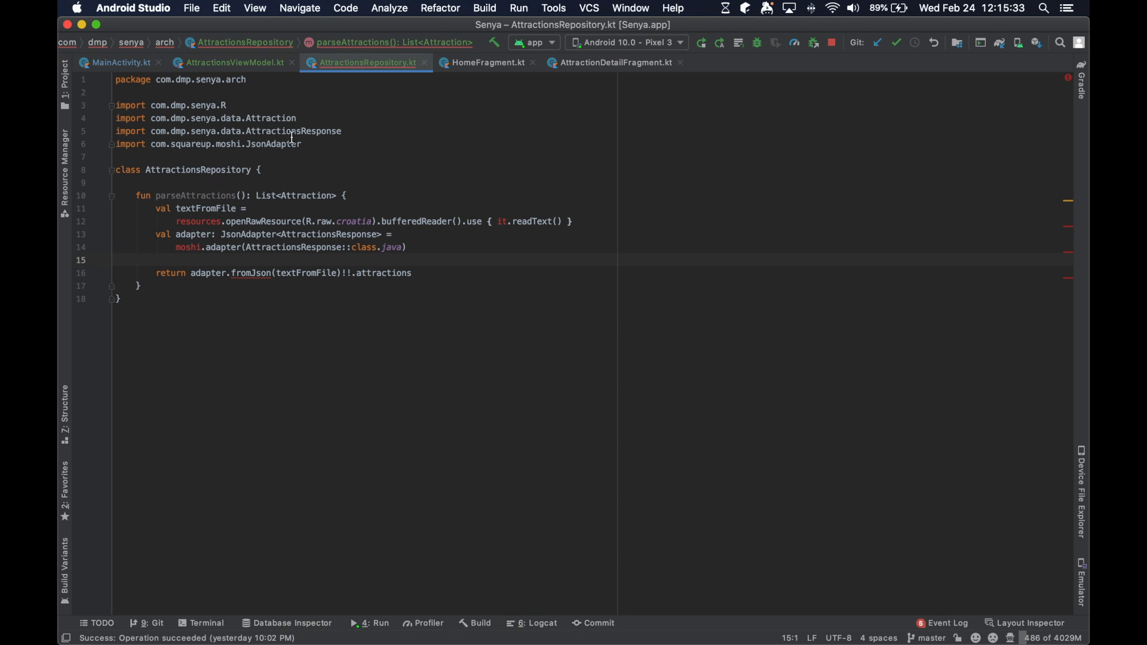
pyautogui.click(233, 62)
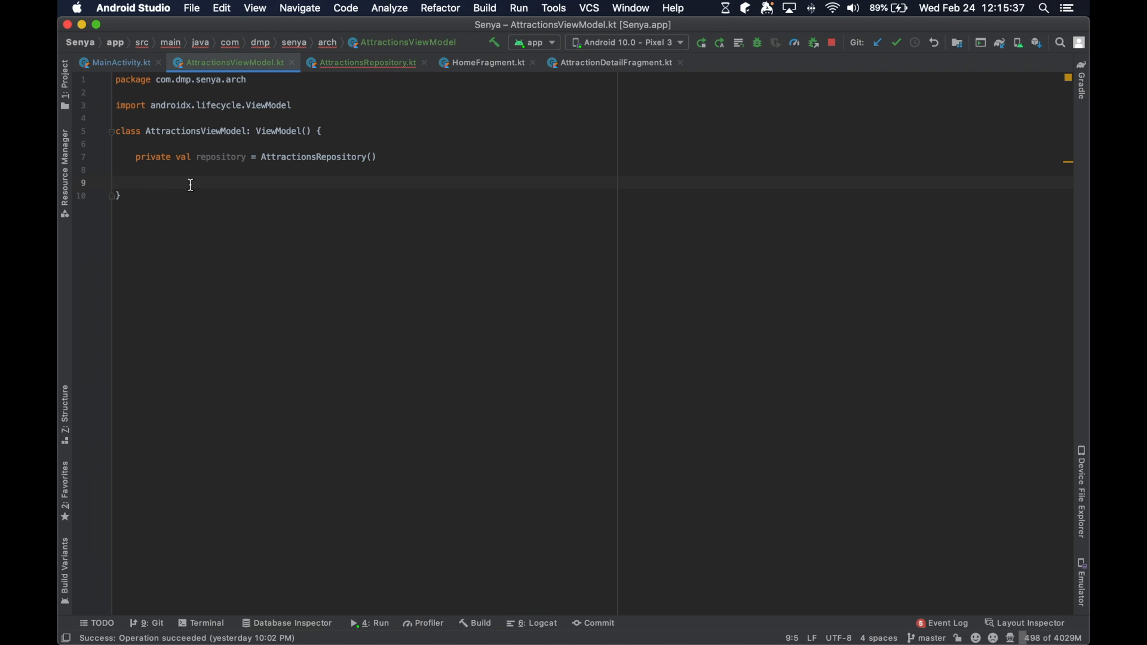
pyautogui.click(366, 63)
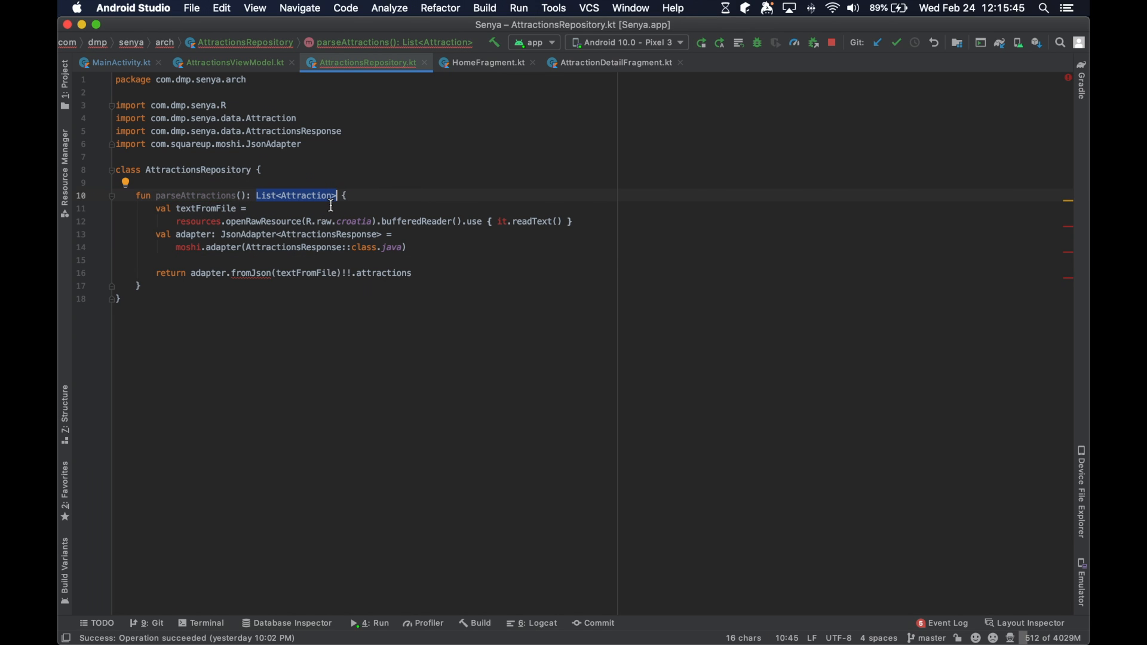
pyautogui.moveTo(267, 279)
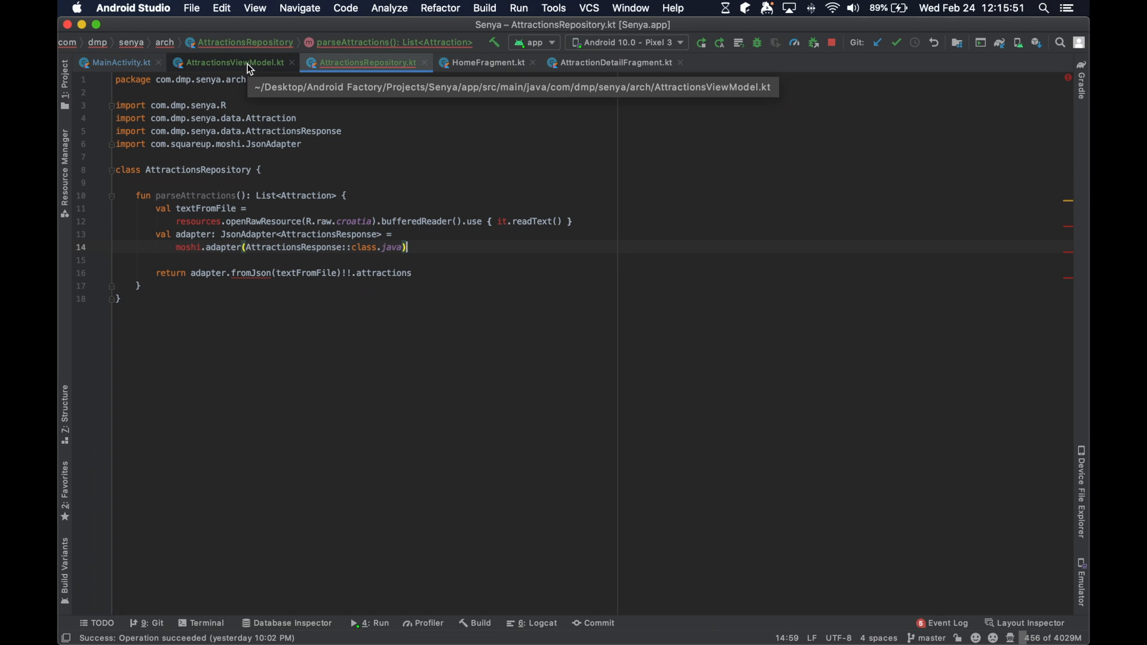
pyautogui.click(233, 62)
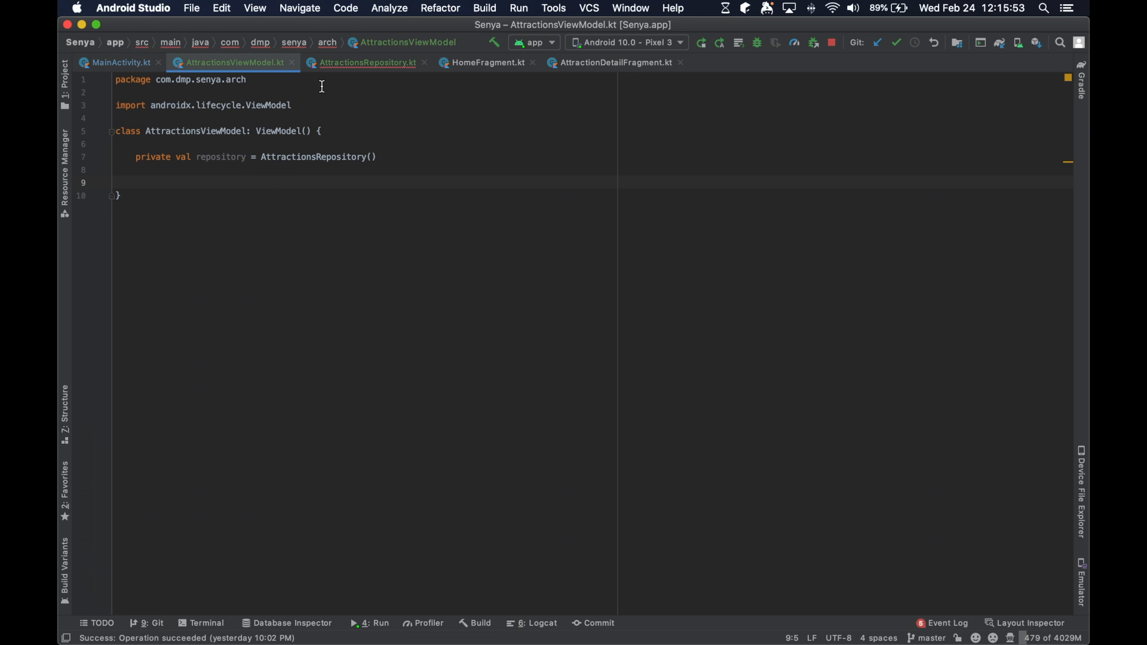
pyautogui.click(366, 62)
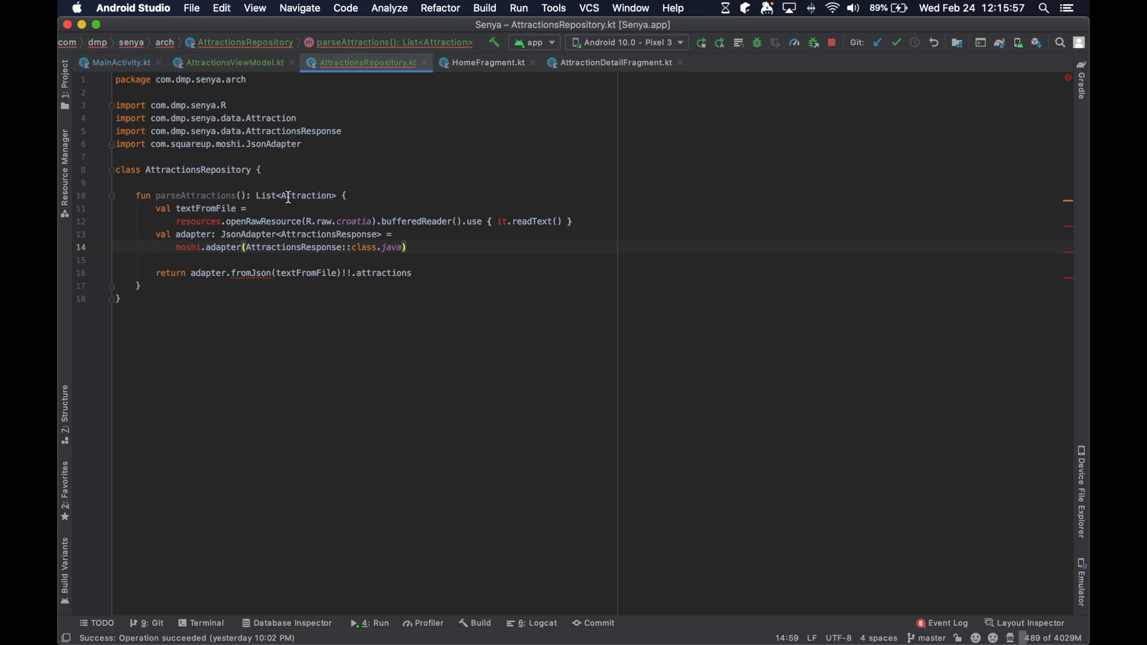
pyautogui.doubleClick(295, 195)
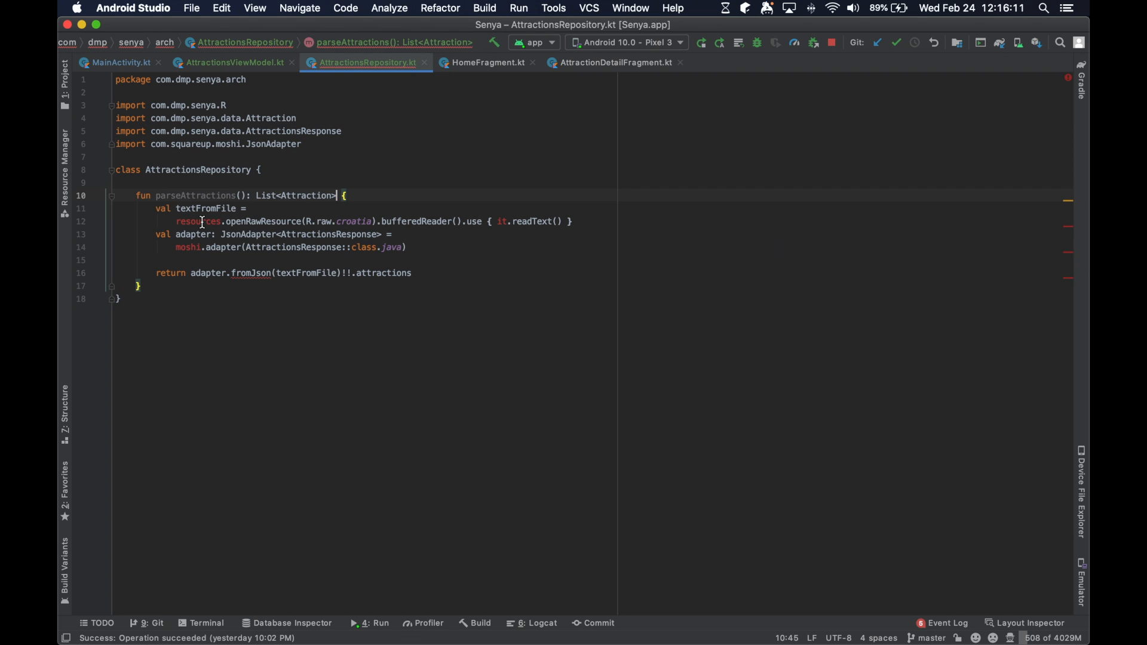
# Give parseAttractions a context: Context parameter and read the raw croatia file via context.resources.
pyautogui.click(191, 246)
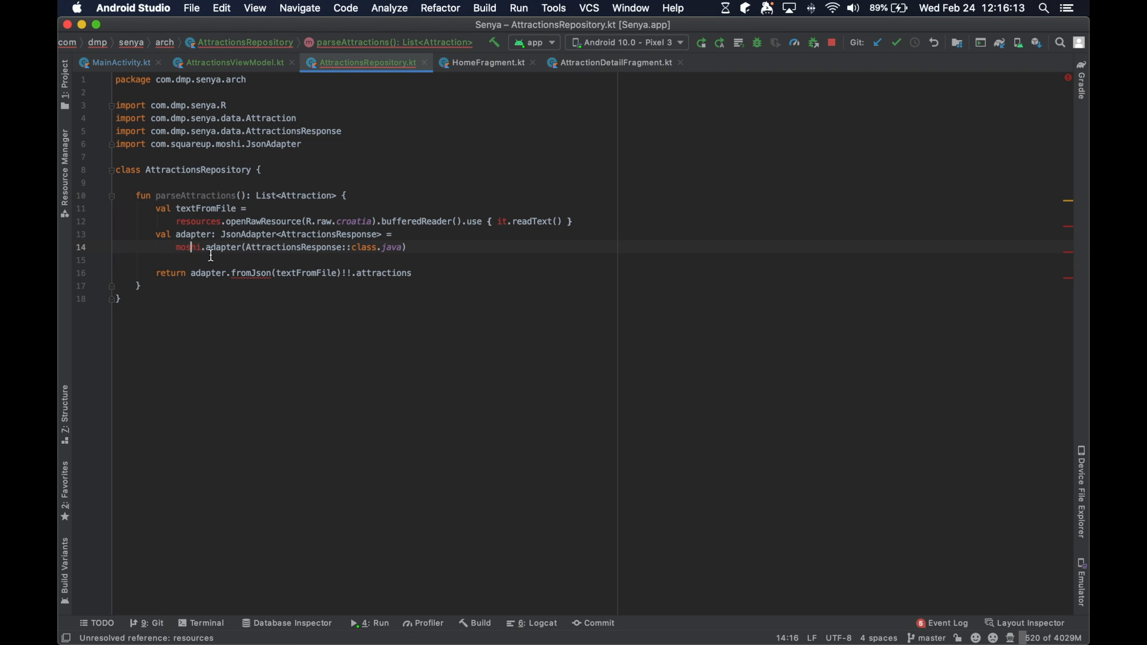
pyautogui.doubleClick(197, 221)
pyautogui.write('c')
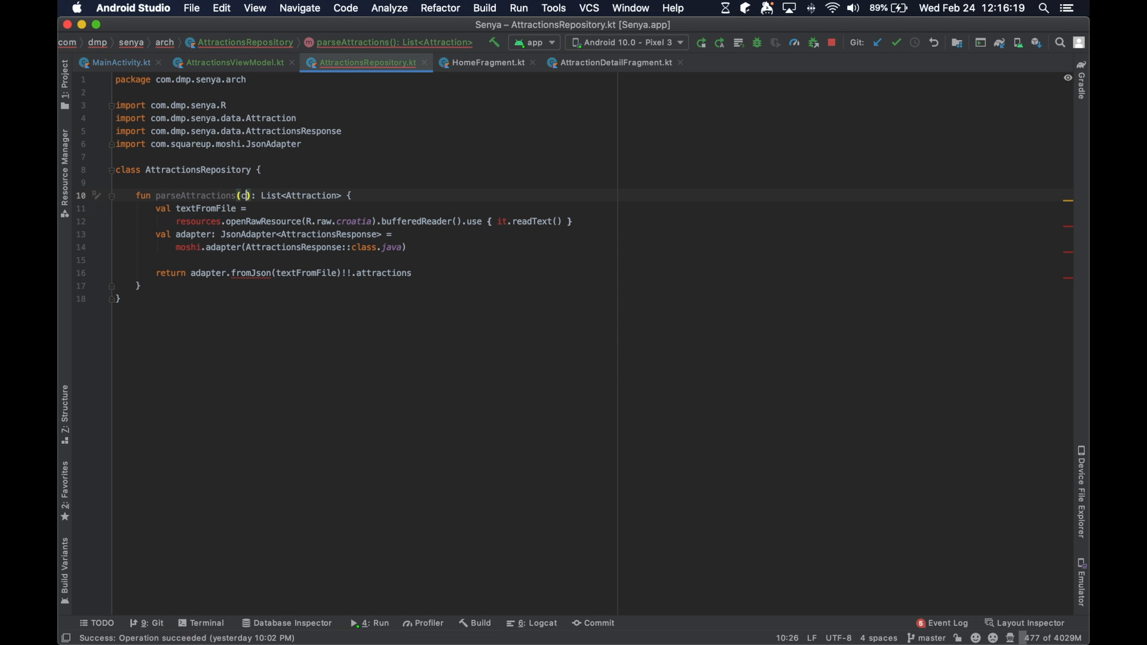
pyautogui.write('ontext: Context')
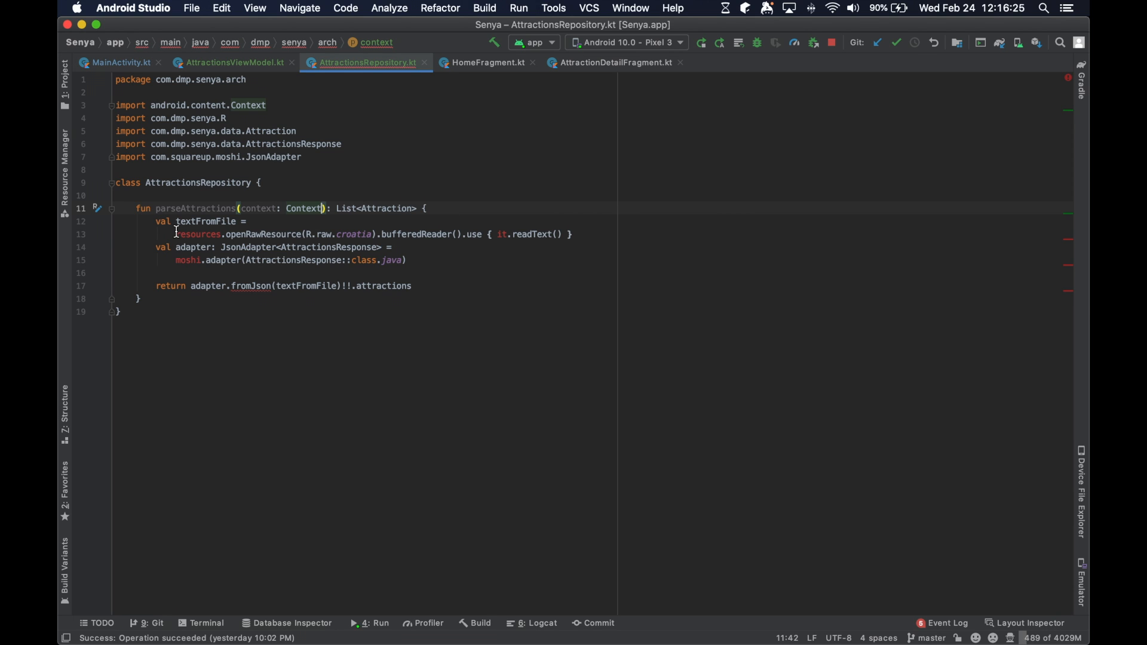
pyautogui.write('context.')
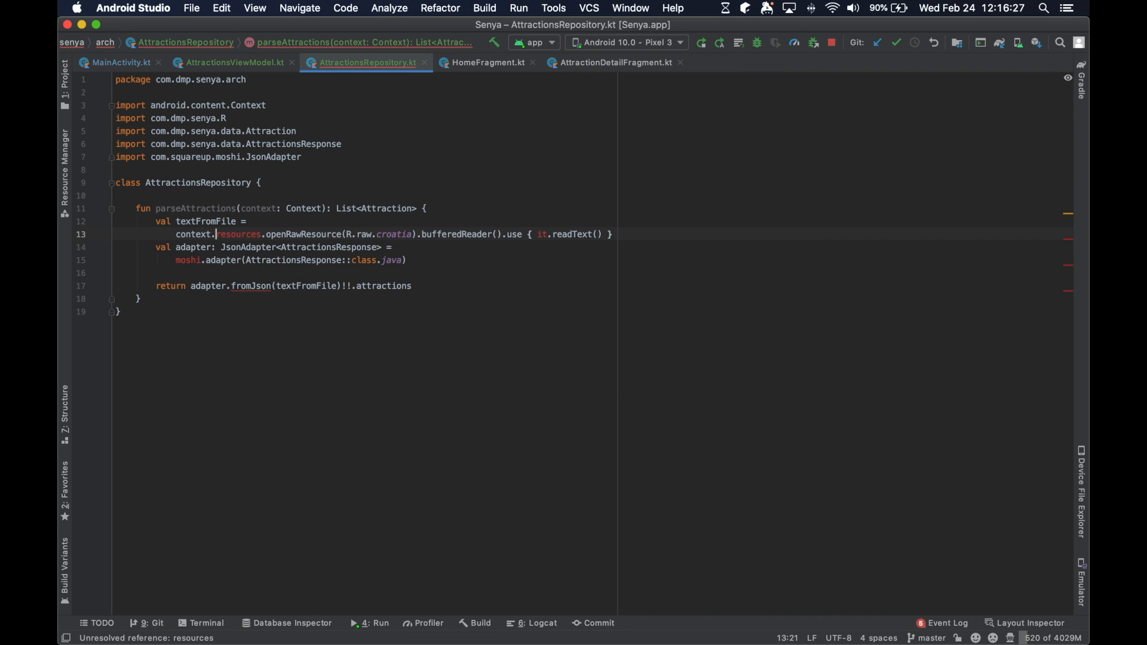
pyautogui.click(119, 62)
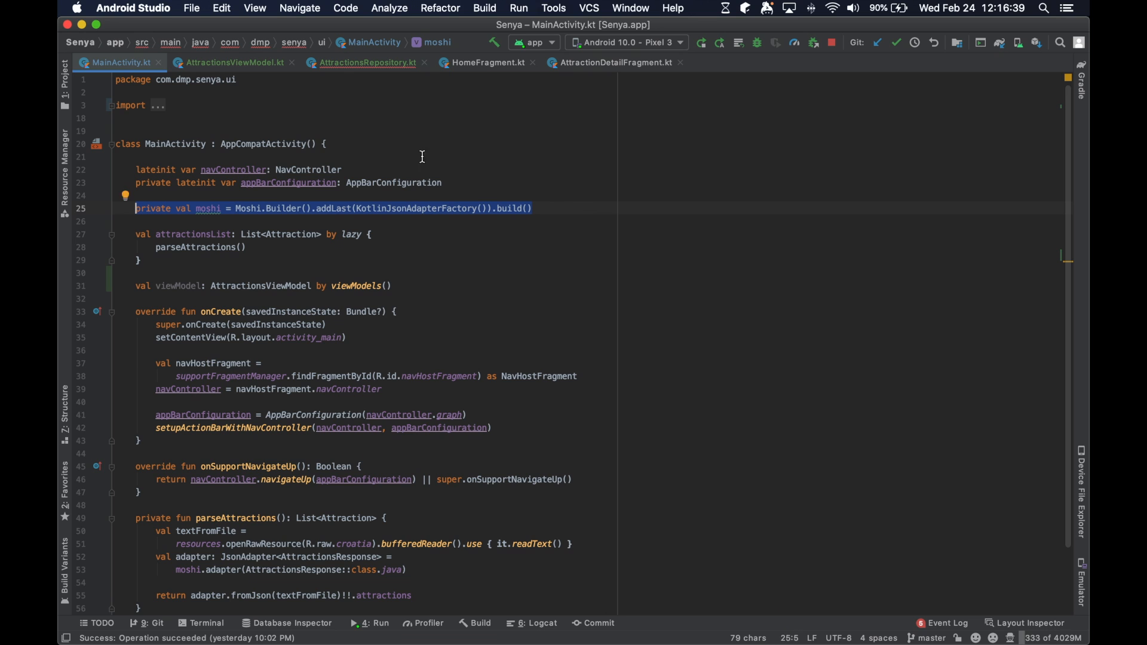
# Add a Moshi property with KotlinJsonAdapterFactory above parseAttractions in AttractionsRepository, with its imports.
pyautogui.click(366, 62)
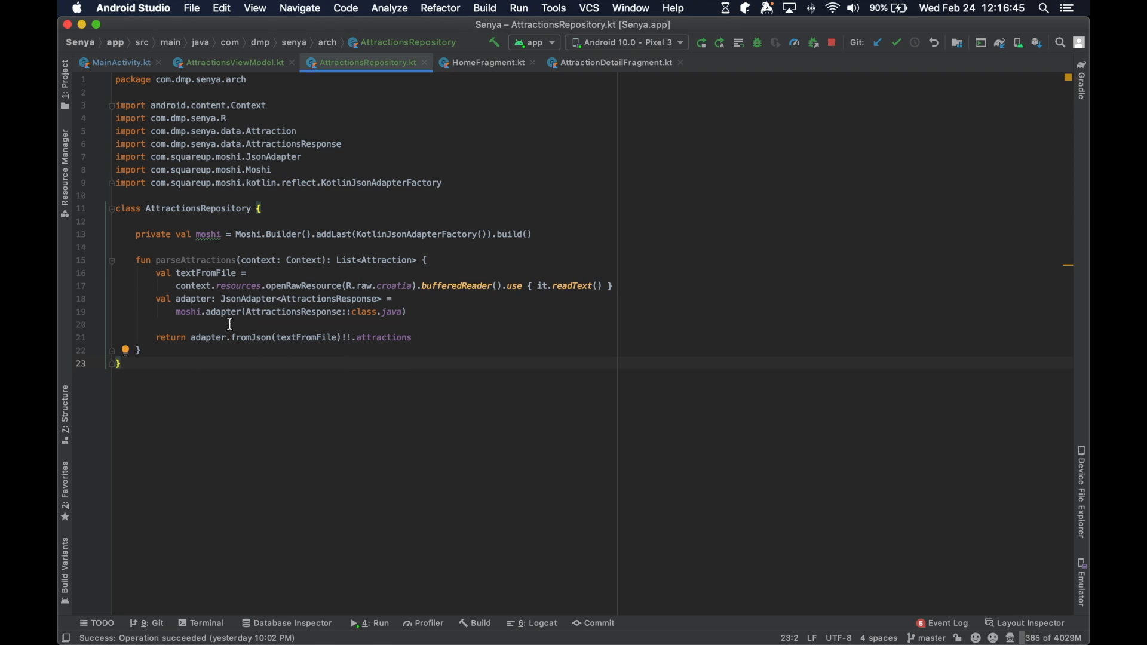
pyautogui.moveTo(252, 337)
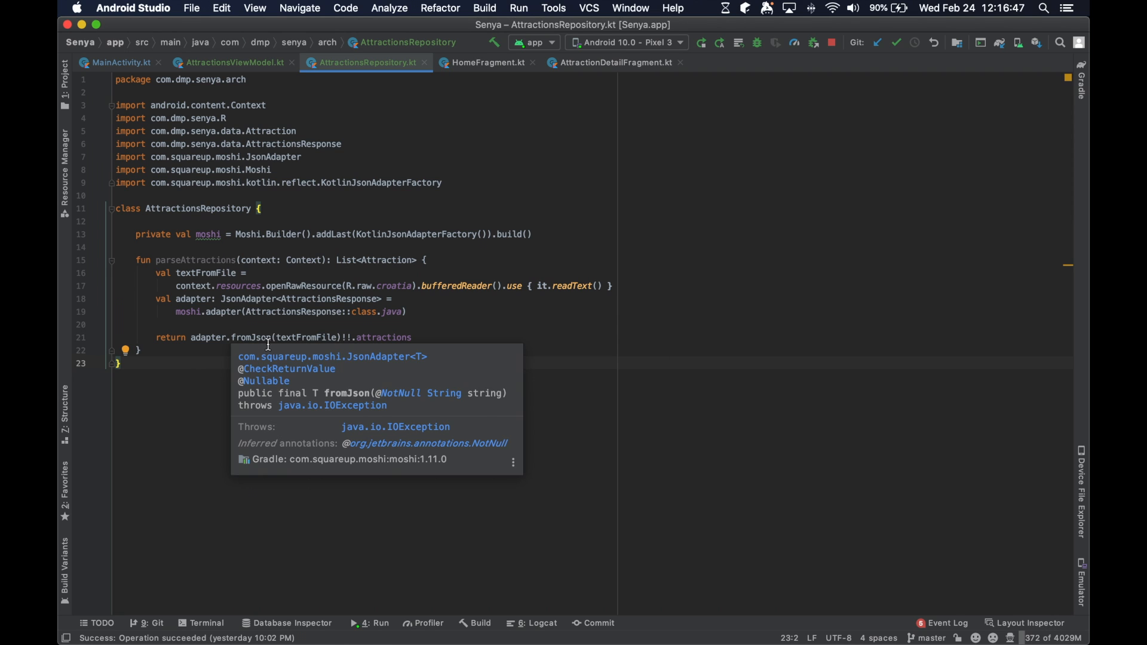
pyautogui.doubleClick(195, 259)
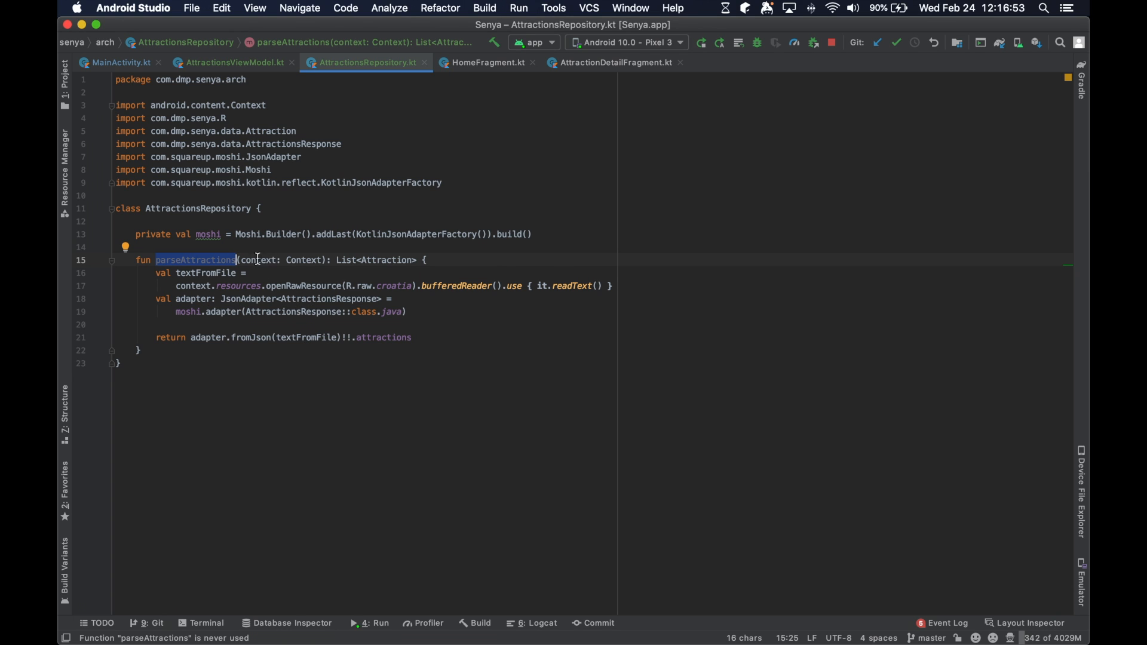
pyautogui.click(265, 260)
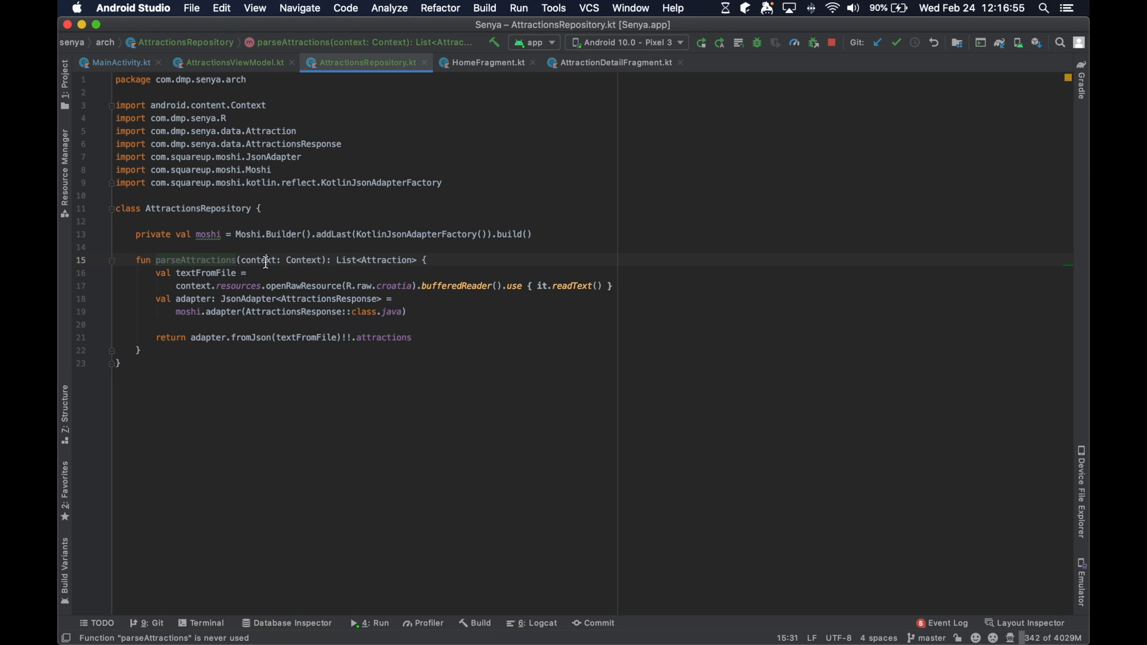
pyautogui.doubleClick(256, 259)
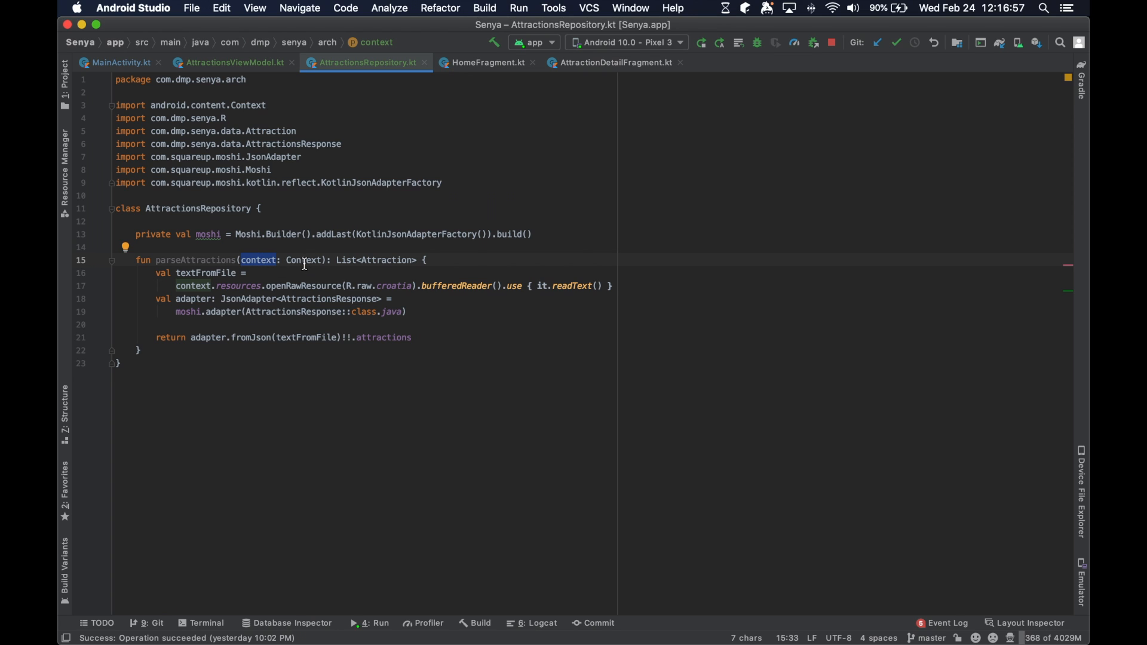
pyautogui.moveTo(120, 63)
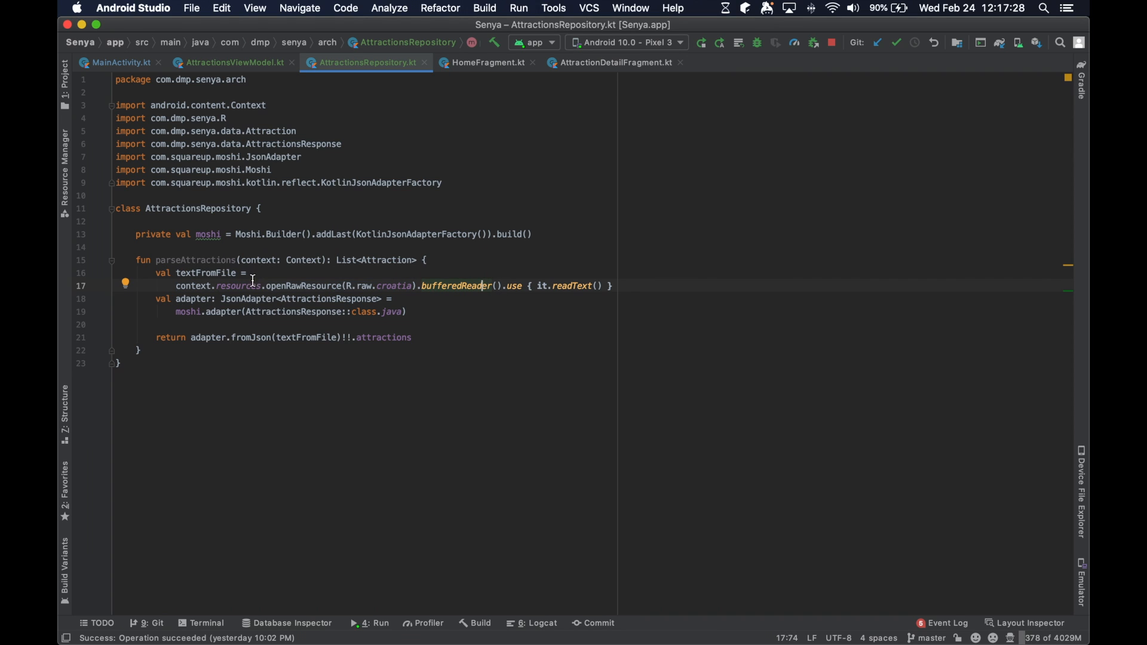
pyautogui.click(532, 234)
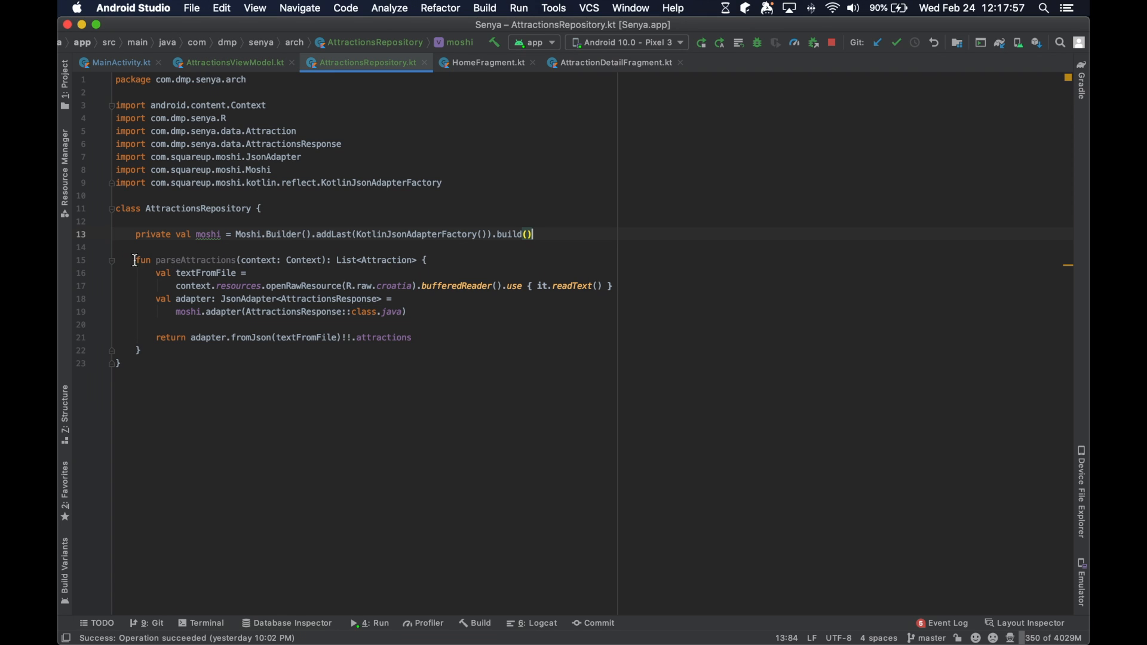
pyautogui.click(140, 350)
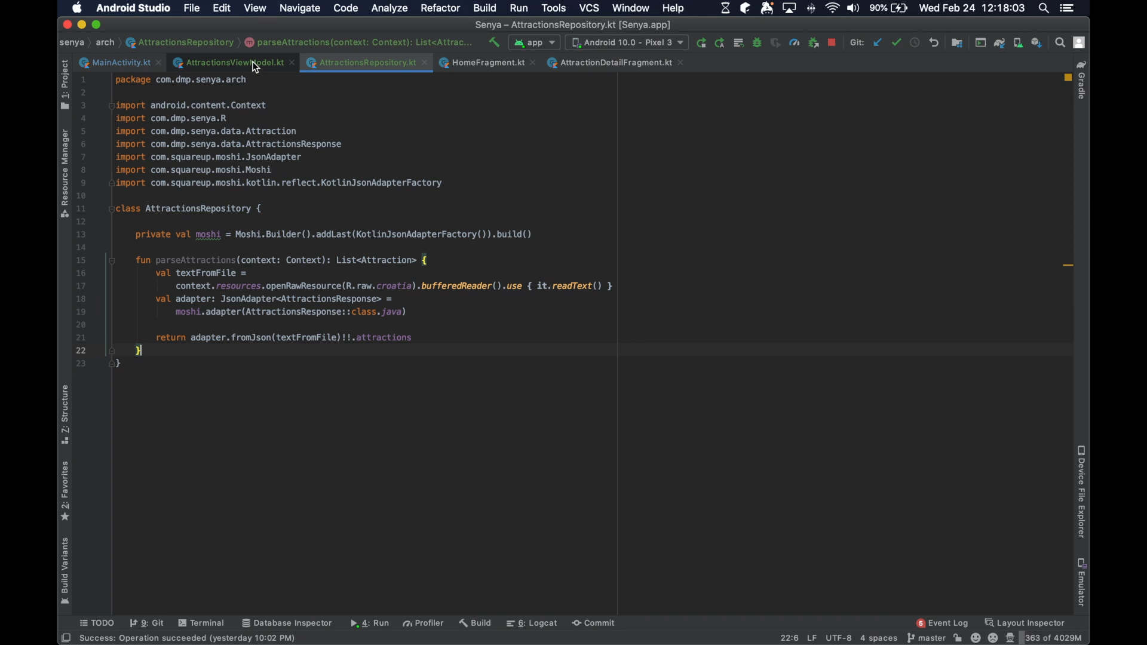
pyautogui.moveTo(142, 263)
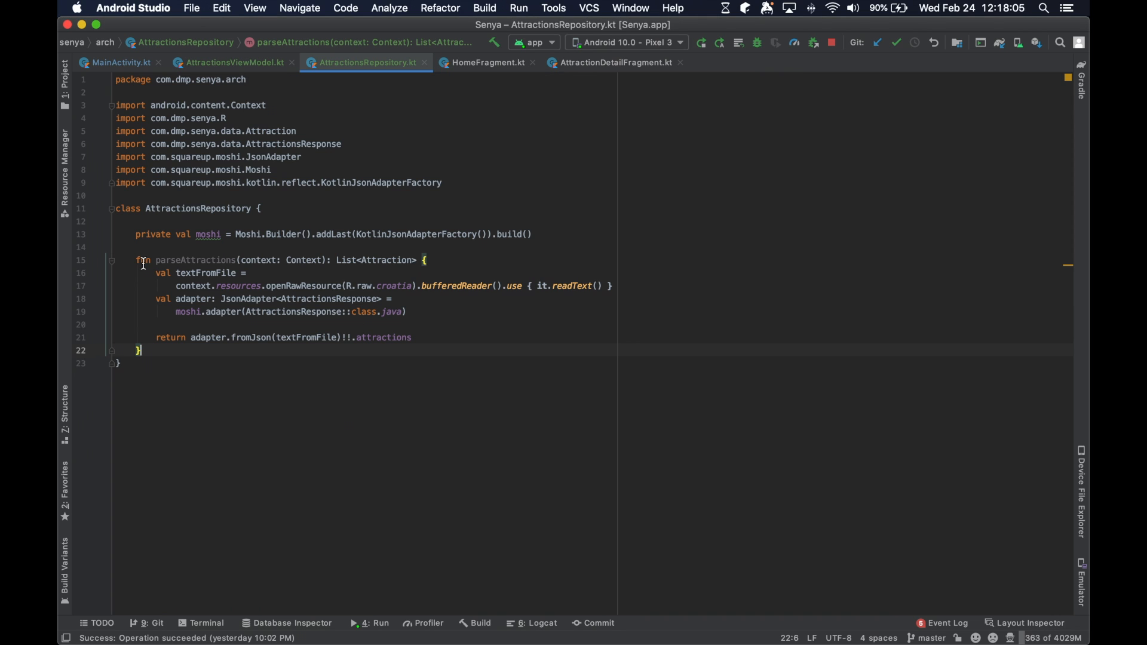
# Delete moshi, attractionsList and parseAttractions from MainActivity, keeping the viewModel property.
pyautogui.click(231, 62)
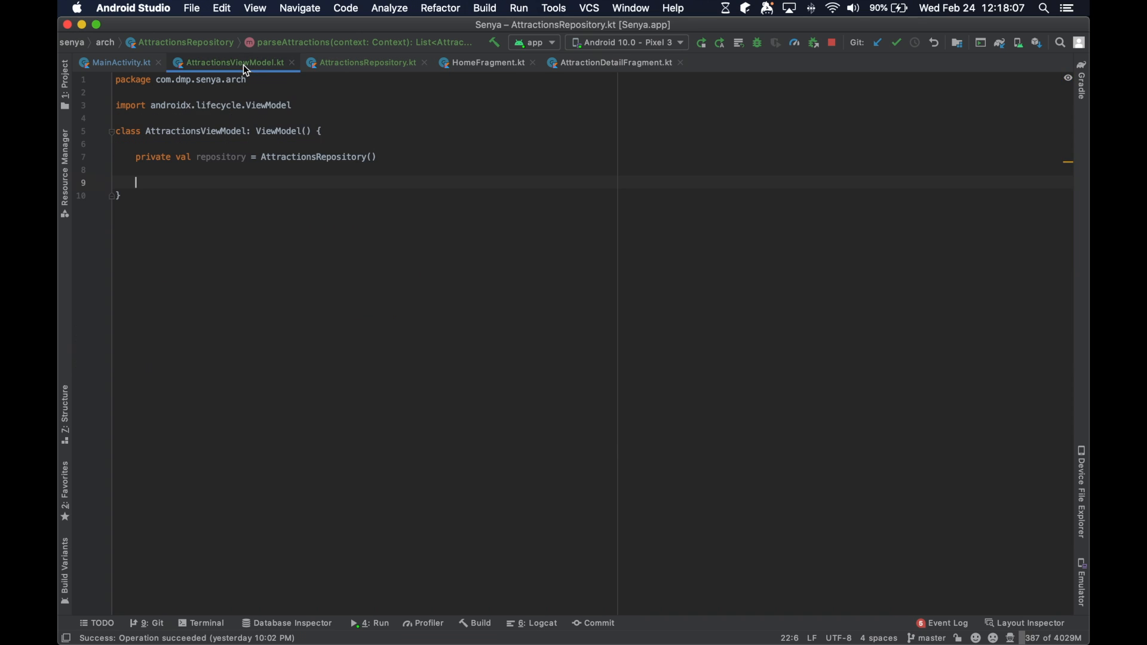
pyautogui.click(121, 62)
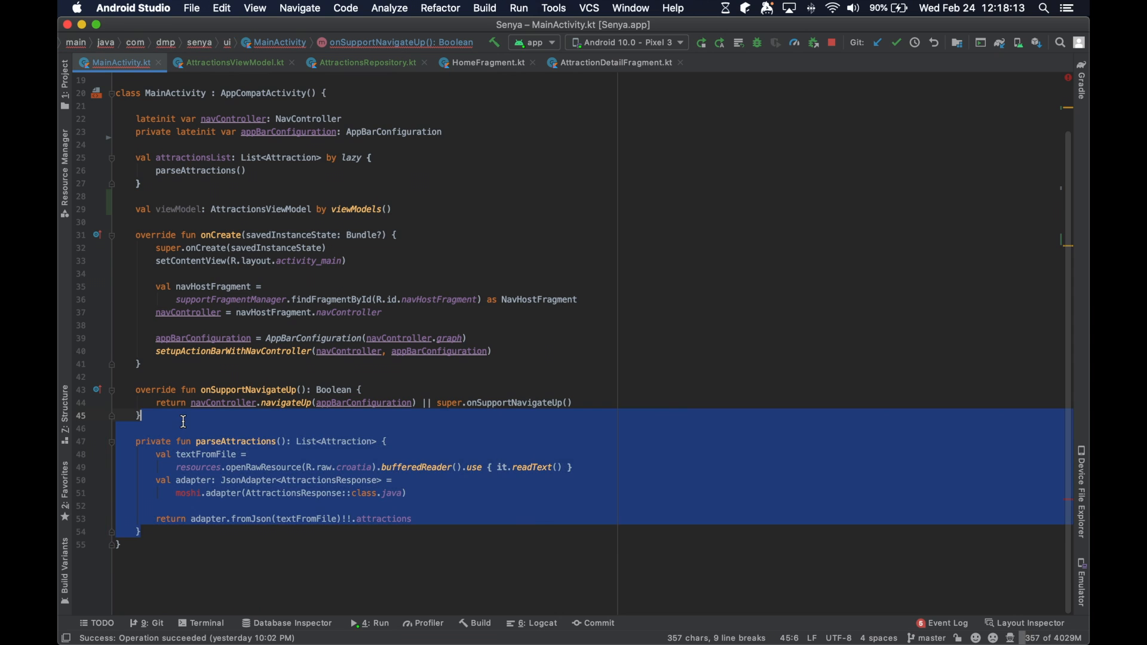
pyautogui.press('Delete')
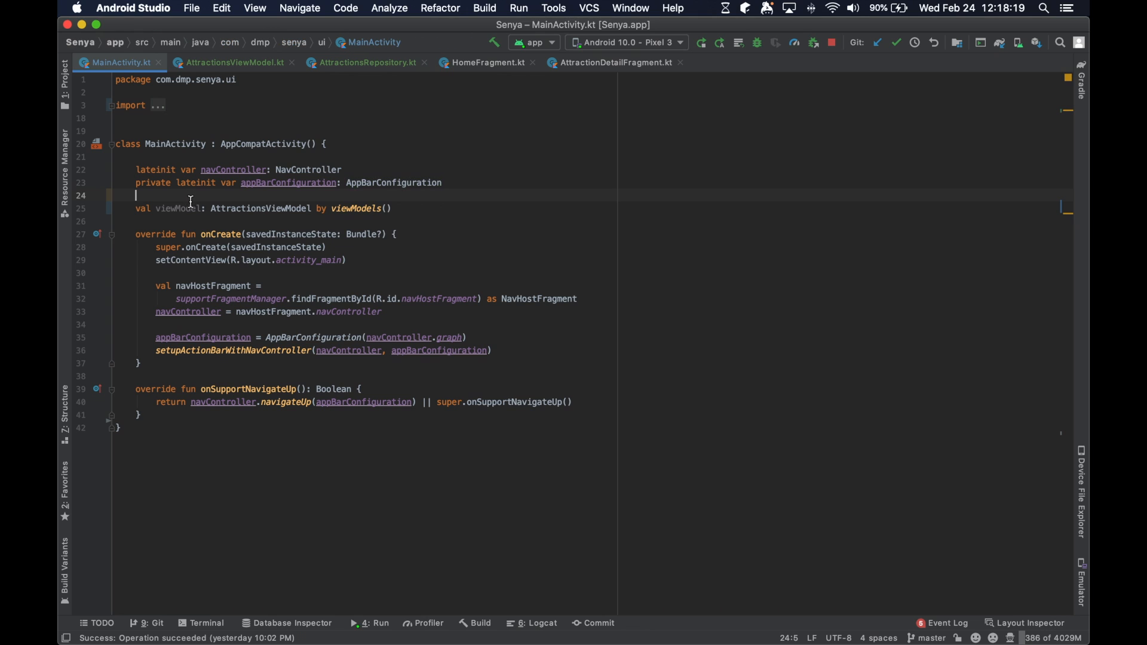
pyautogui.doubleClick(175, 207)
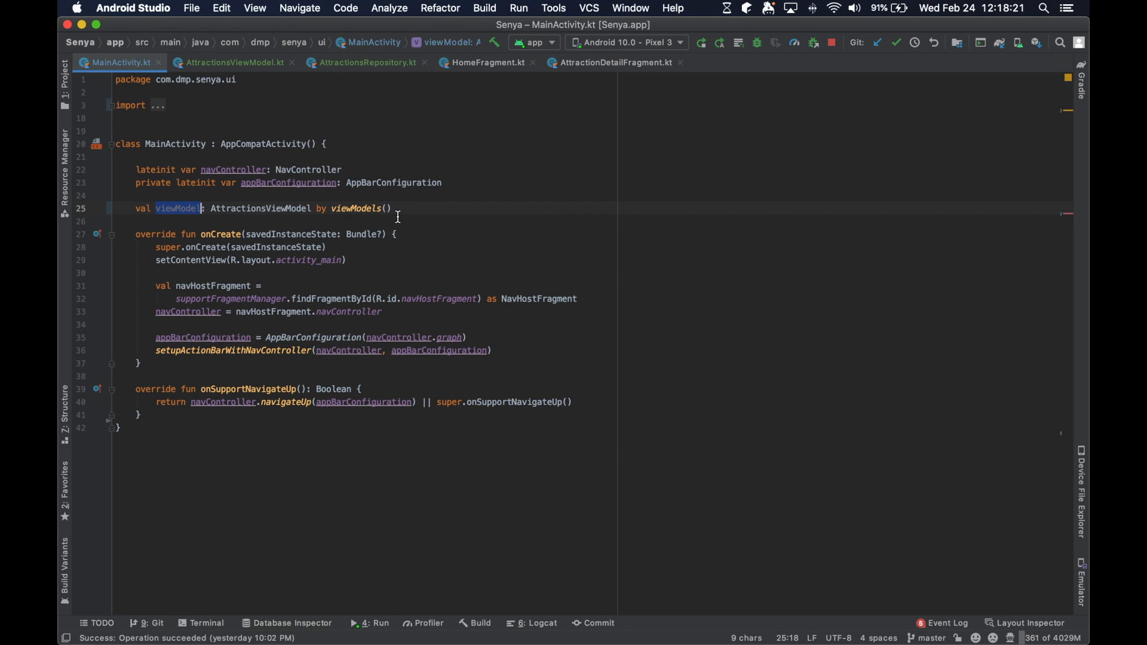
pyautogui.click(392, 208)
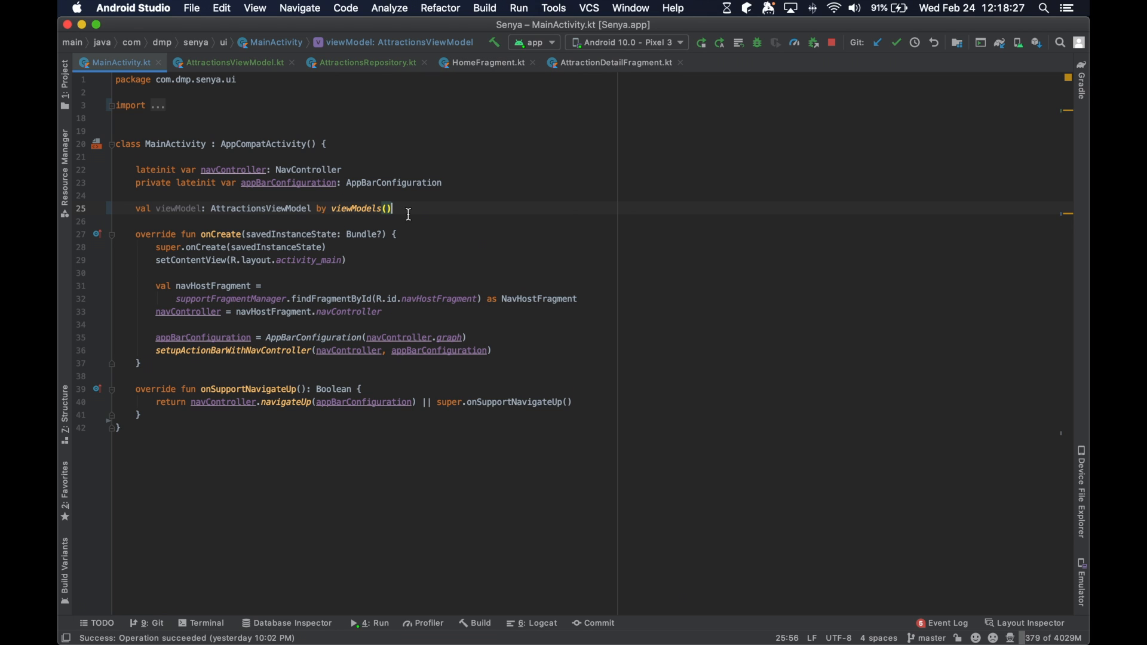
pyautogui.click(486, 62)
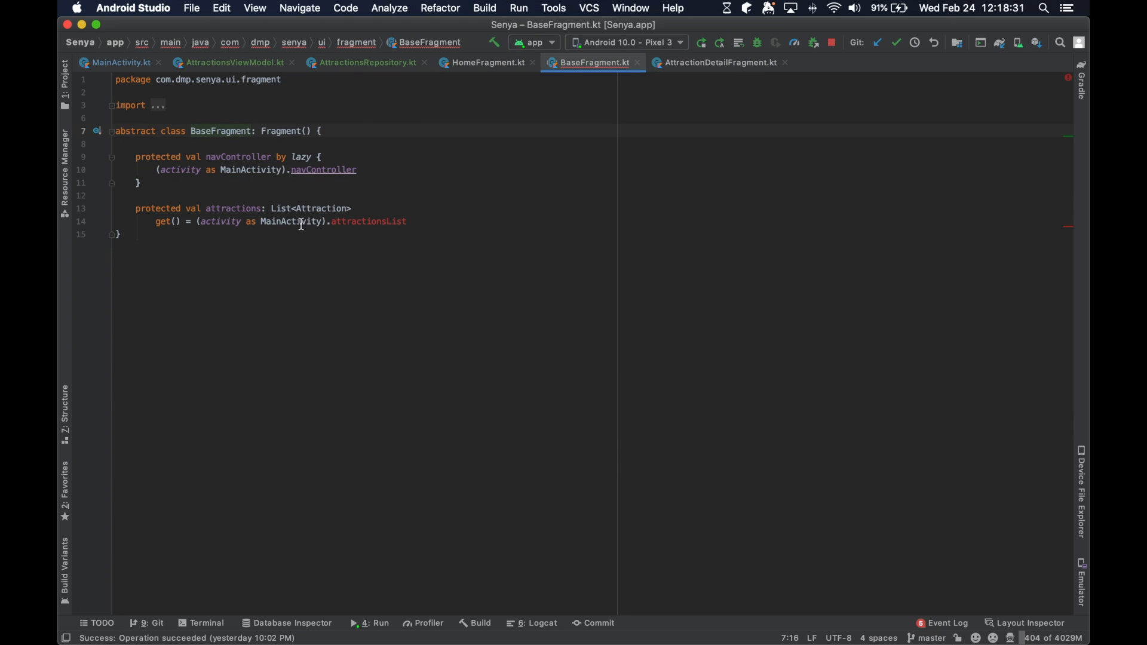
# Inspect BaseFragment's now-unresolved attractionsList reference in its attractions getter.
pyautogui.doubleClick(368, 221)
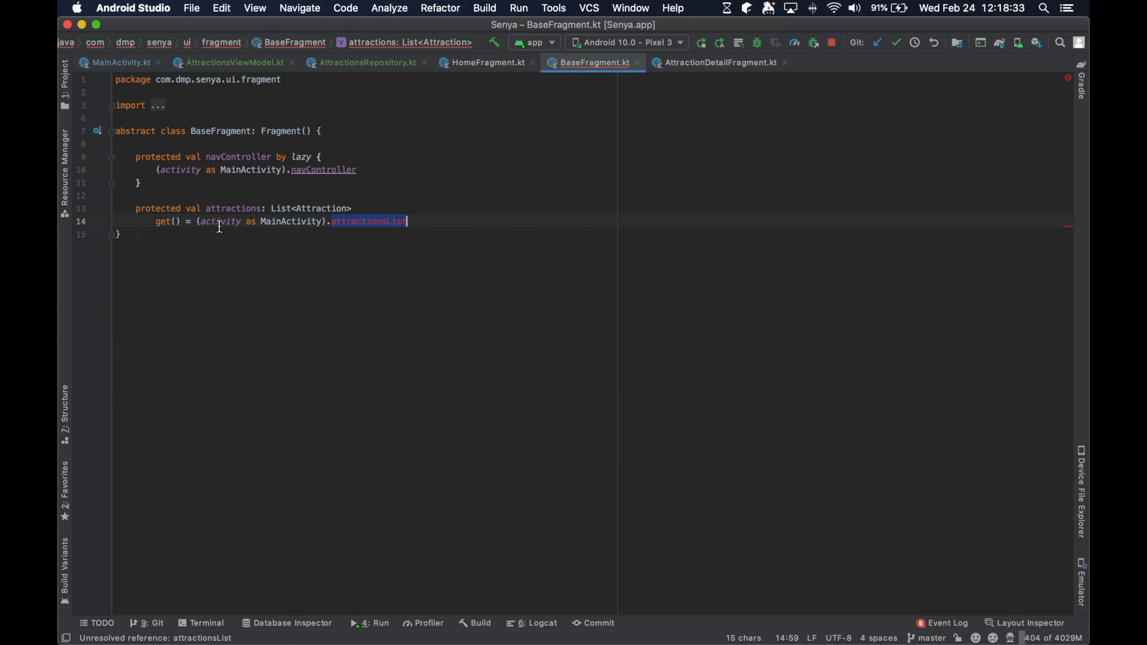
pyautogui.click(451, 243)
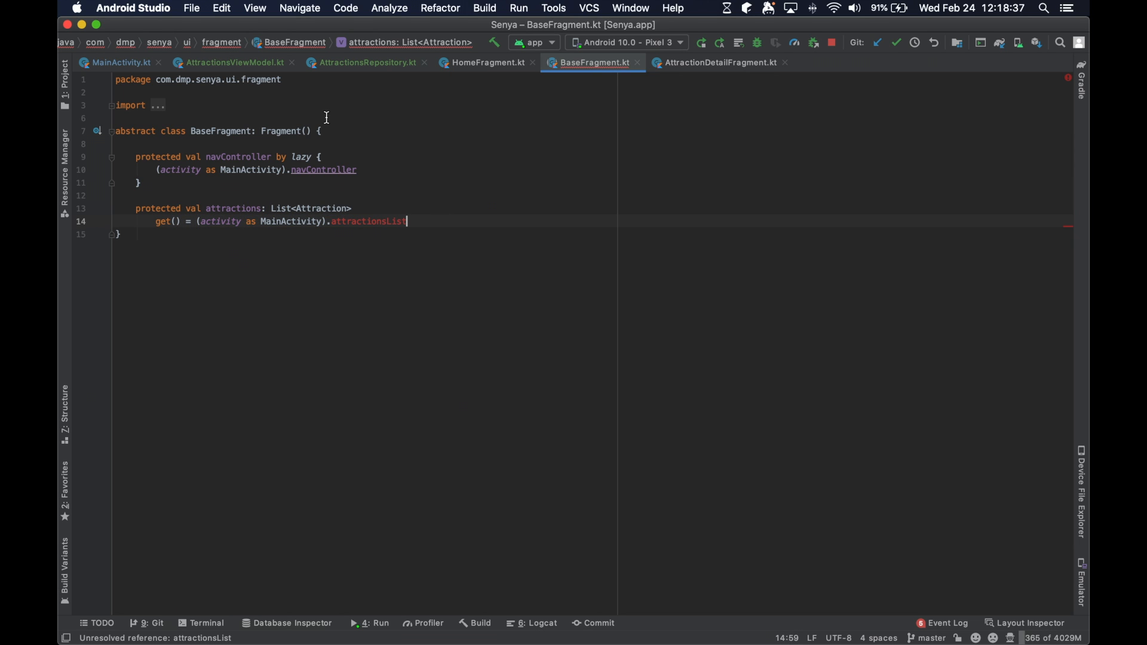
# Return via MainActivity to AttractionsRepository and review parseAttractions' context parameter and List<Attraction> return type.
pyautogui.click(119, 62)
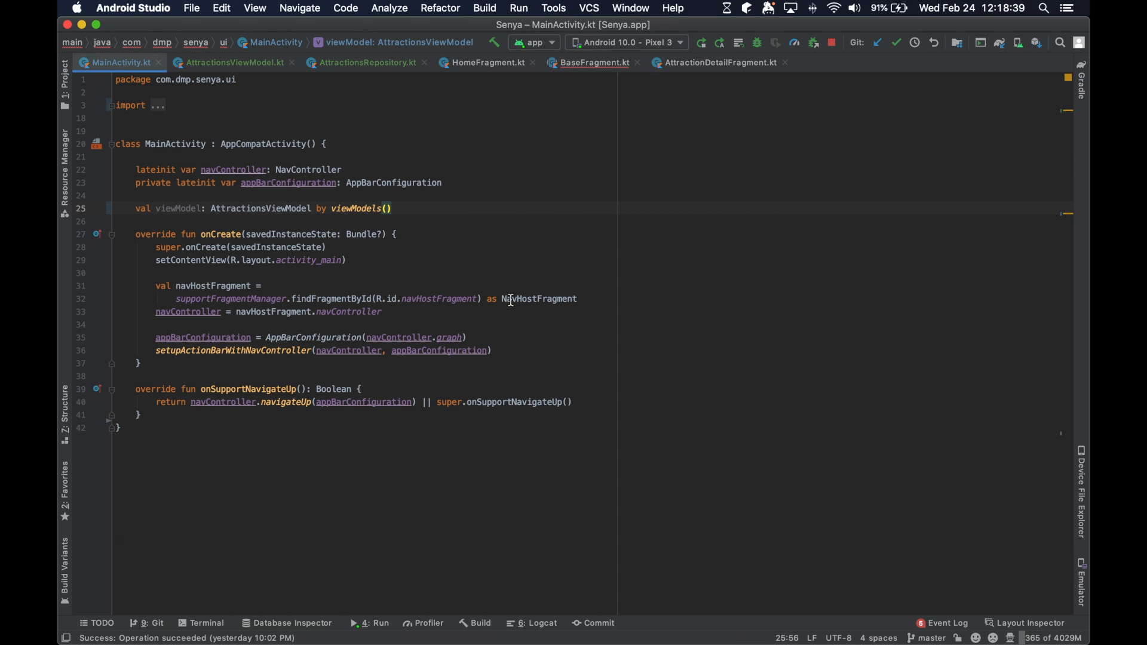
pyautogui.click(366, 62)
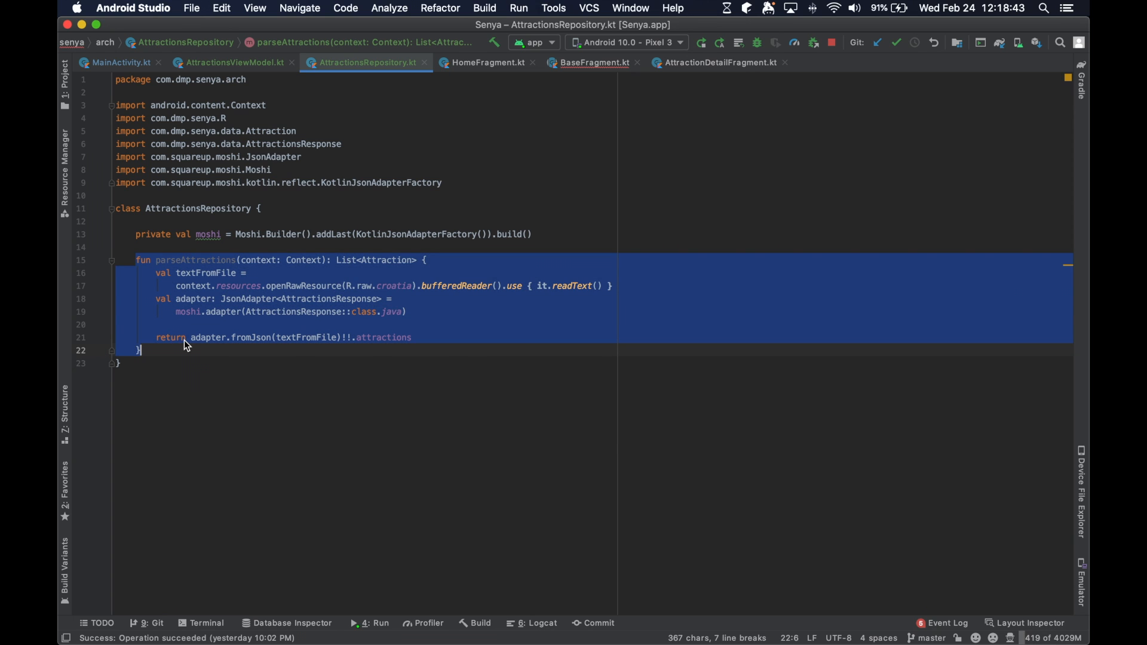
pyautogui.click(187, 337)
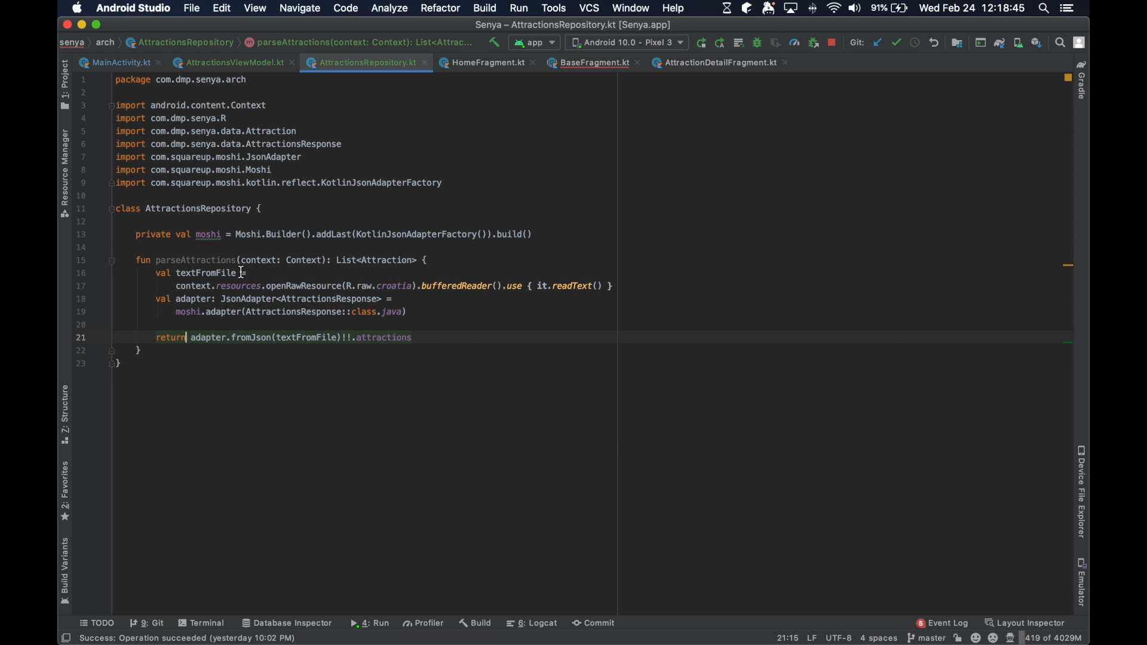
pyautogui.write('f')
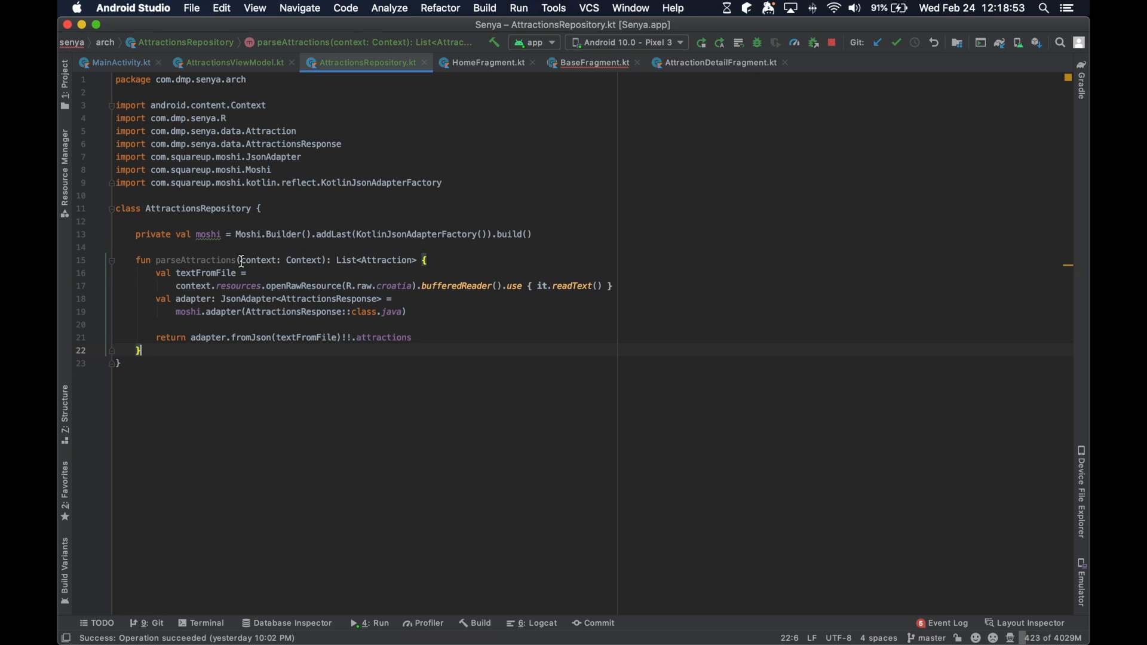
pyautogui.doubleClick(256, 260)
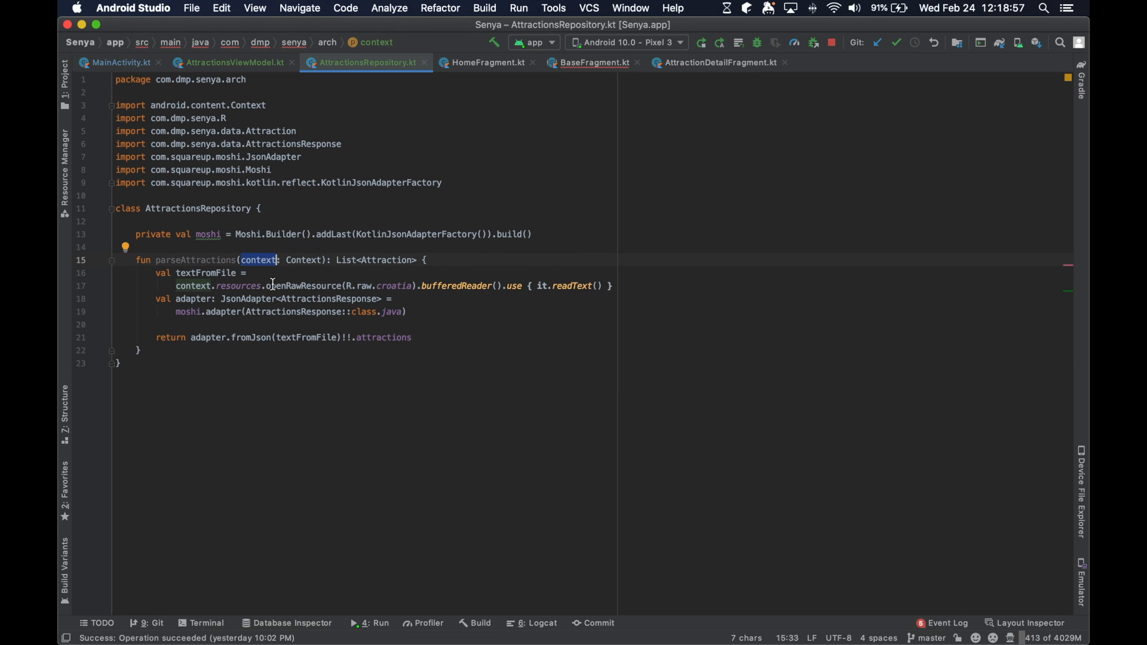
pyautogui.click(210, 299)
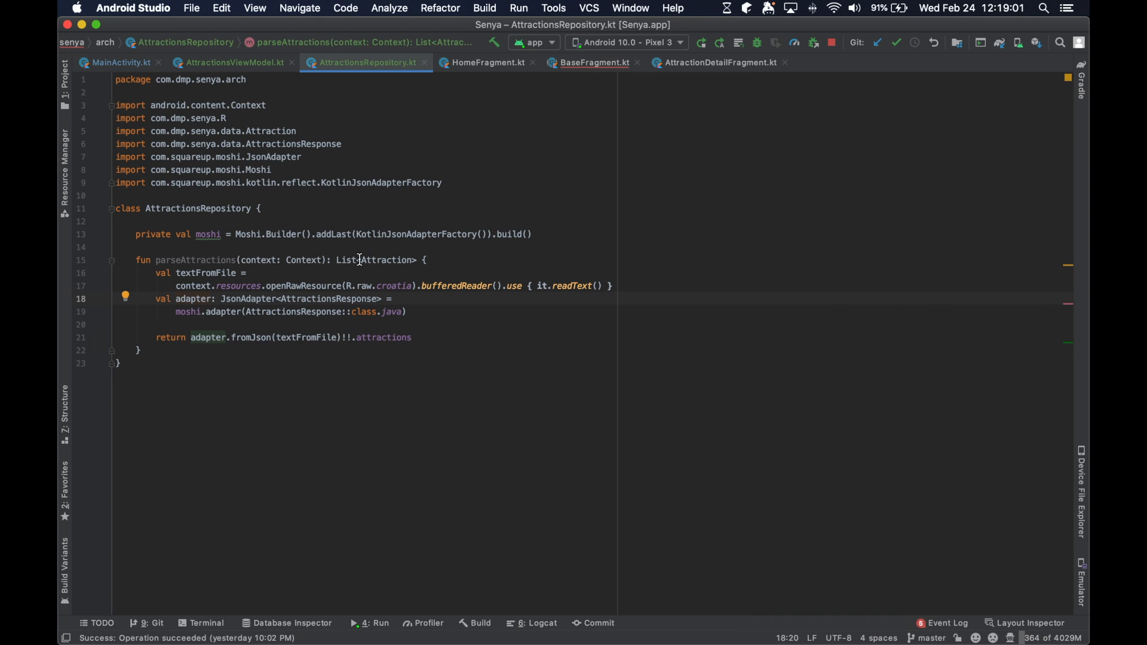
pyautogui.doubleClick(375, 259)
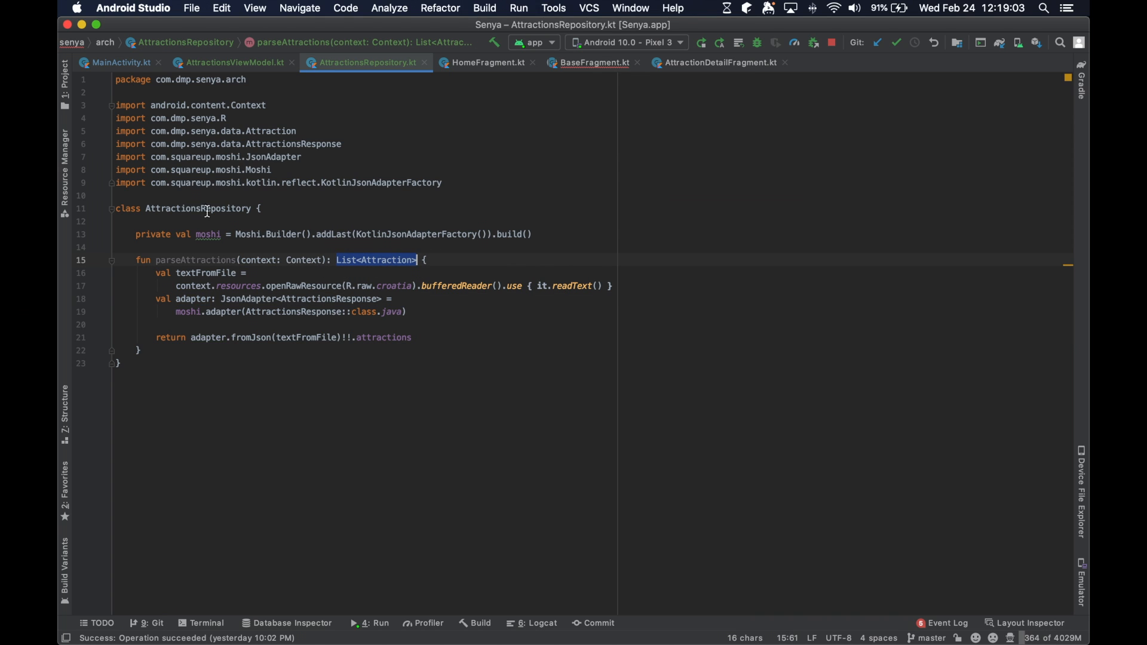
pyautogui.click(254, 337)
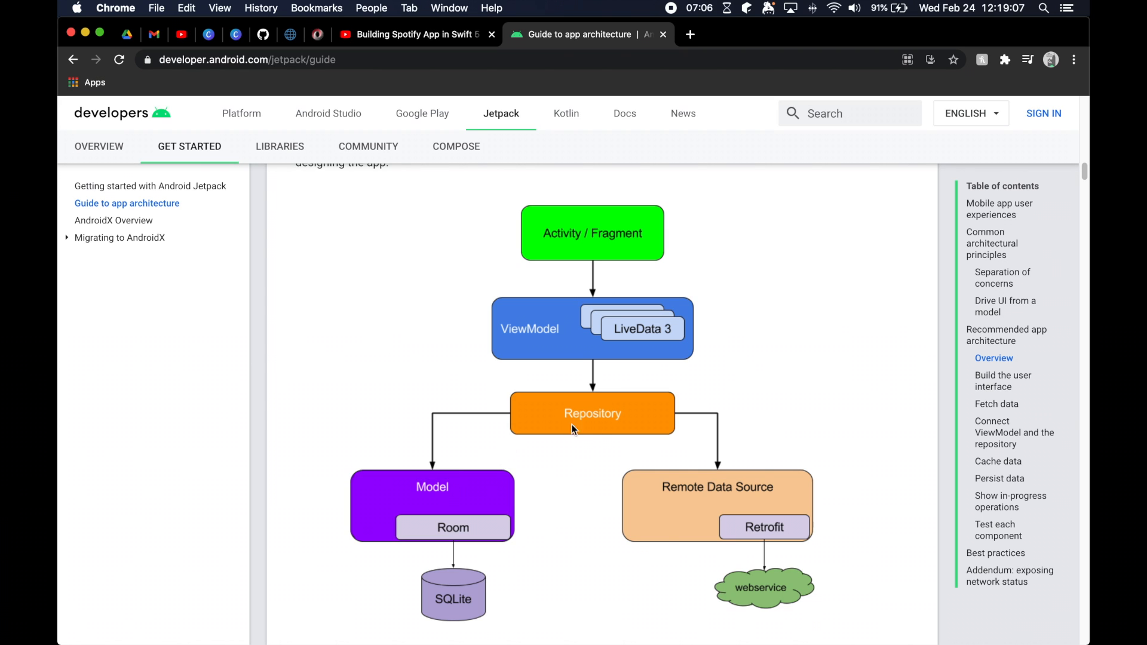
pyautogui.moveTo(682, 461)
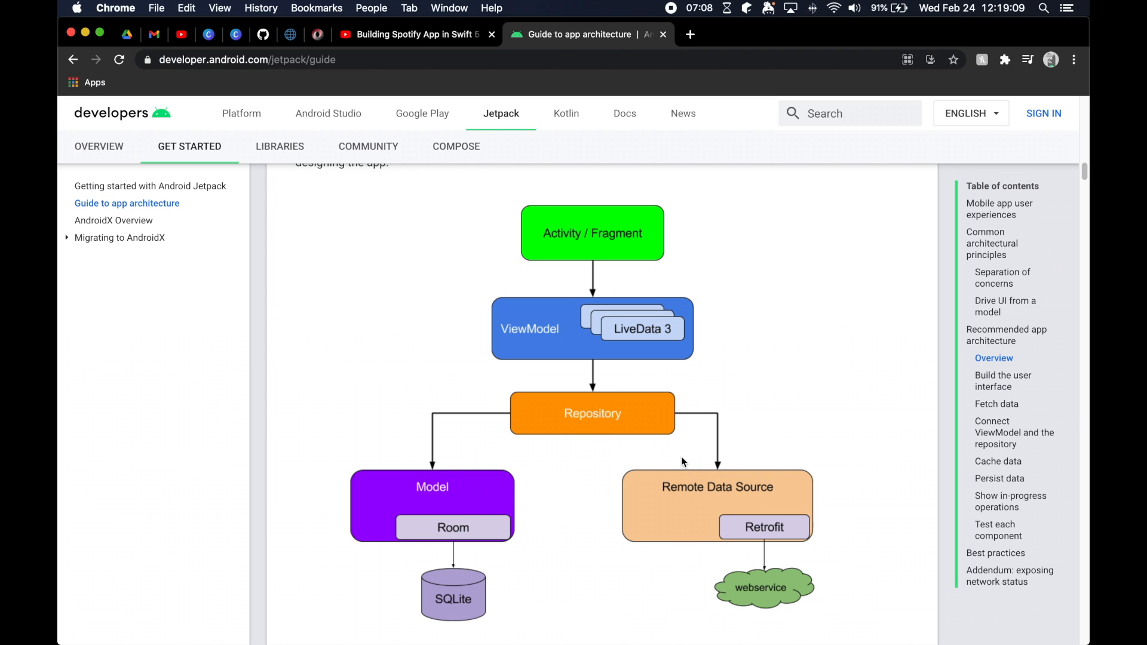
pyautogui.moveTo(390, 533)
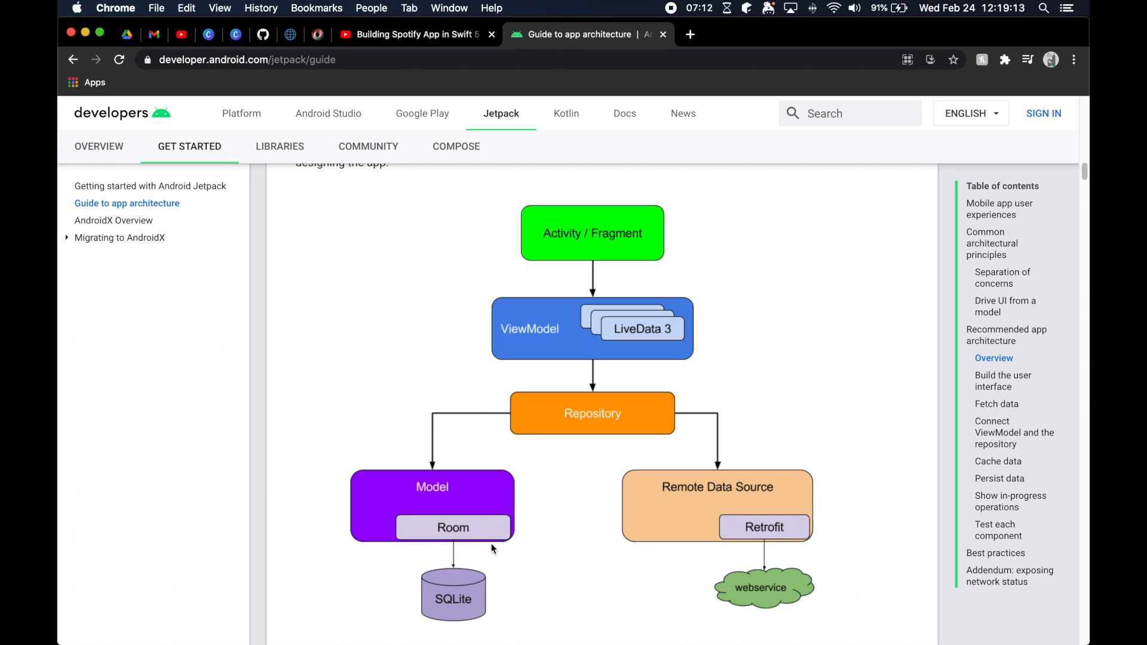
pyautogui.moveTo(571, 503)
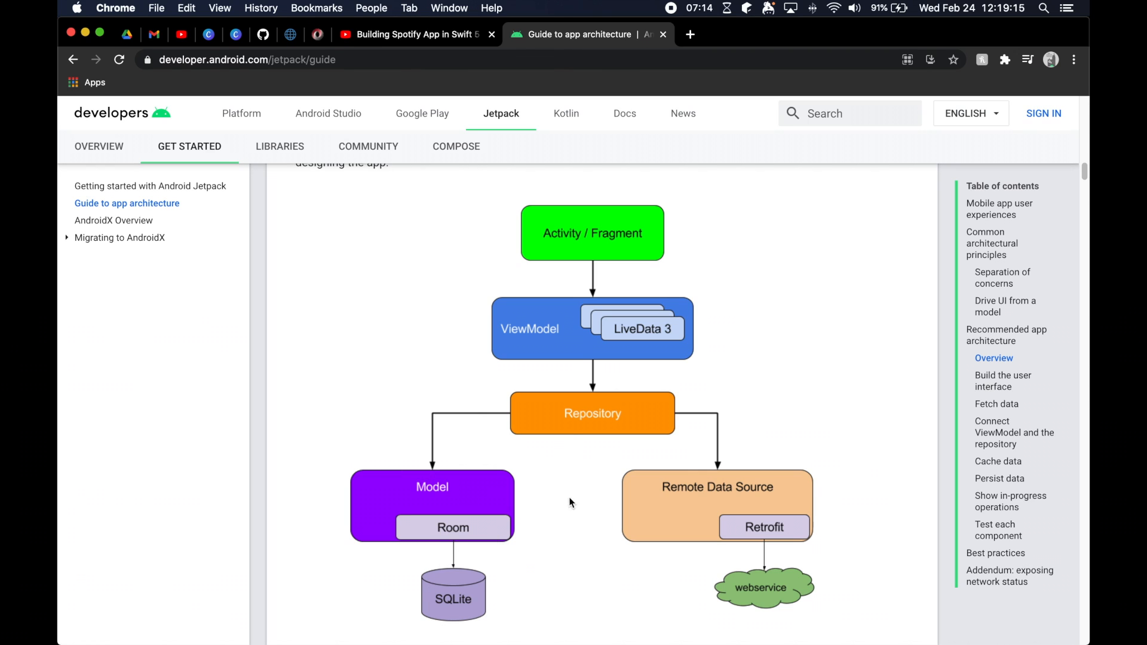
pyautogui.moveTo(504, 478)
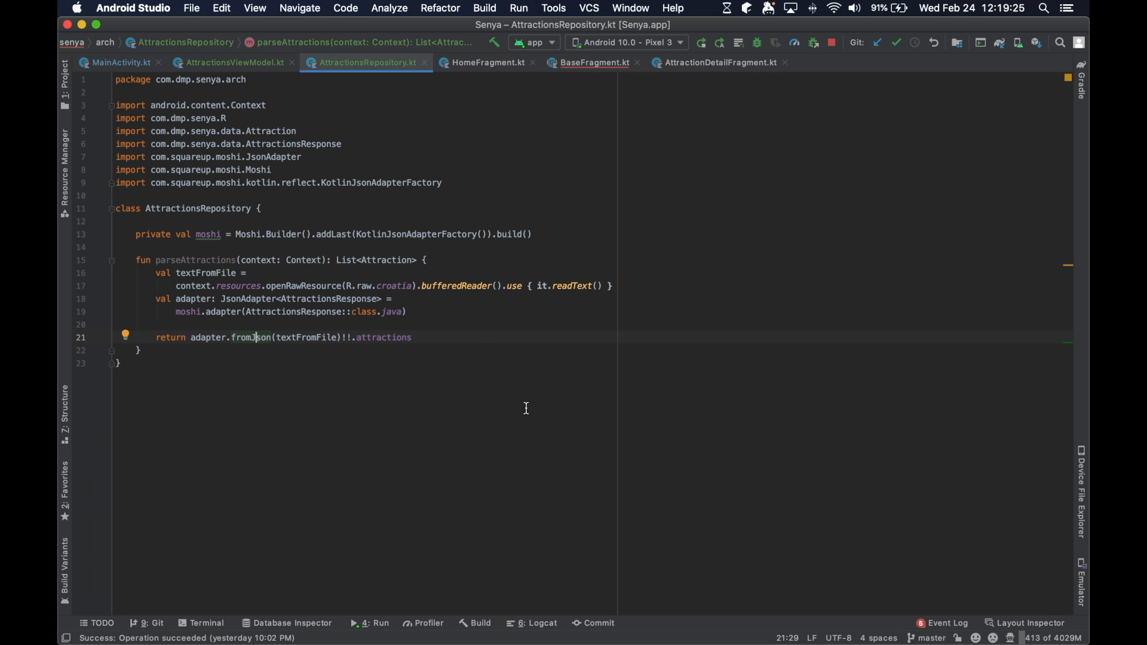
pyautogui.moveTo(450, 326)
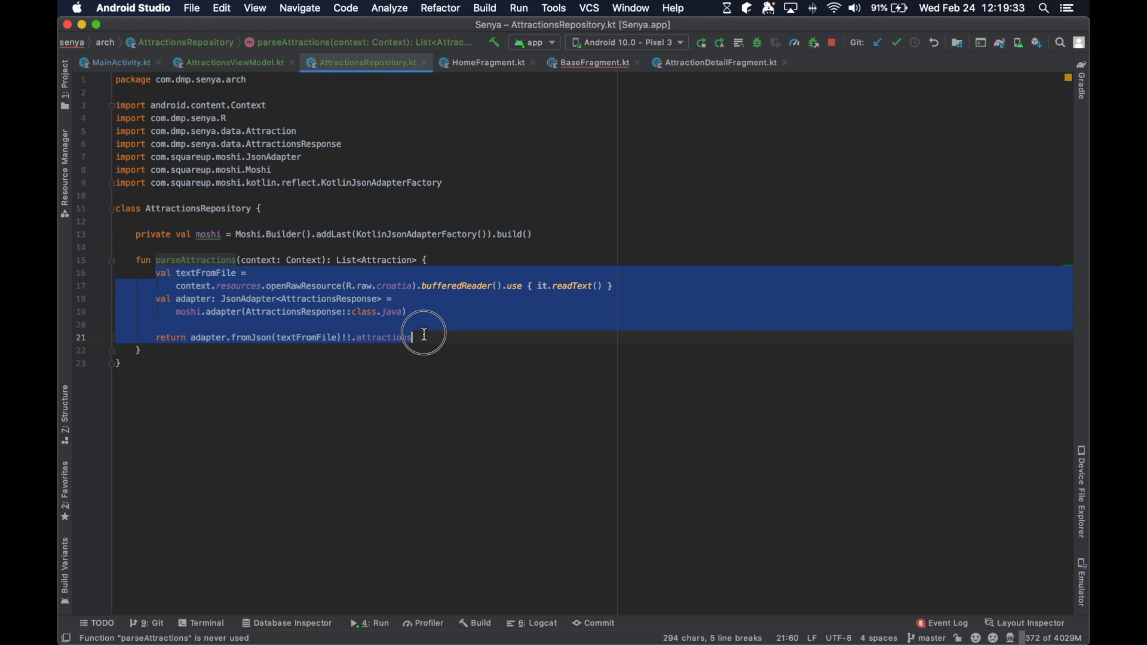
pyautogui.click(311, 240)
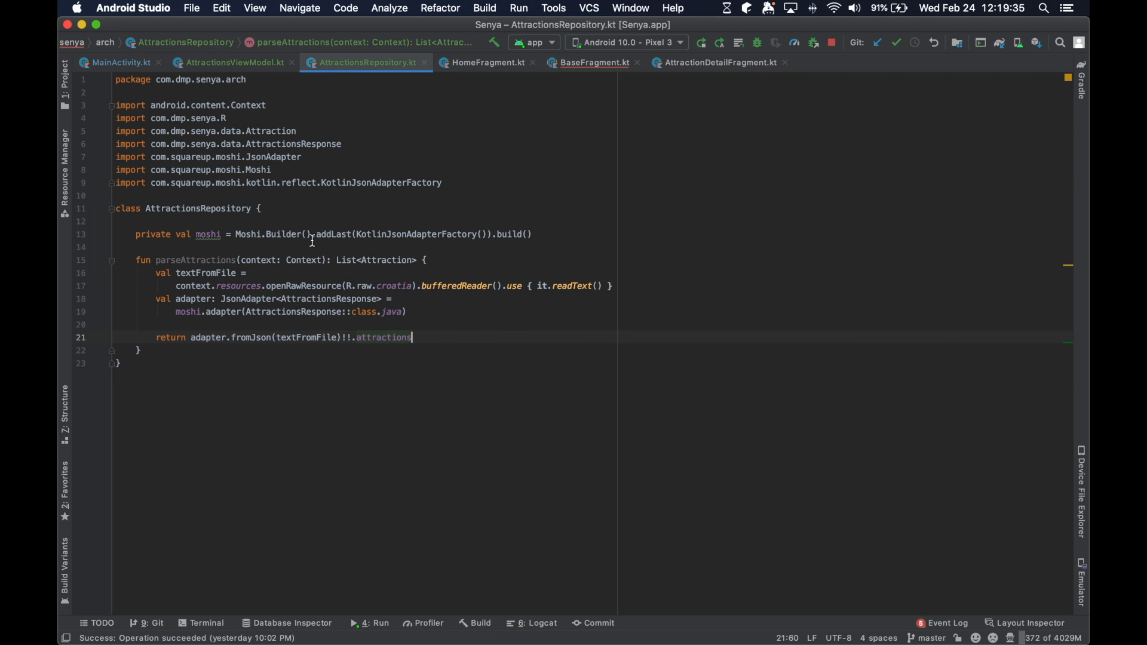
pyautogui.click(117, 63)
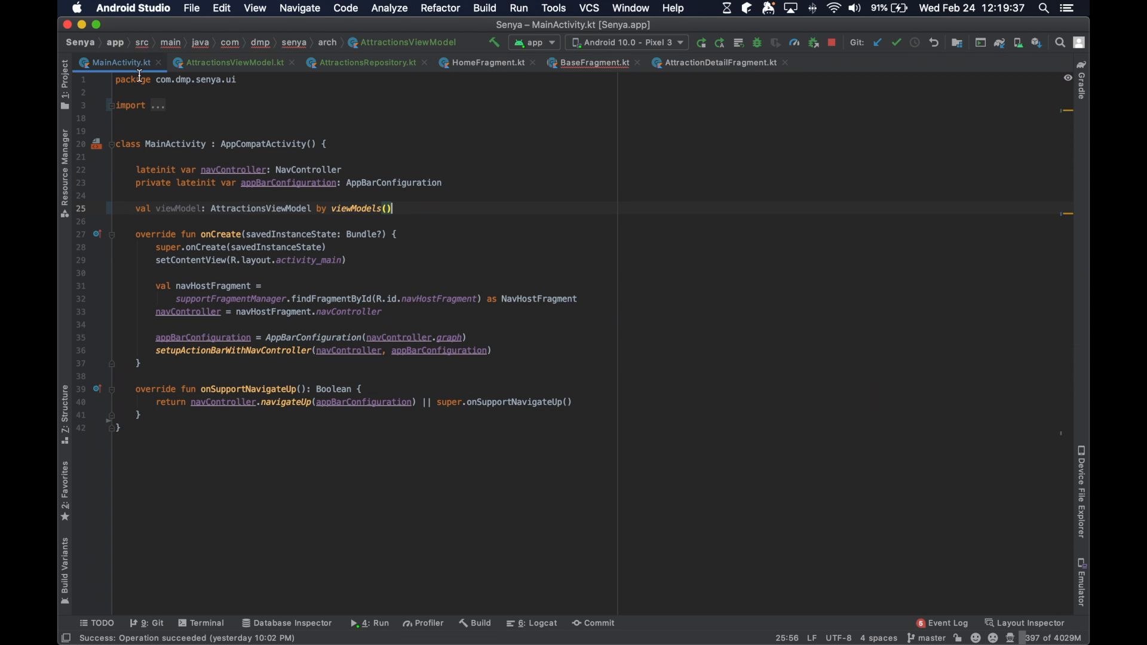
pyautogui.click(243, 337)
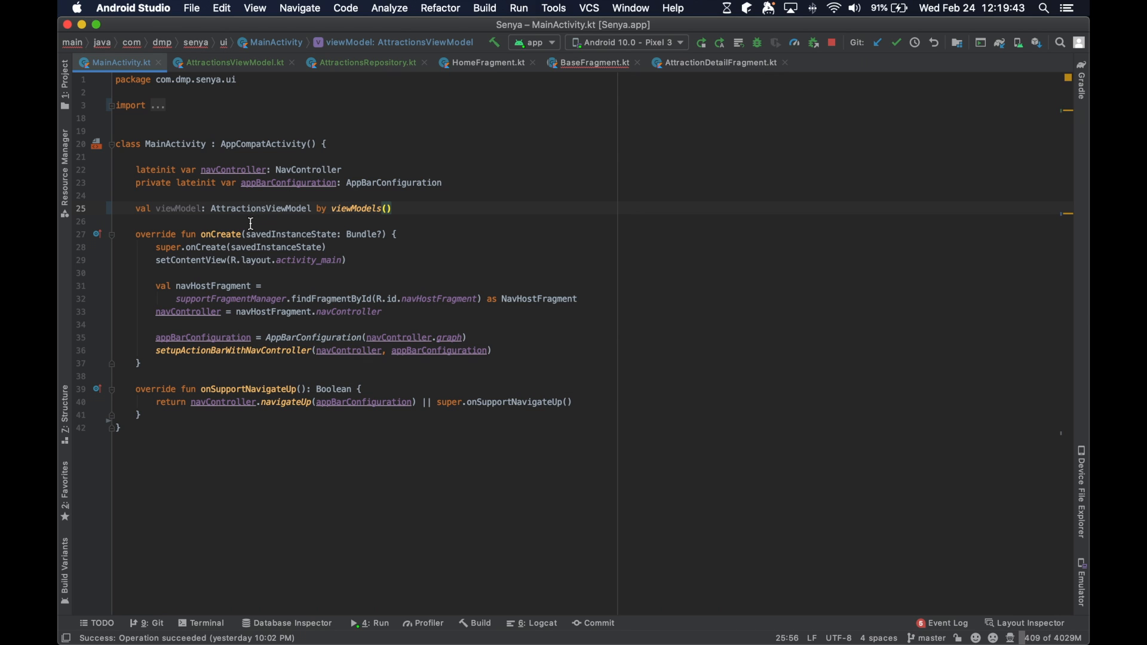
pyautogui.moveTo(592, 62)
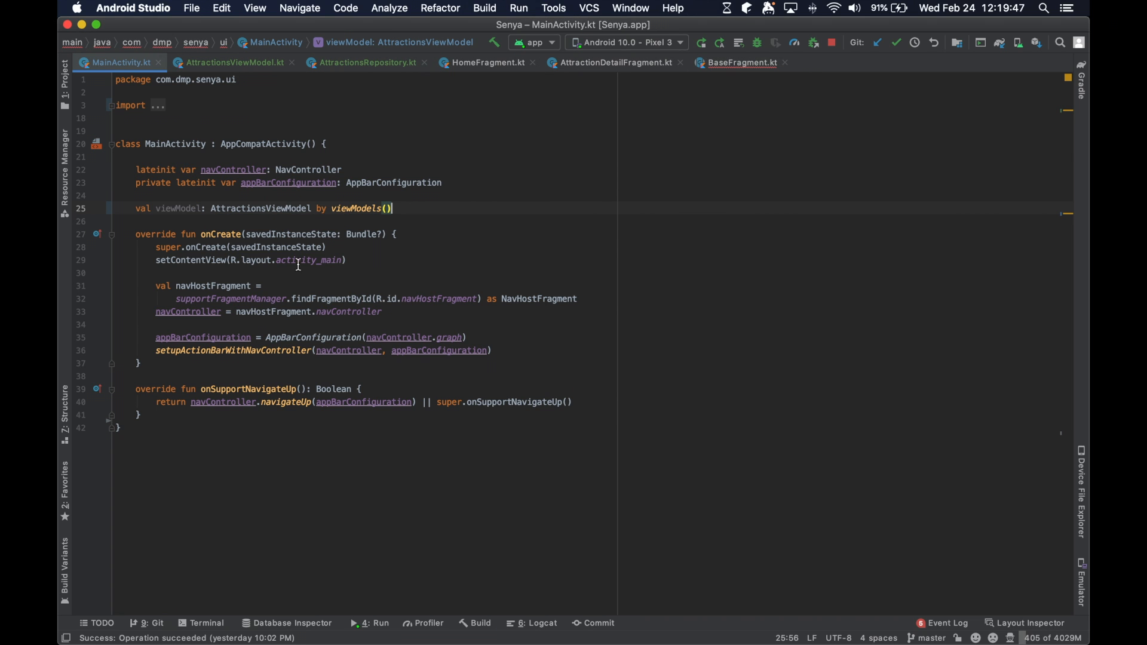
pyautogui.moveTo(455, 274)
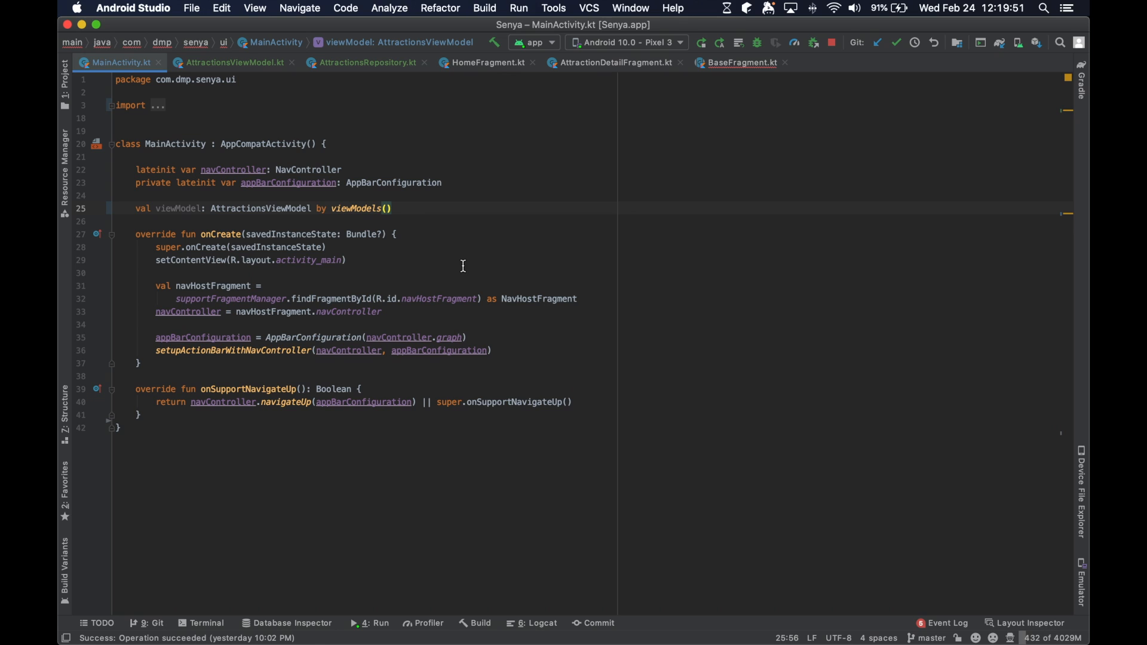
pyautogui.moveTo(456, 264)
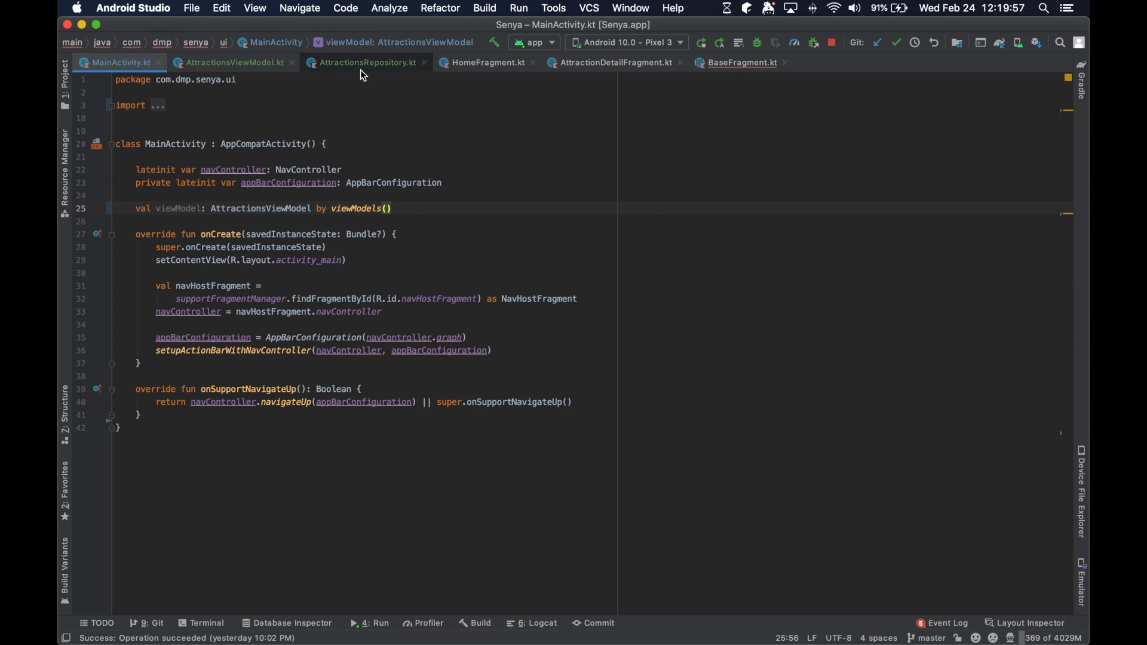
pyautogui.click(365, 62)
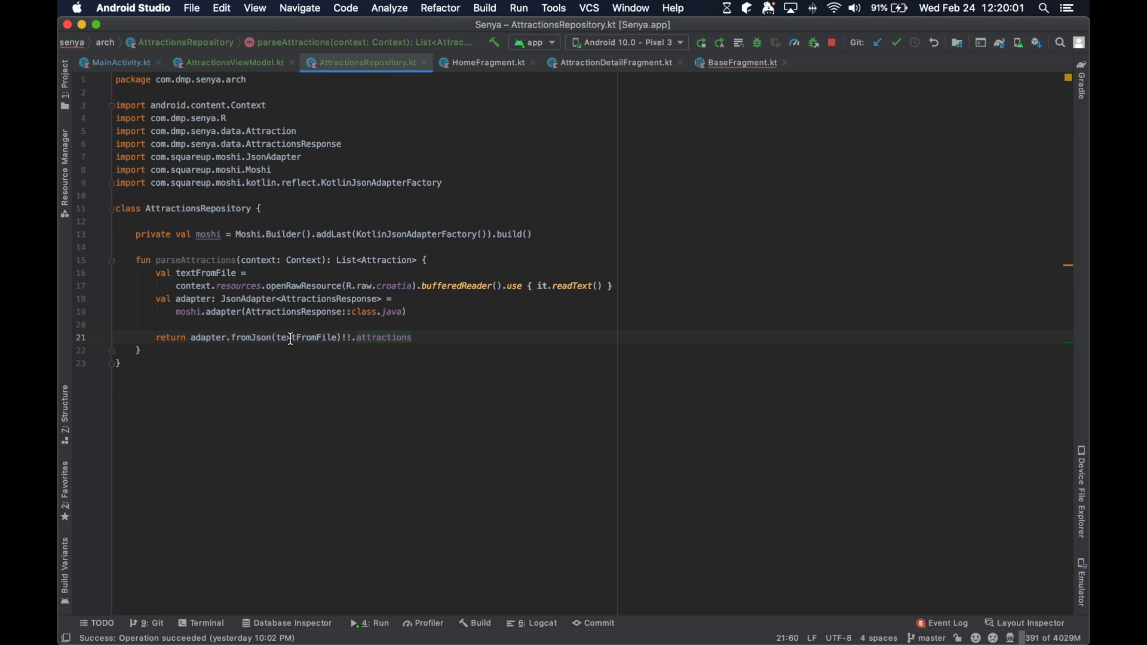
pyautogui.click(392, 259)
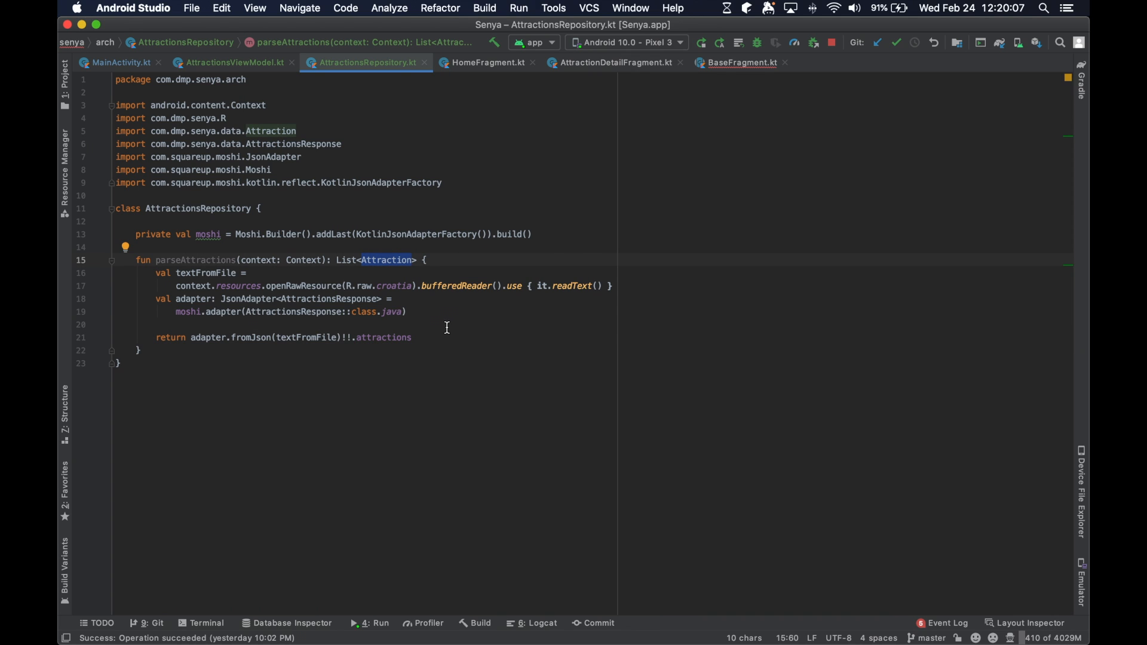
pyautogui.moveTo(343, 175)
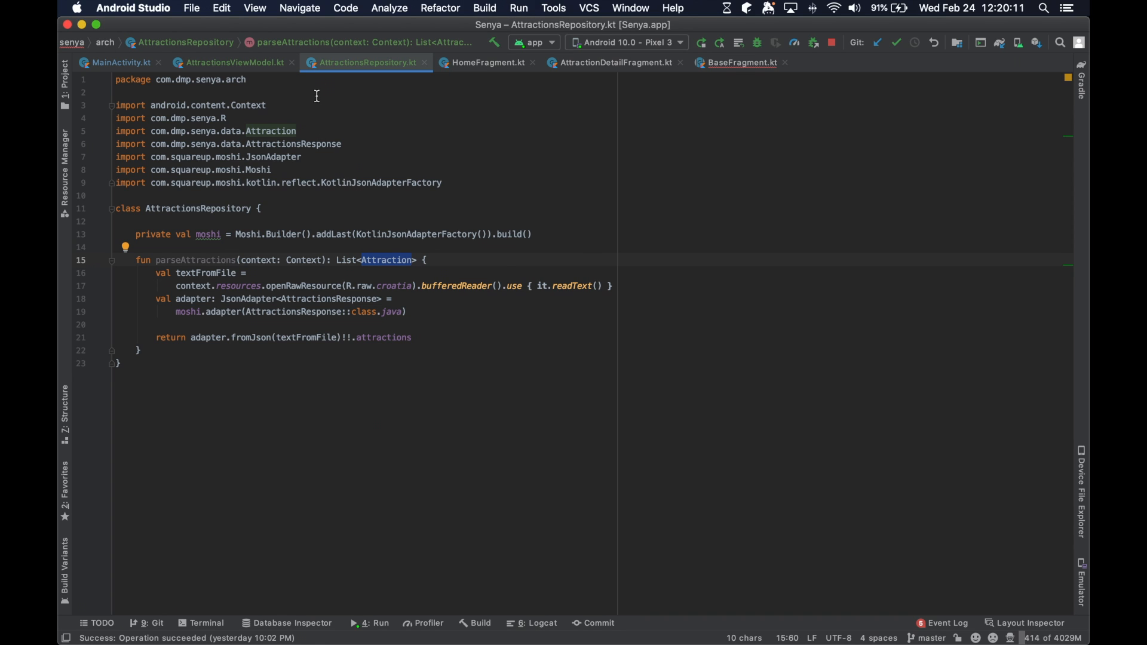
pyautogui.click(230, 62)
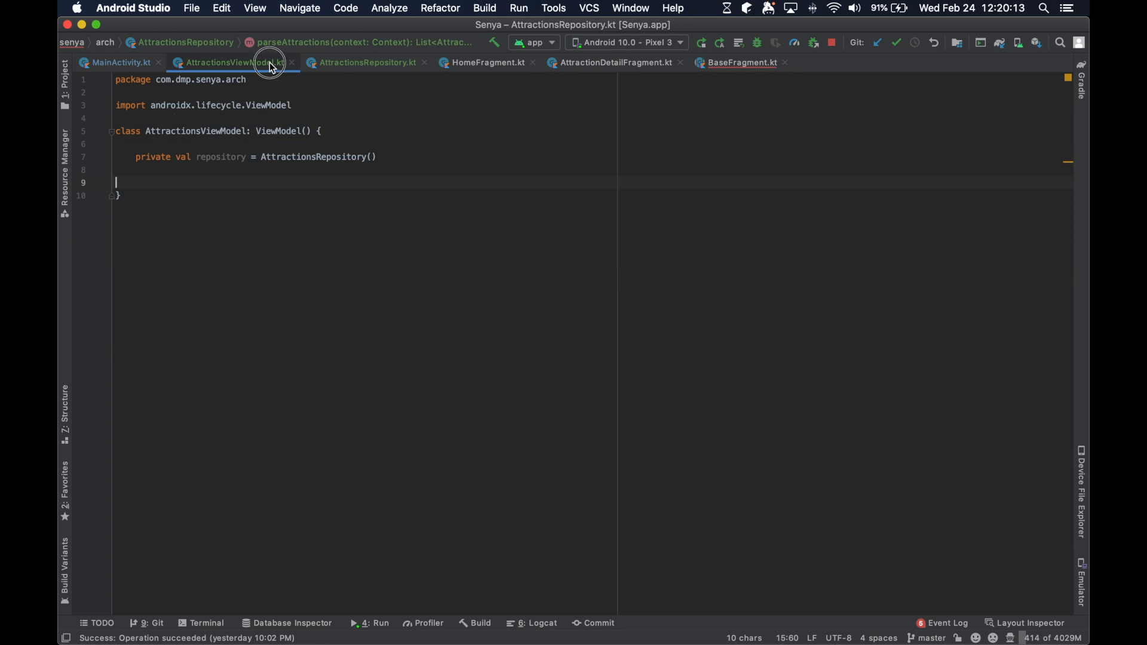
pyautogui.moveTo(121, 62)
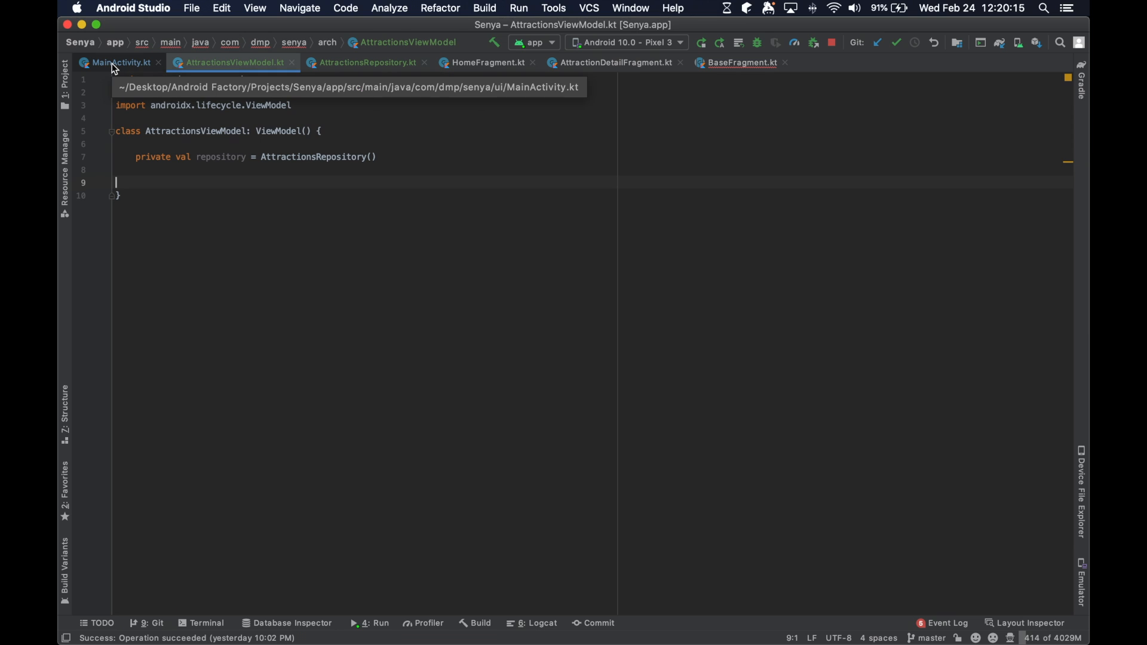
pyautogui.moveTo(357, 72)
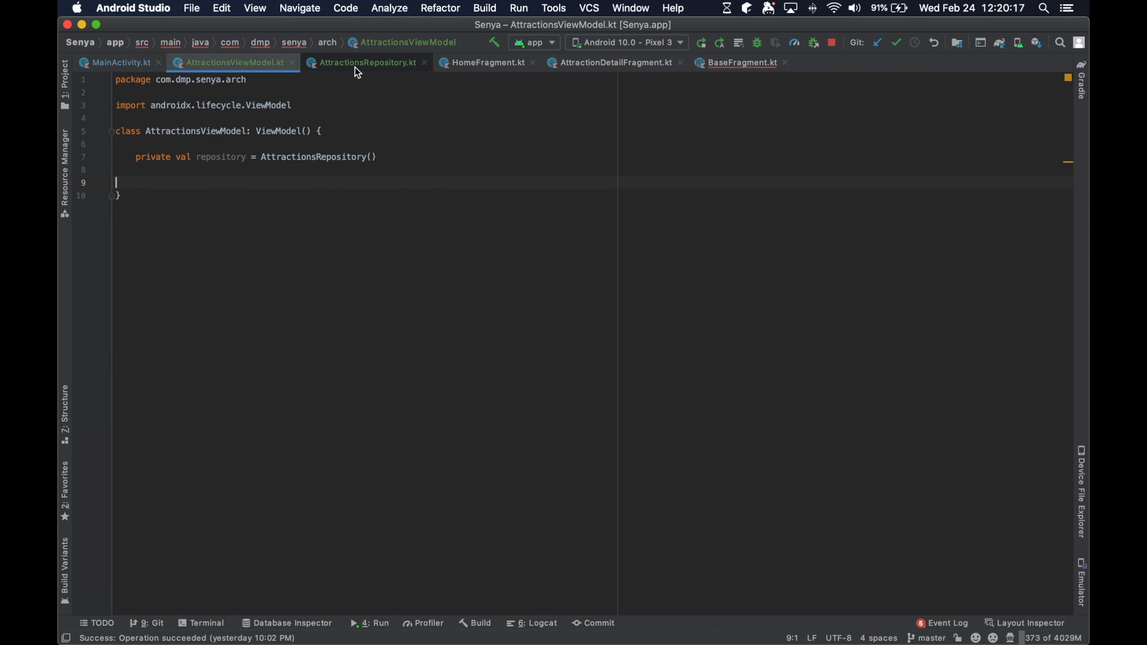
pyautogui.click(368, 63)
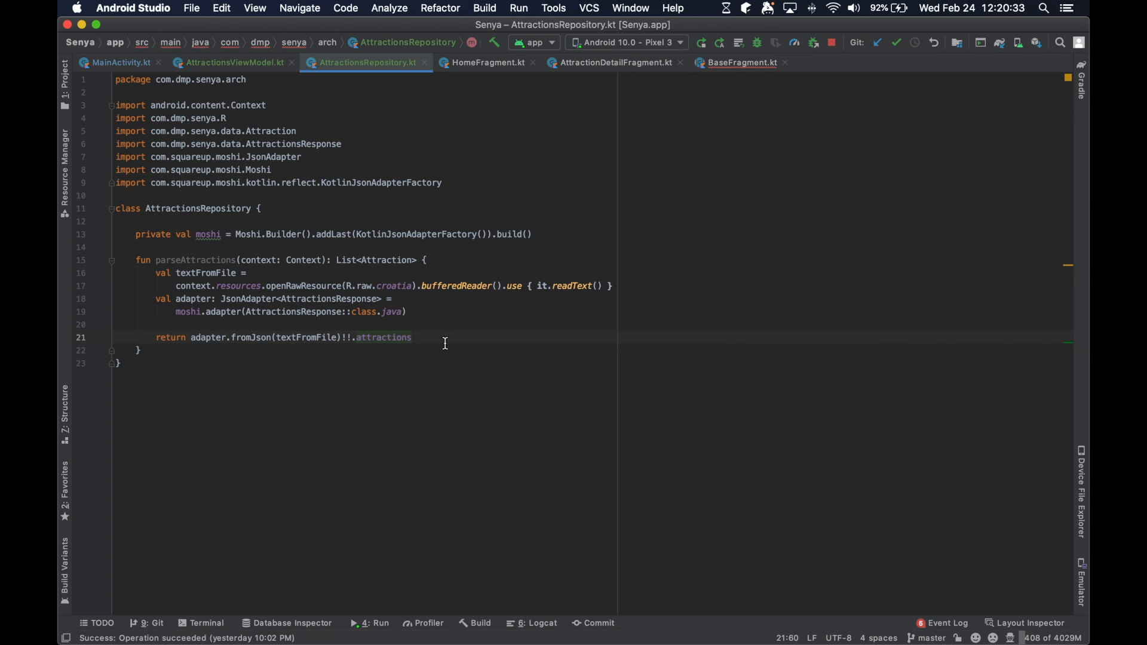
pyautogui.moveTo(396, 261)
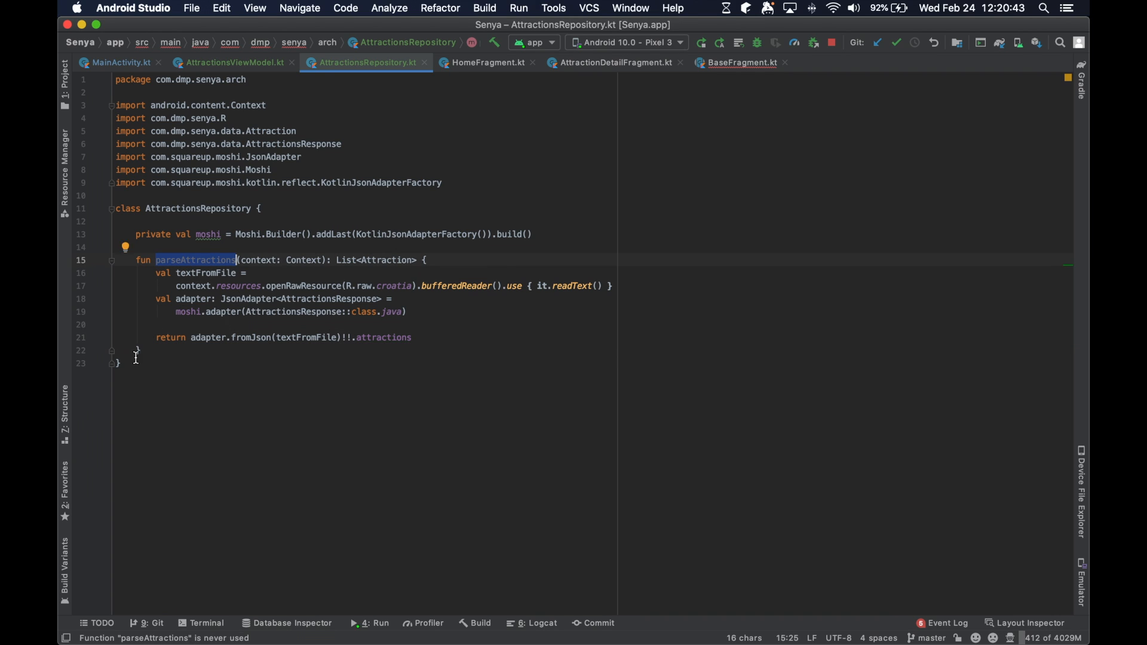
pyautogui.click(150, 350)
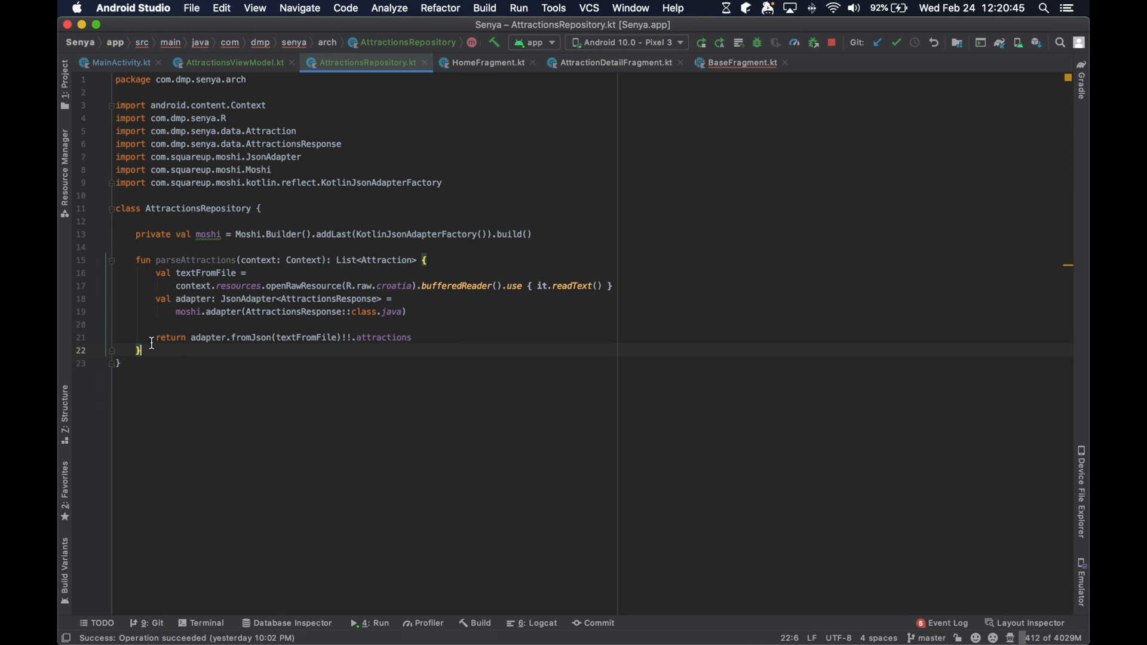
pyautogui.click(232, 62)
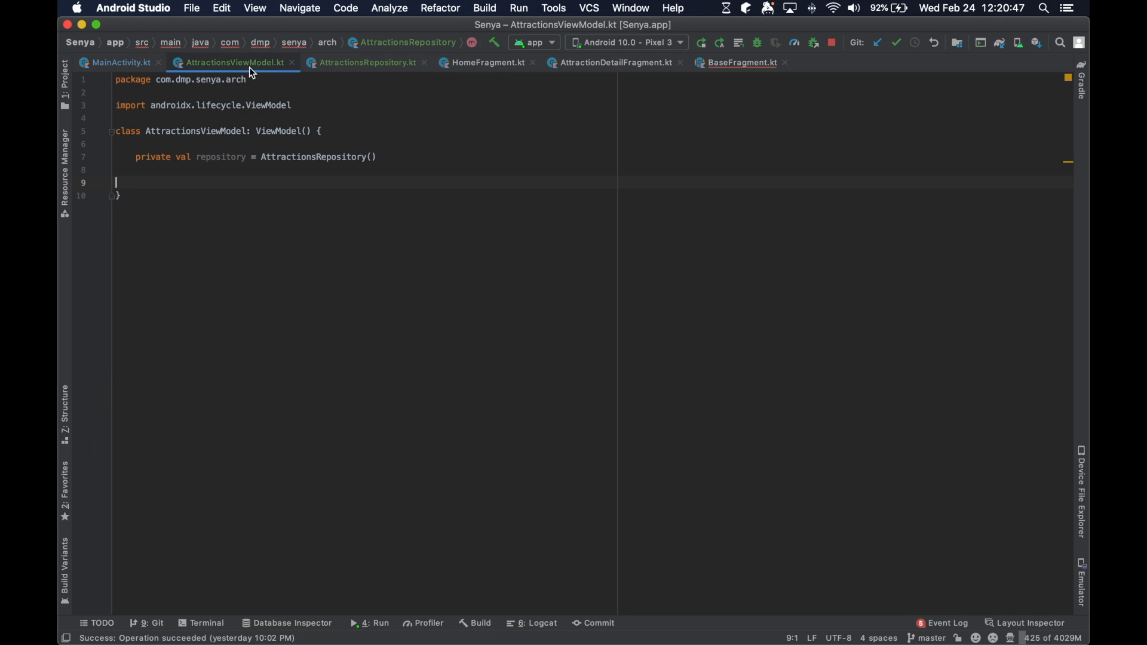
pyautogui.click(122, 62)
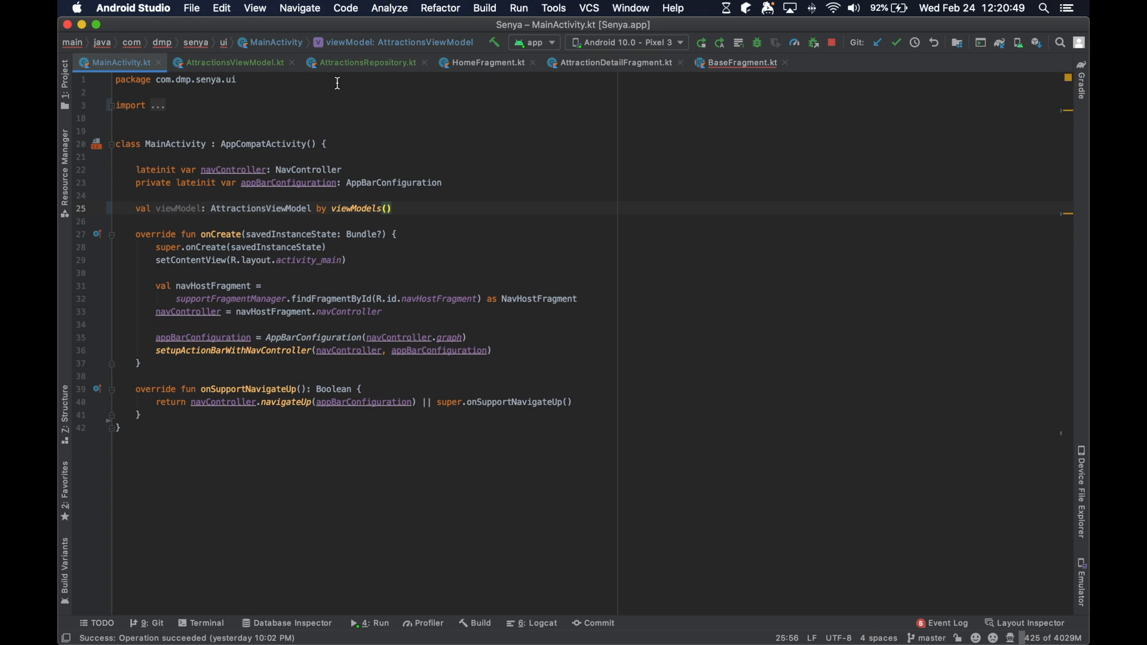
pyautogui.click(368, 62)
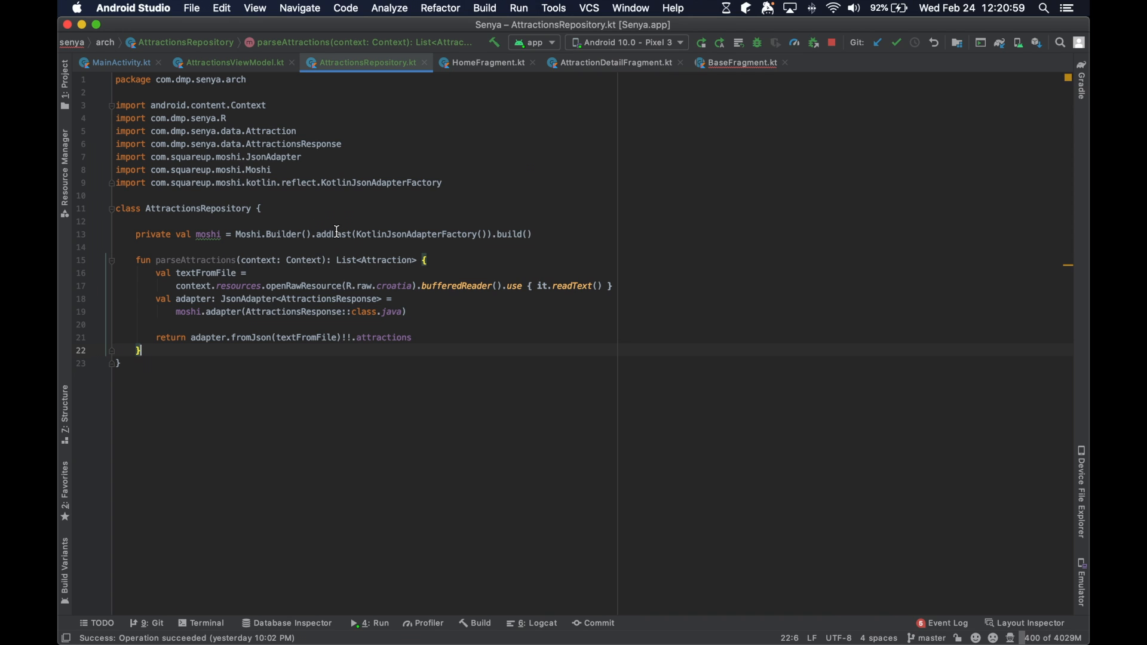
pyautogui.click(116, 246)
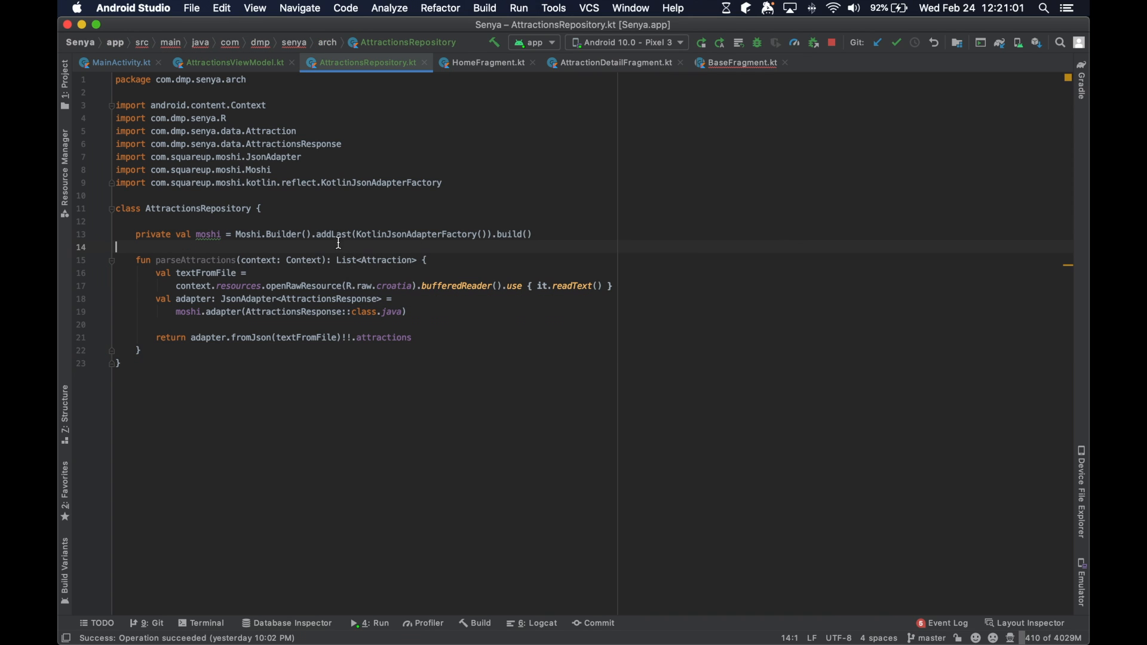
pyautogui.doubleClick(194, 259)
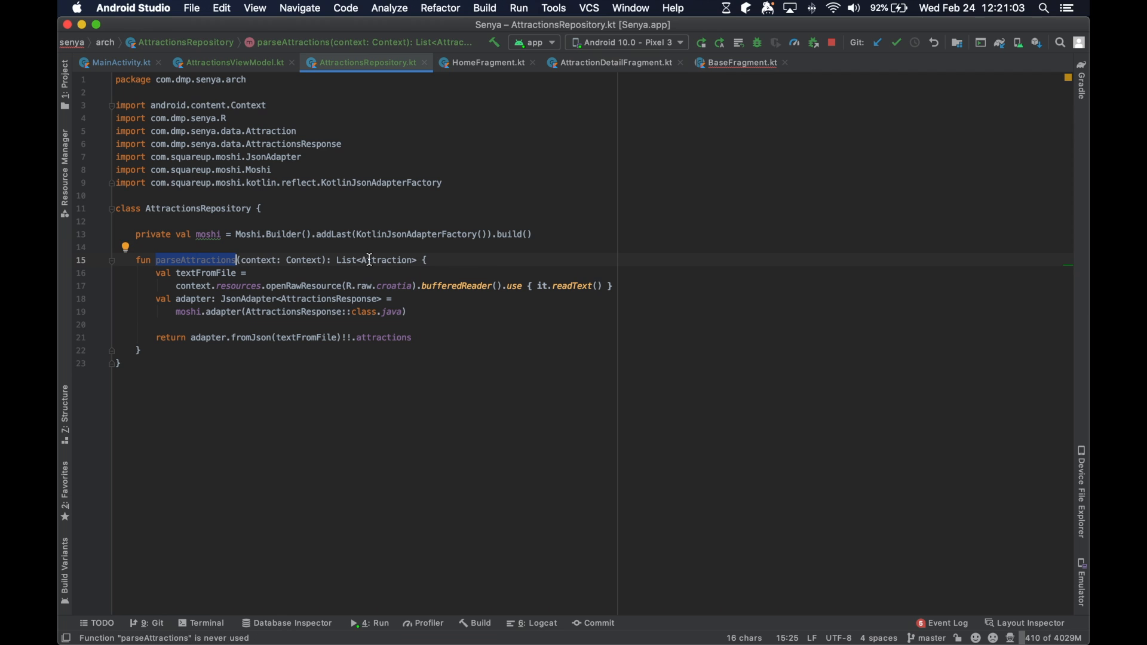
pyautogui.click(230, 62)
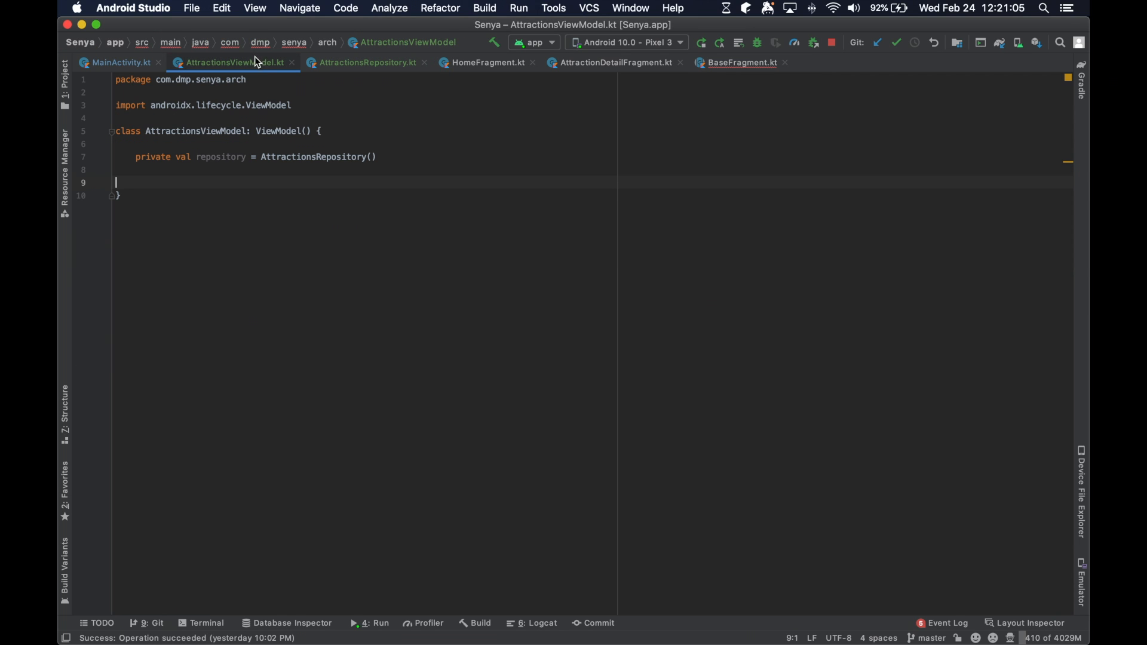
pyautogui.click(364, 62)
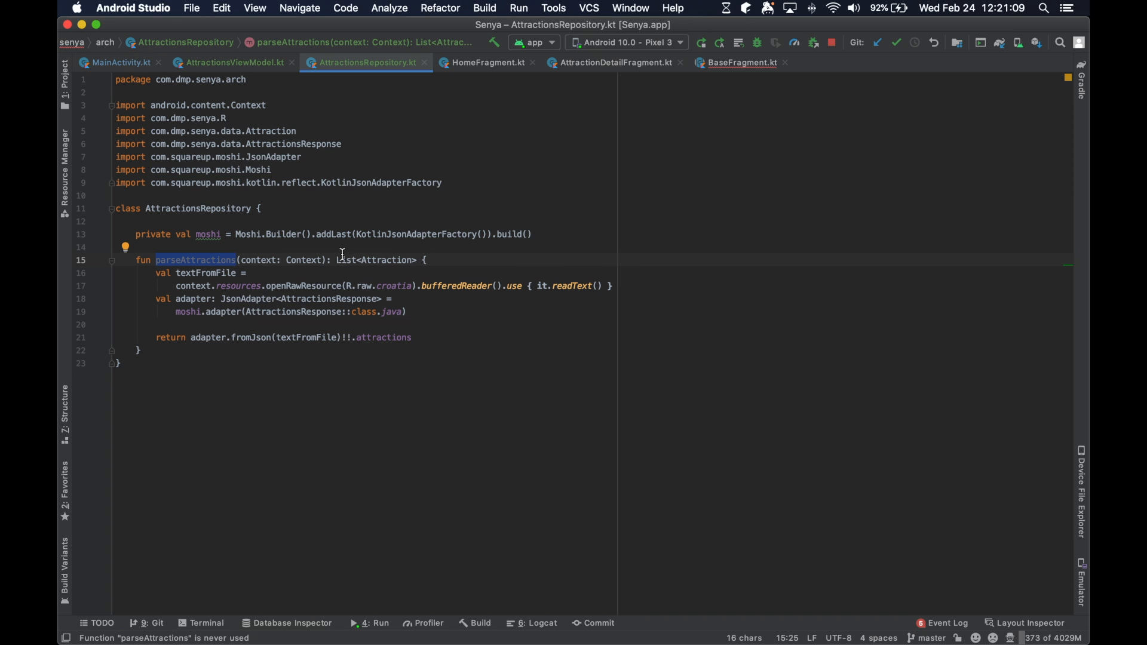
pyautogui.moveTo(330, 227)
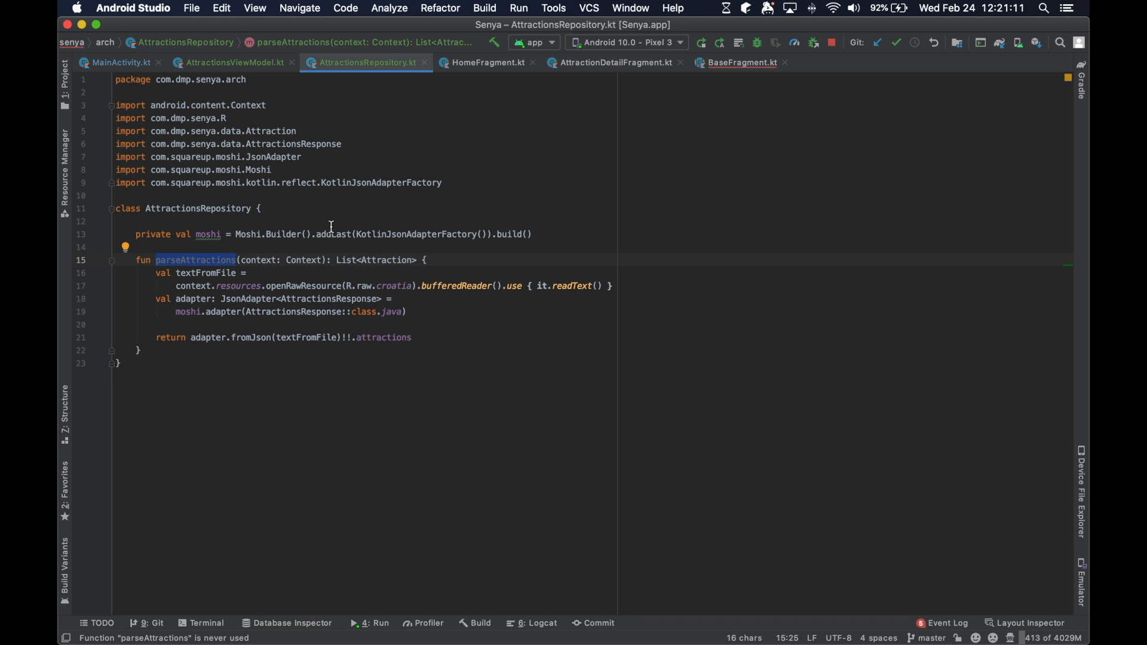